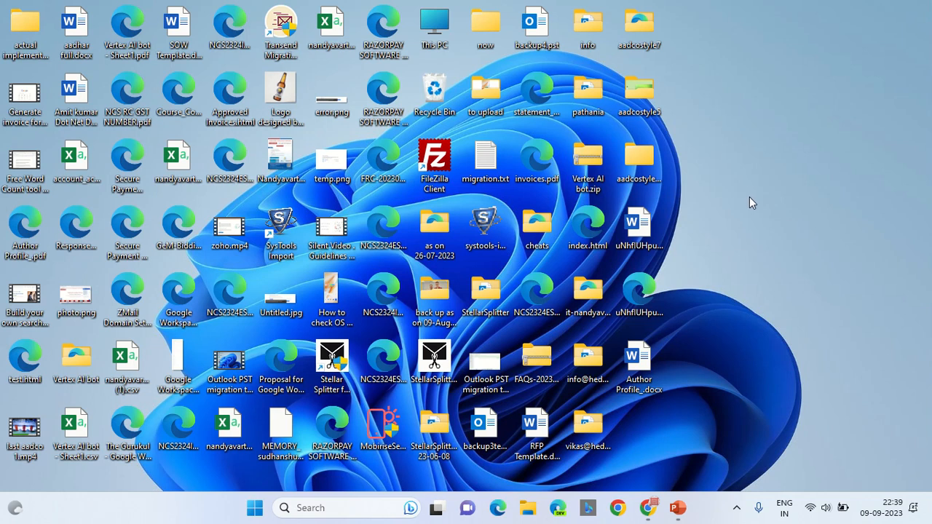
{"action": "mouse_move", "coordinate": [667, 482]}
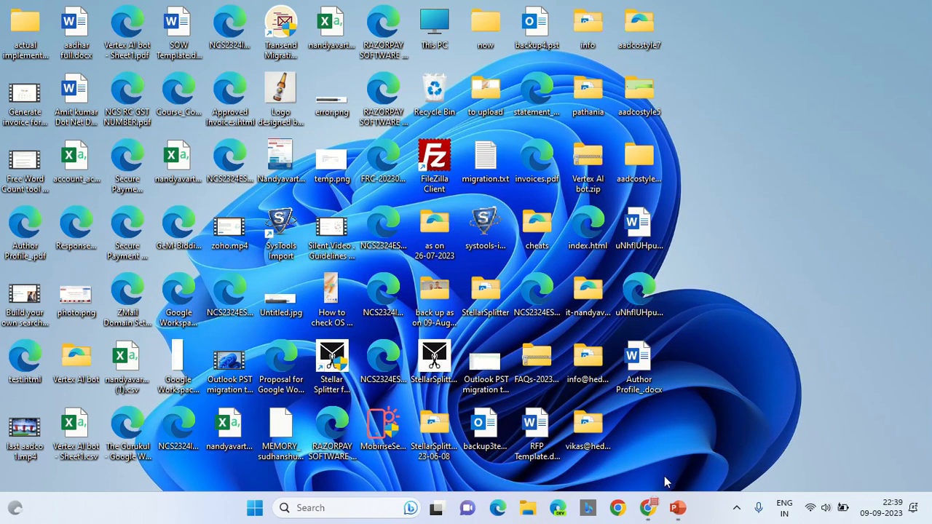
{"action": "mouse_move", "coordinate": [766, 331]}
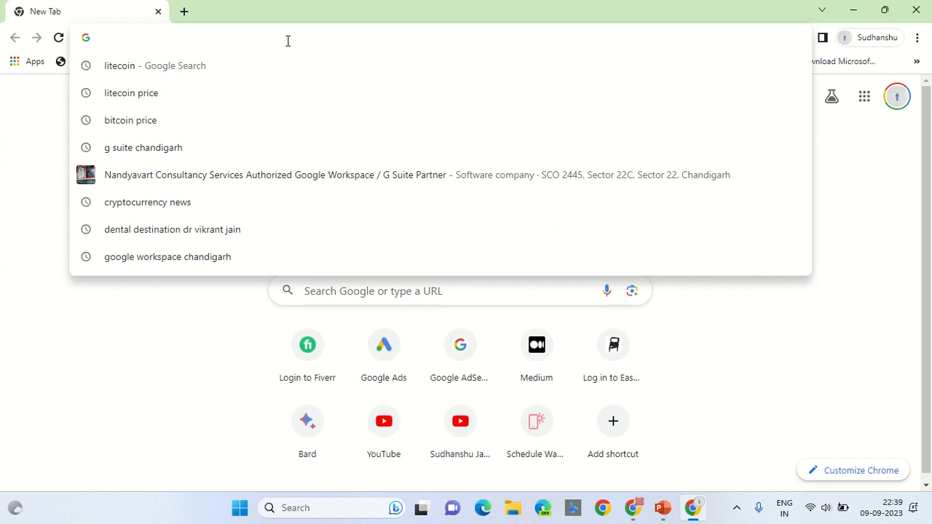
Reach the Google Cloud console and scroll the navigation menu to the Artificial Intelligence services
{"action": "type", "text": "cloud.google.com/?hl=en"}
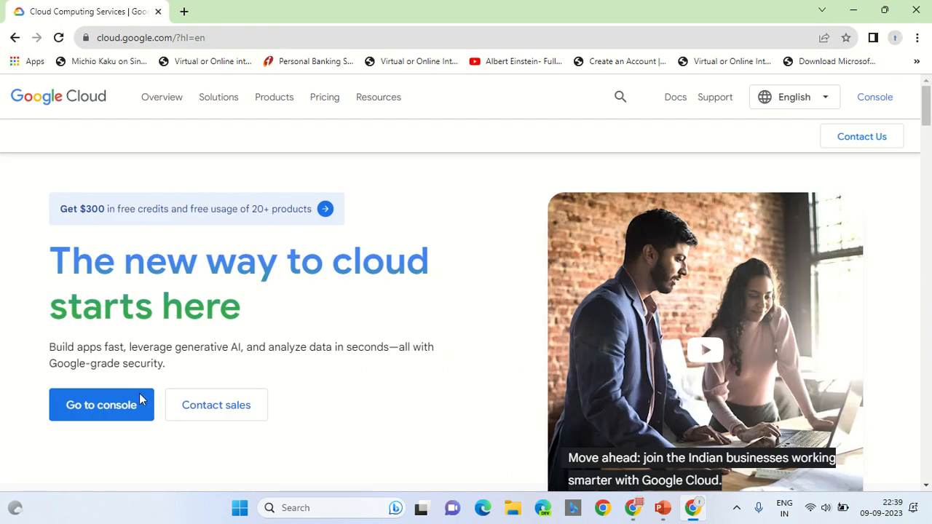
{"action": "left_click", "coordinate": [102, 404]}
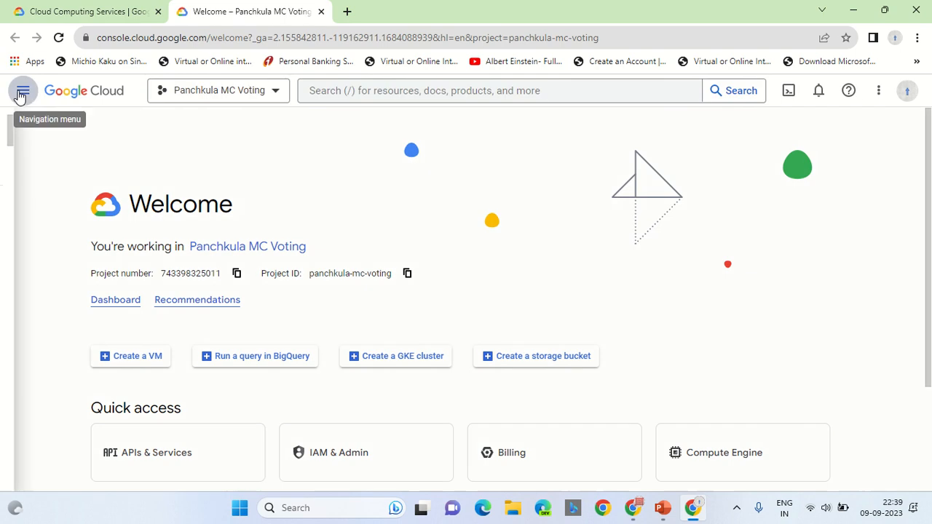
{"action": "left_click", "coordinate": [23, 90]}
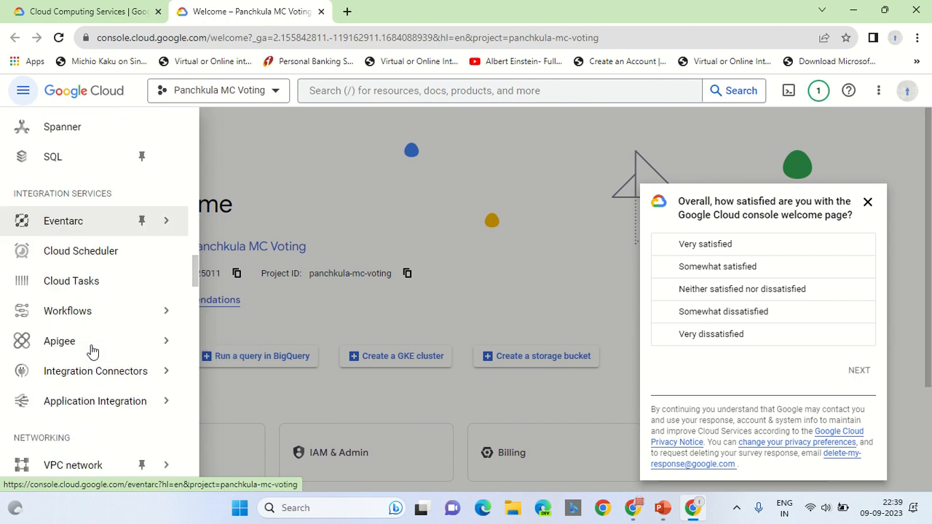
{"action": "scroll", "scroll_direction": "down", "scroll_amount": 3}
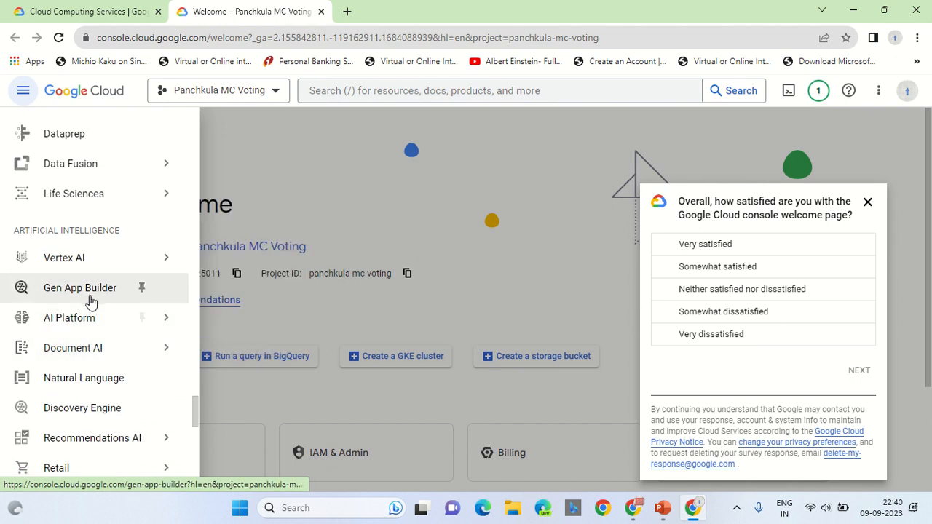
Enter Gen App Builder's Apps list and answer the survey: Very satisfied with comment 'Excellent'
{"action": "left_click", "coordinate": [80, 288]}
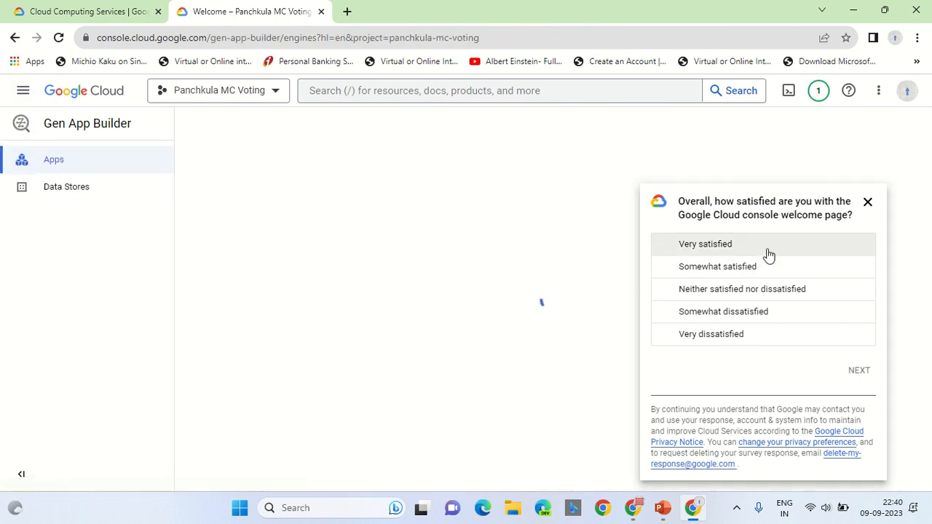
{"action": "left_click", "coordinate": [705, 244]}
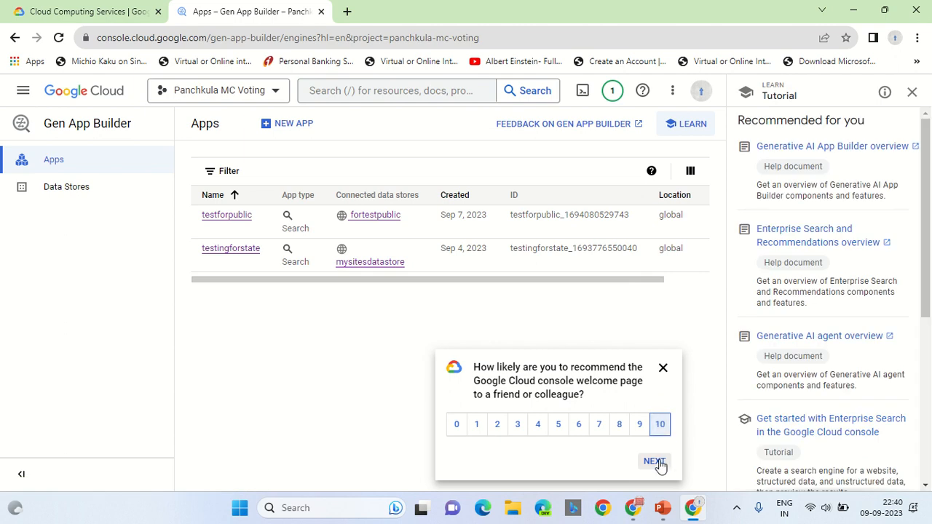
{"action": "left_click", "coordinate": [652, 460]}
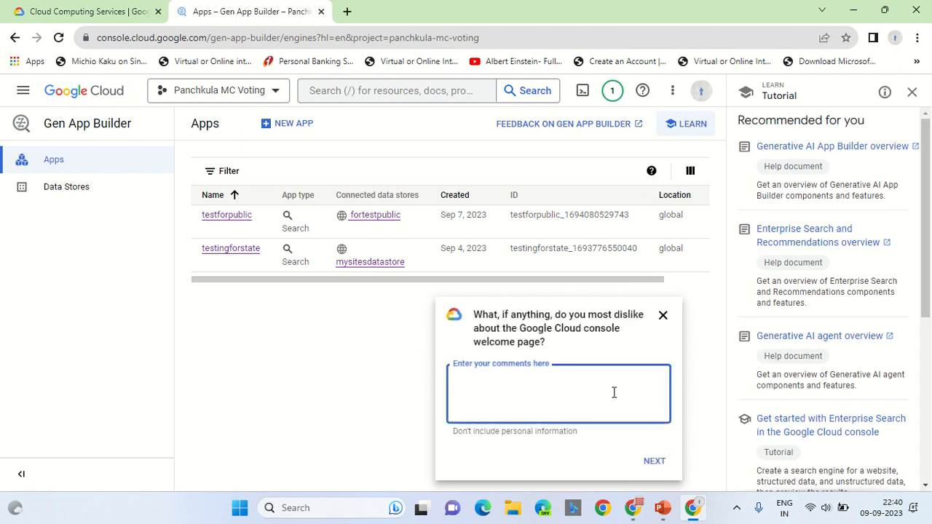
{"action": "type", "text": "Excellent"}
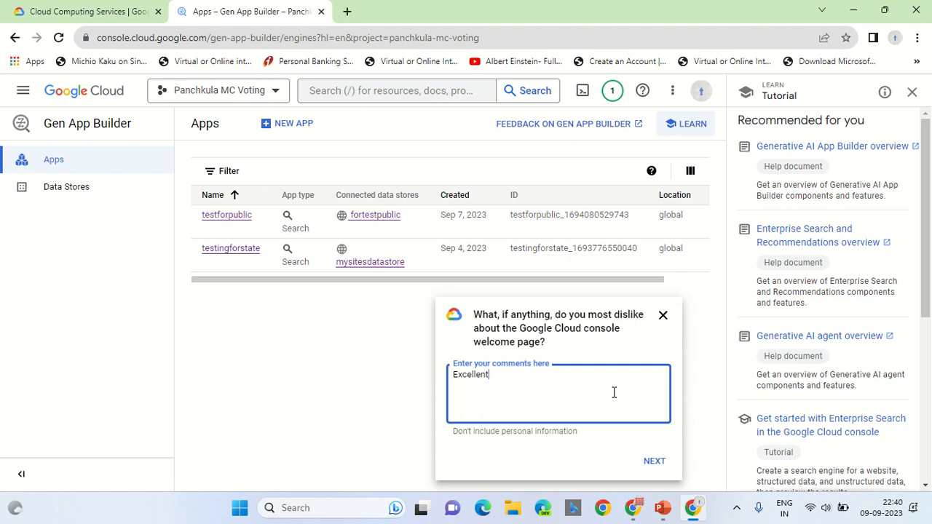
{"action": "left_click", "coordinate": [652, 460]}
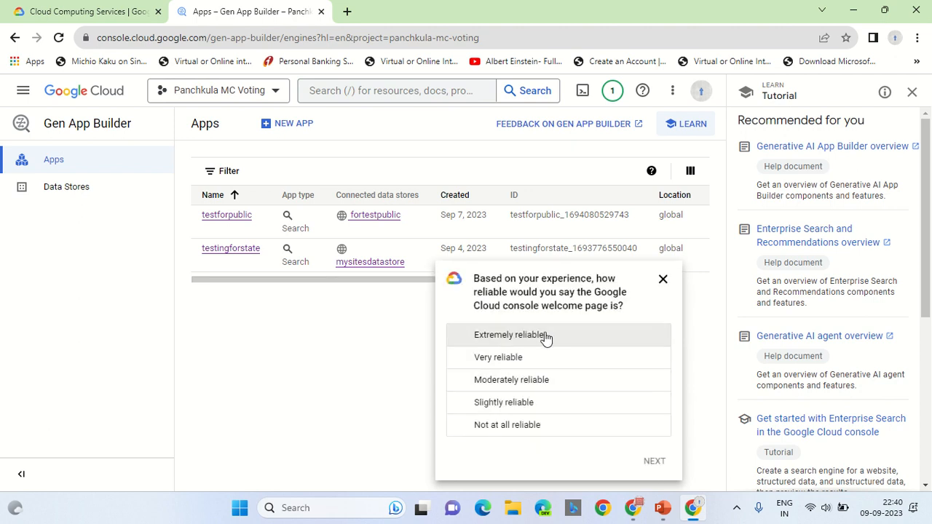
Rate the console Extremely reliable, add comment 'Excellent' and submit the feedback survey
{"action": "left_click", "coordinate": [508, 333]}
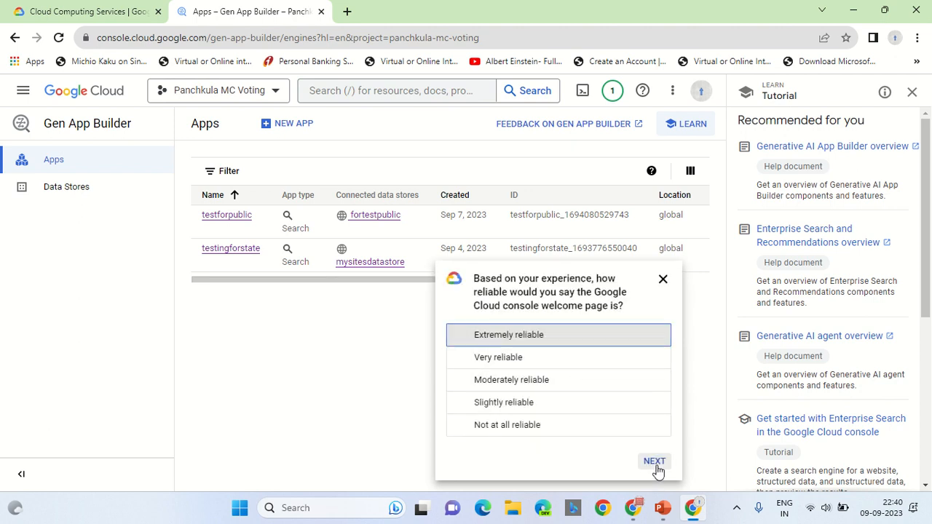
{"action": "left_click", "coordinate": [653, 460]}
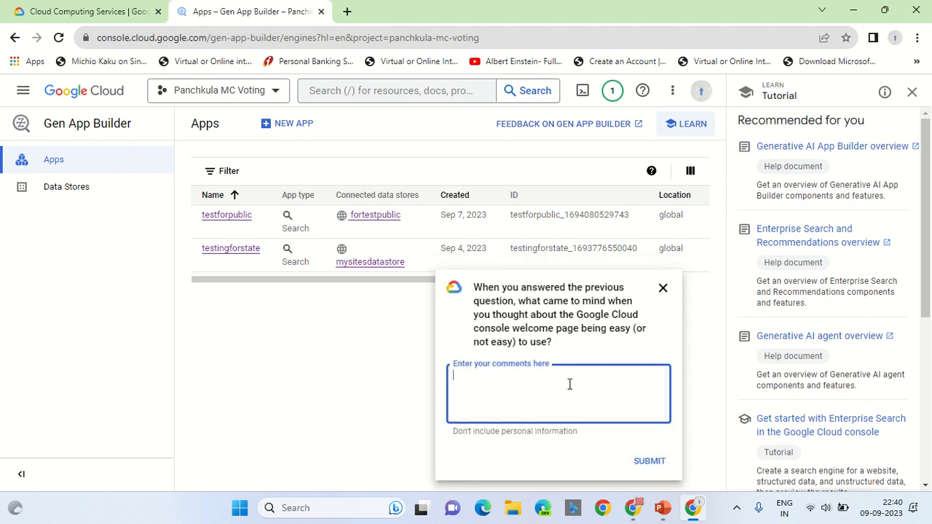
{"action": "type", "text": "Excellent"}
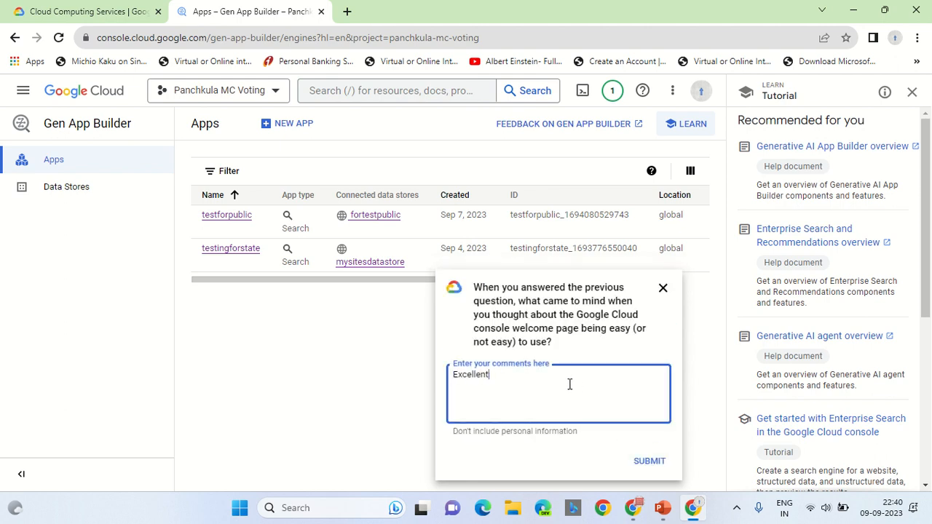
{"action": "left_click", "coordinate": [649, 460]}
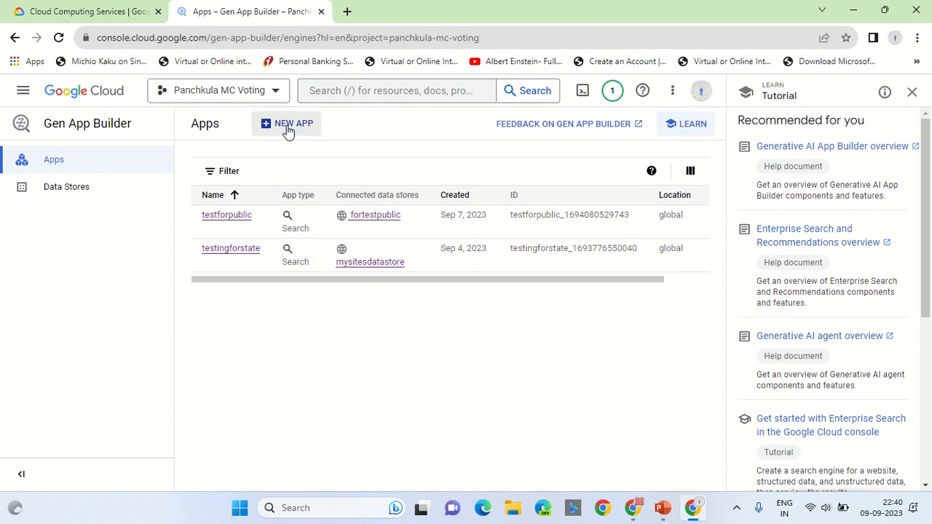
Start a new app and scroll the app type cards down to the Chat option
{"action": "left_click", "coordinate": [286, 122]}
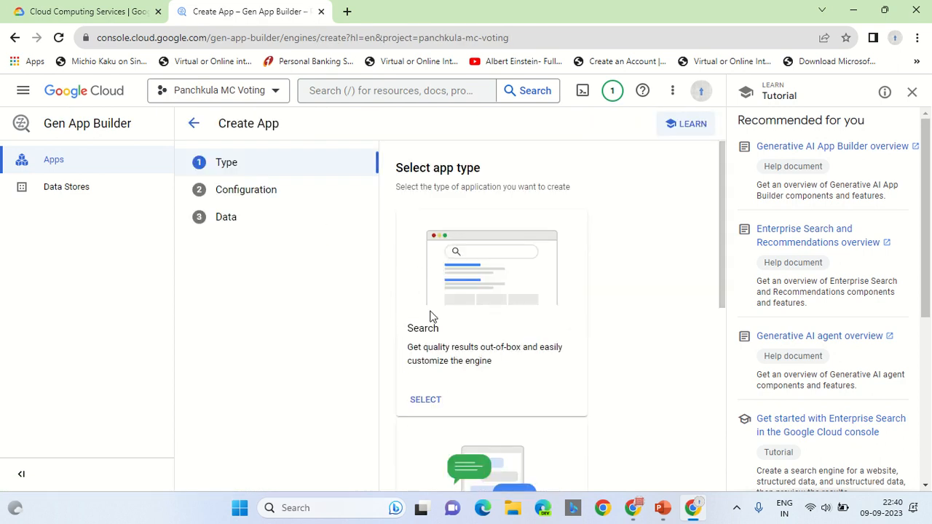
{"action": "mouse_move", "coordinate": [491, 326]}
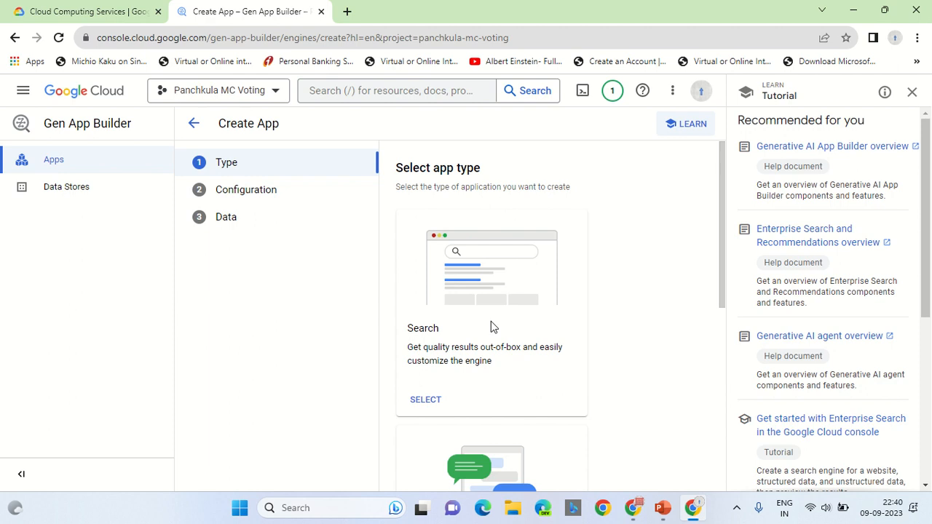
{"action": "scroll", "scroll_direction": "down", "scroll_amount": 3}
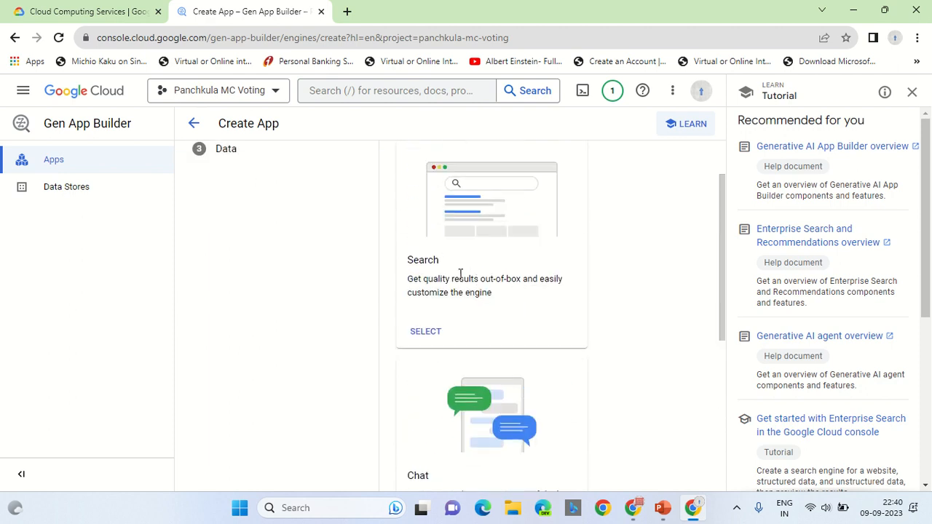
{"action": "scroll", "scroll_direction": "down", "scroll_amount": 3}
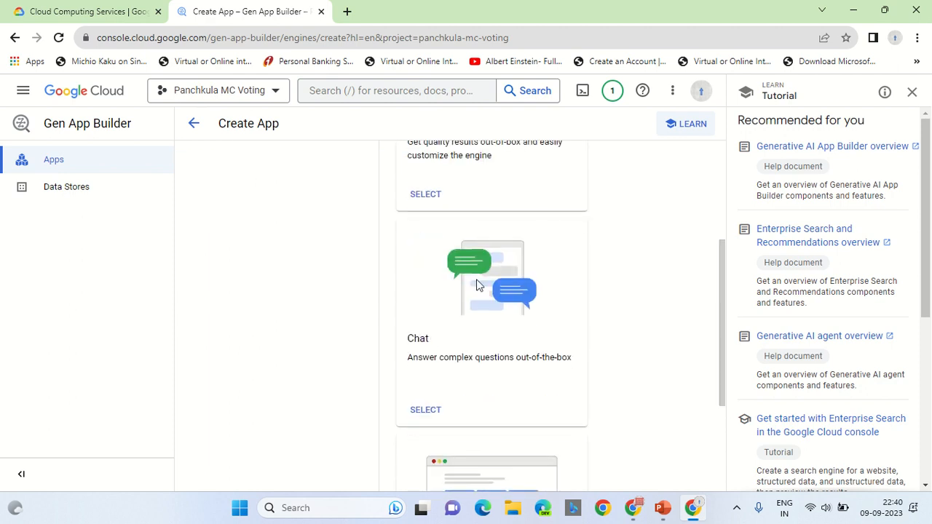
{"action": "scroll", "scroll_direction": "down", "scroll_amount": 3}
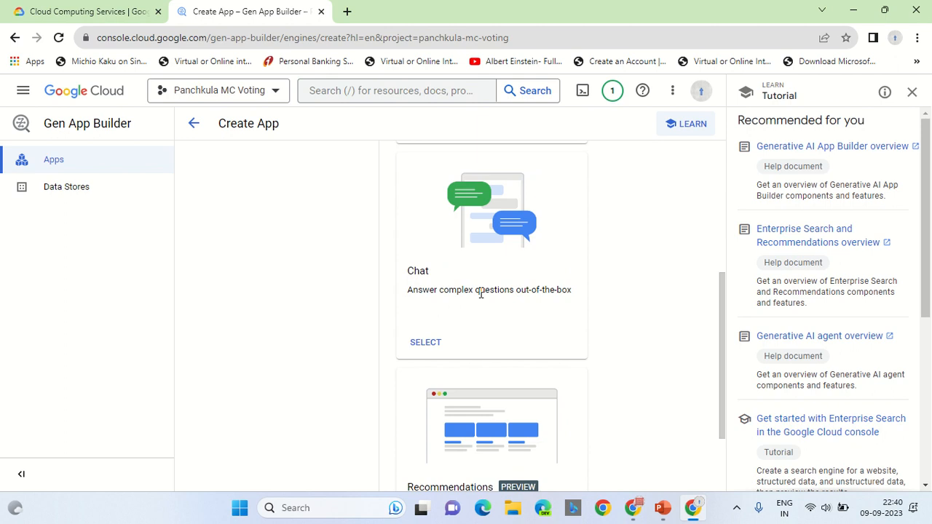
{"action": "mouse_move", "coordinate": [451, 287]}
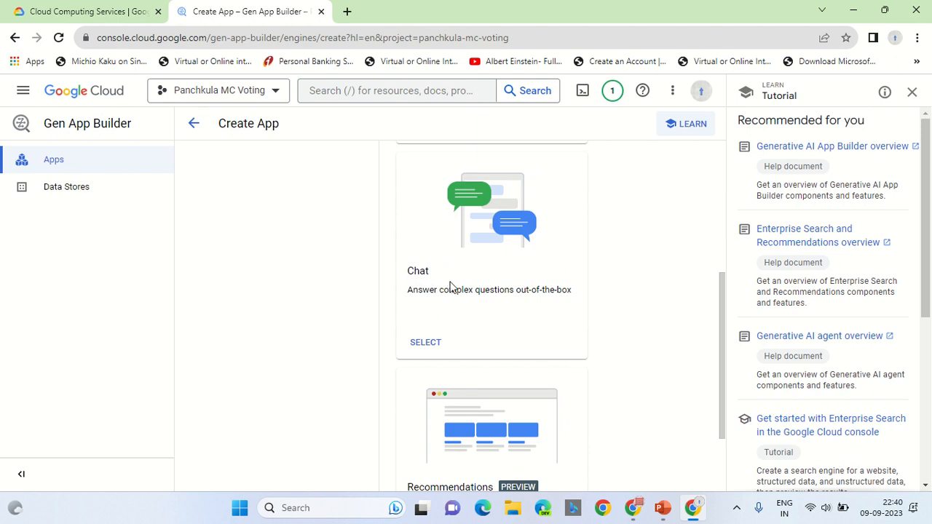
Choose a Chat app, enable the Dialogflow API, set company 'test' and agent 'Sudhanshu', and continue
{"action": "left_click", "coordinate": [425, 342]}
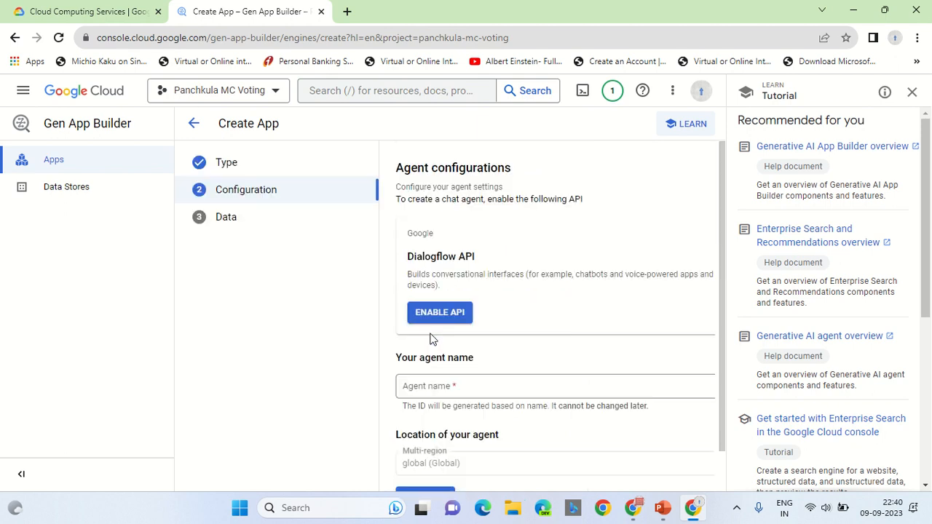
{"action": "mouse_move", "coordinate": [439, 311]}
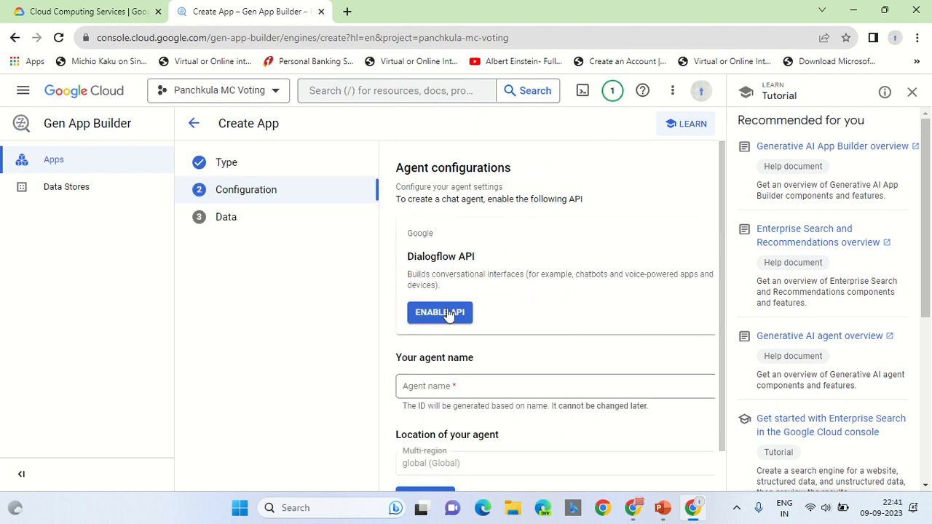
{"action": "left_click", "coordinate": [439, 312]}
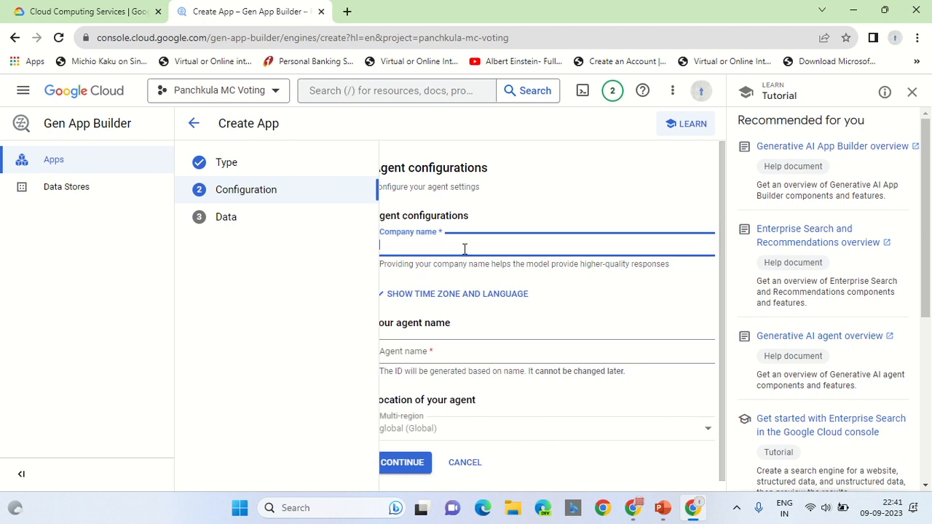
{"action": "left_click", "coordinate": [402, 463]}
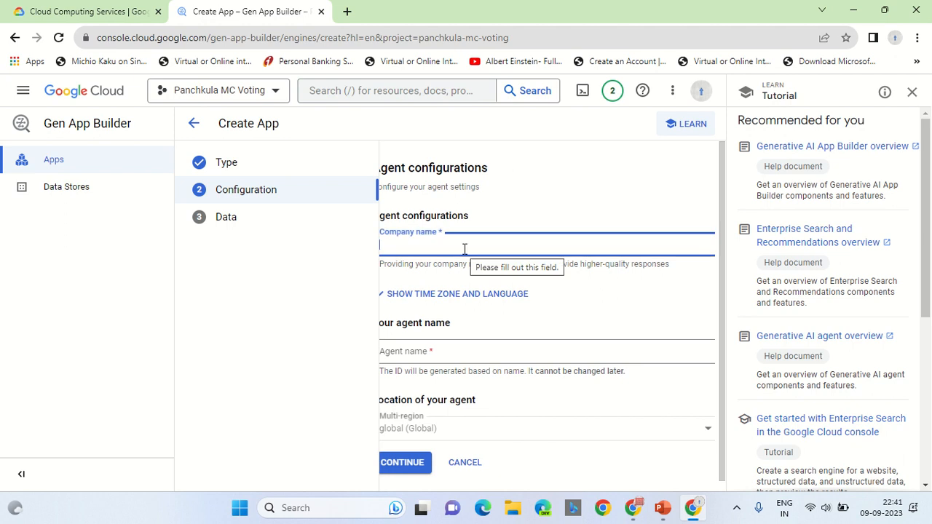
{"action": "type", "text": "testcase1"}
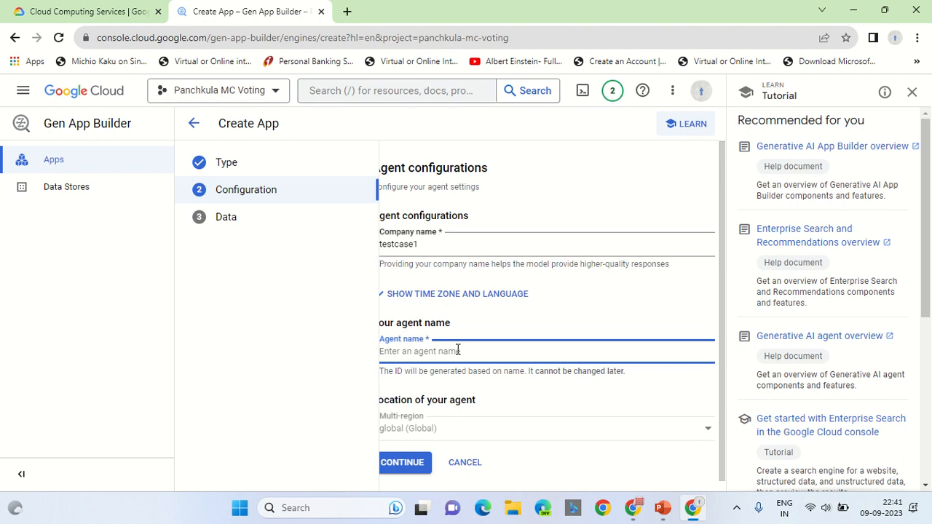
{"action": "type", "text": "Sudhanshu"}
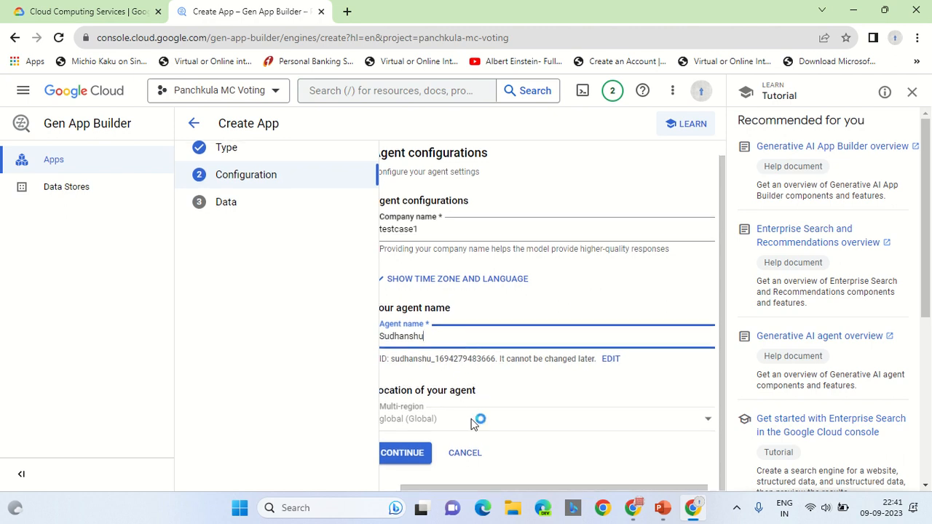
{"action": "left_click", "coordinate": [402, 451]}
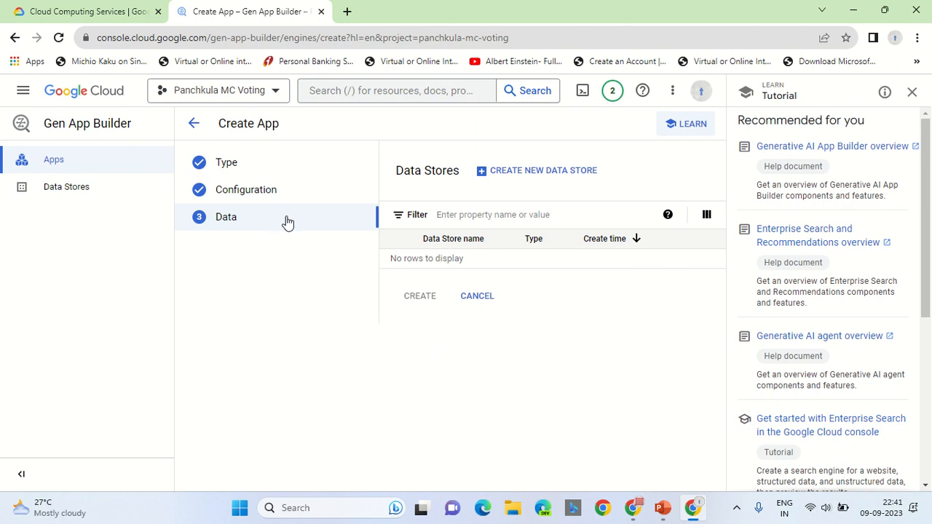
{"action": "left_click", "coordinate": [541, 168]}
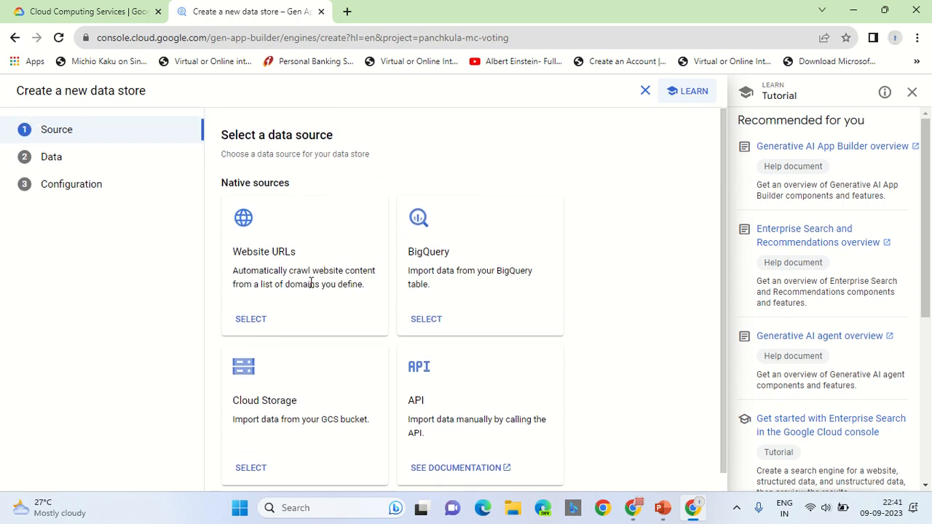
{"action": "mouse_move", "coordinate": [291, 245]}
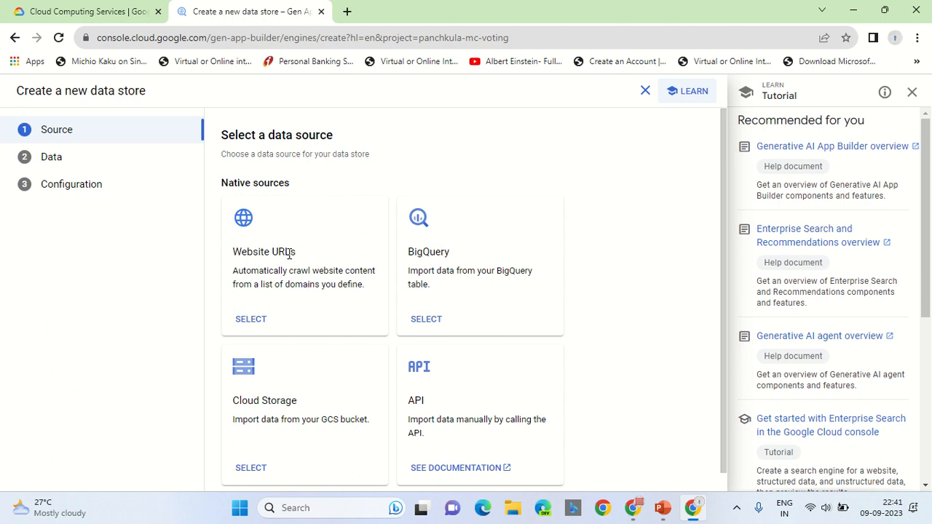
{"action": "mouse_move", "coordinate": [503, 6]}
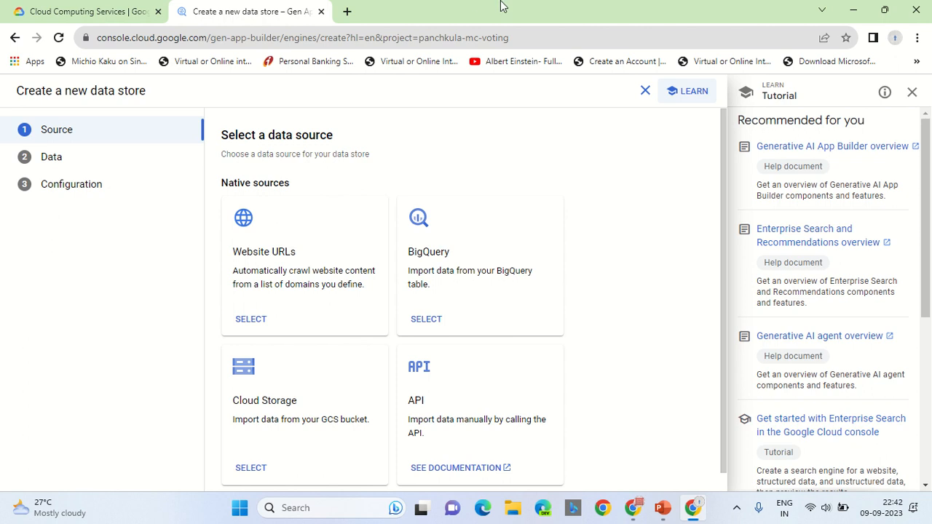
In a new tab search 'nandy', reach the company site and review the Business Standard Edition pricing
{"action": "left_click", "coordinate": [347, 11]}
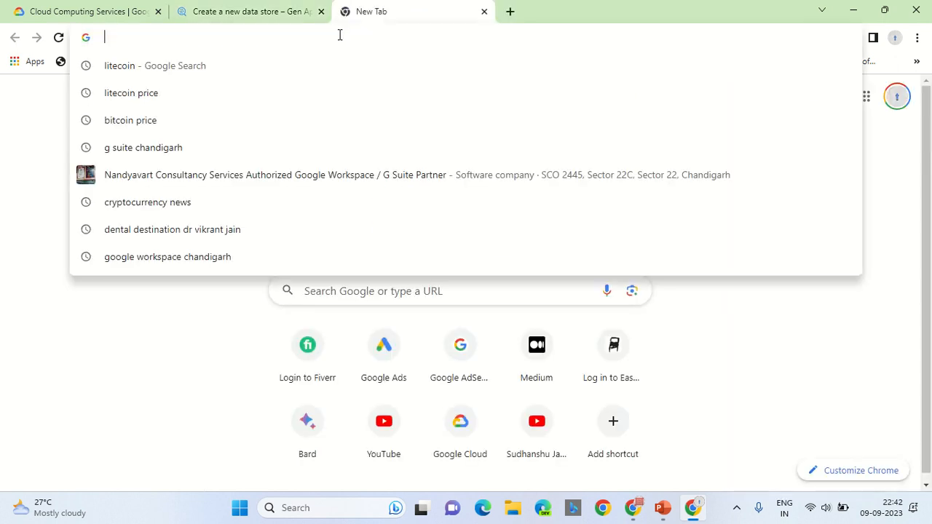
{"action": "type", "text": "nandyavartconsultancyservices.com"}
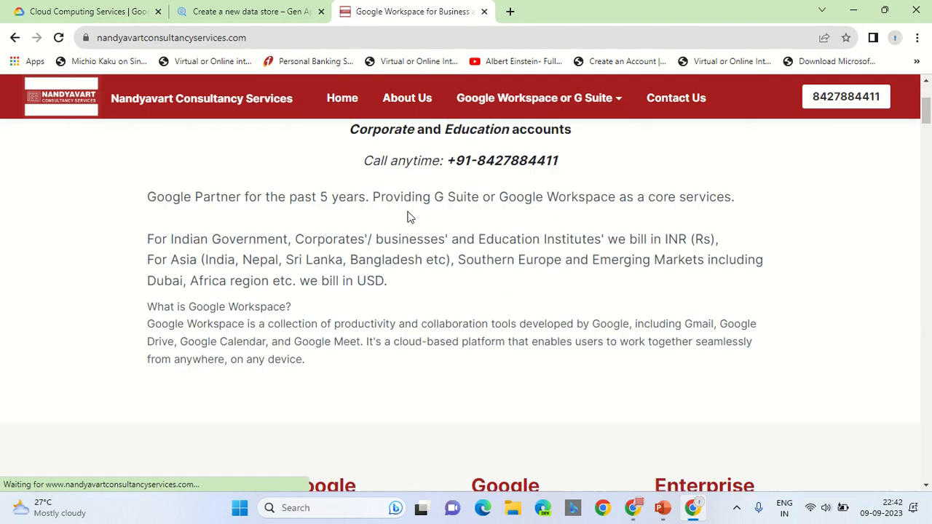
{"action": "scroll", "scroll_direction": "down", "scroll_amount": 3}
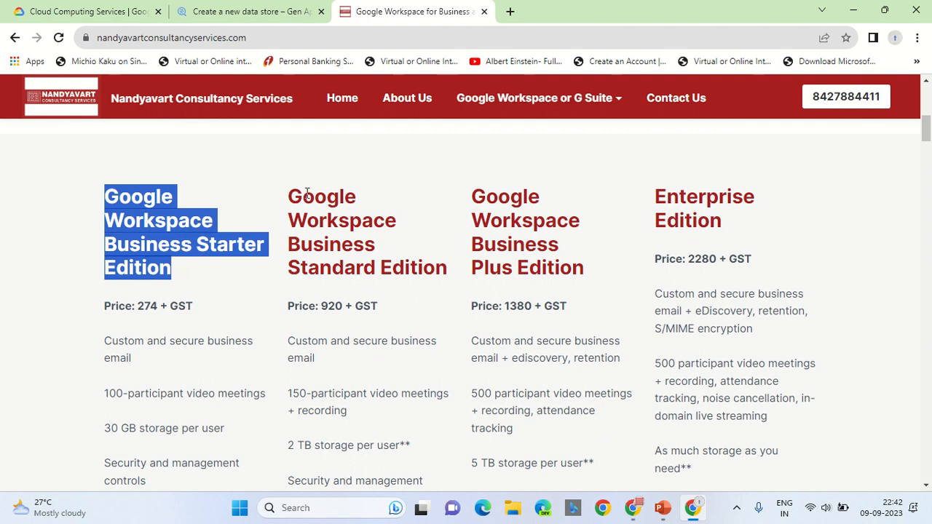
{"action": "left_click_drag", "start_coordinate": [288, 196], "coordinate": [444, 268]}
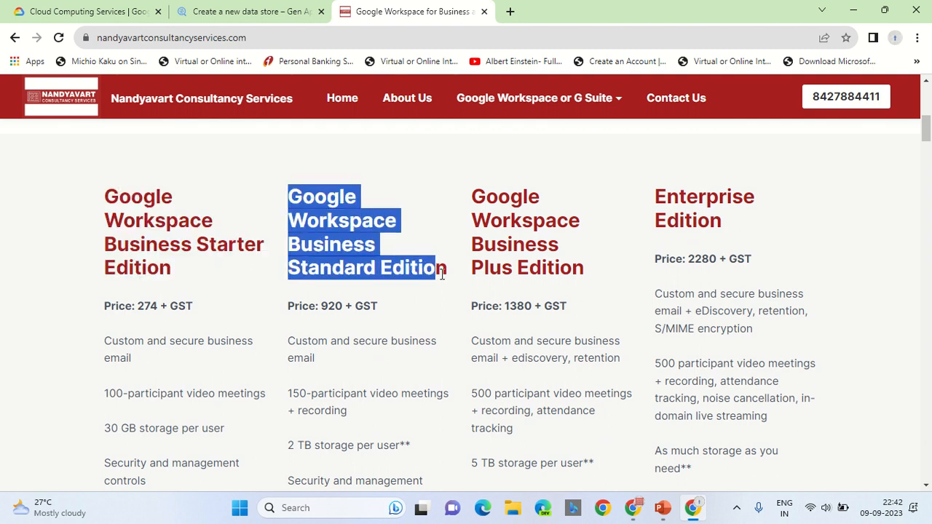
{"action": "left_click_drag", "start_coordinate": [287, 196], "coordinate": [510, 221]}
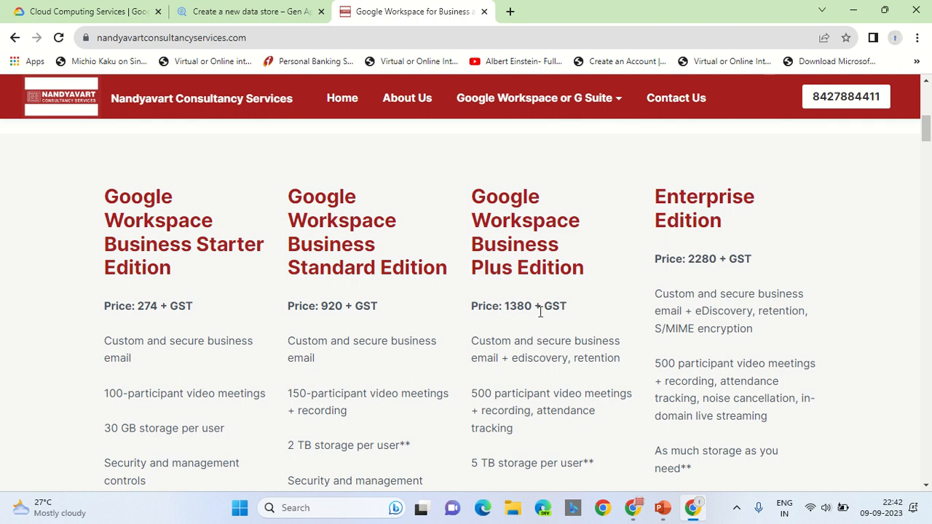
Highlight the Starter price, select the website's address and return to the data store setup tab
{"action": "double_click", "coordinate": [133, 305]}
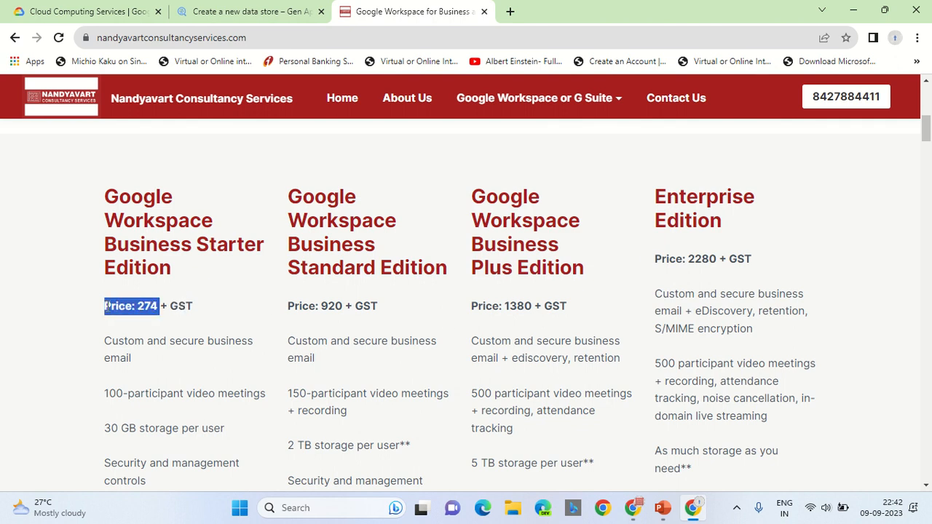
{"action": "double_click", "coordinate": [230, 245]}
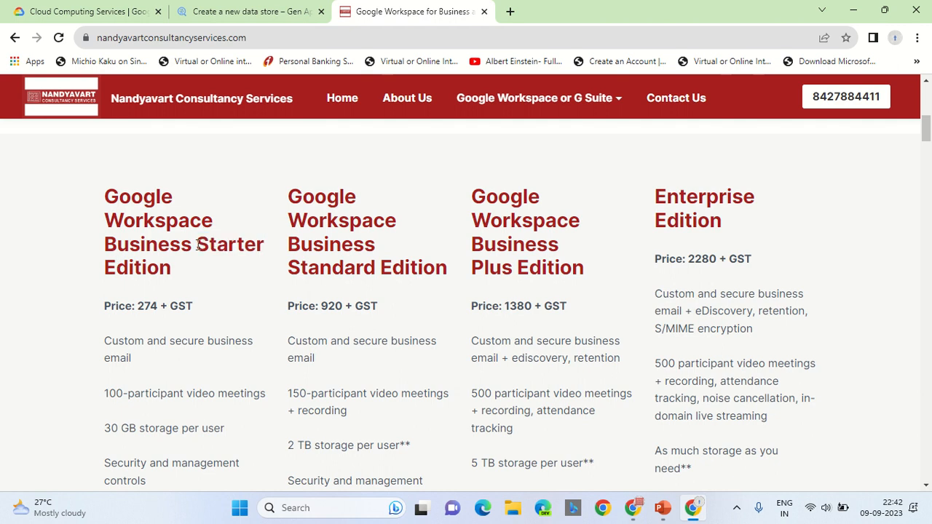
{"action": "double_click", "coordinate": [227, 244]}
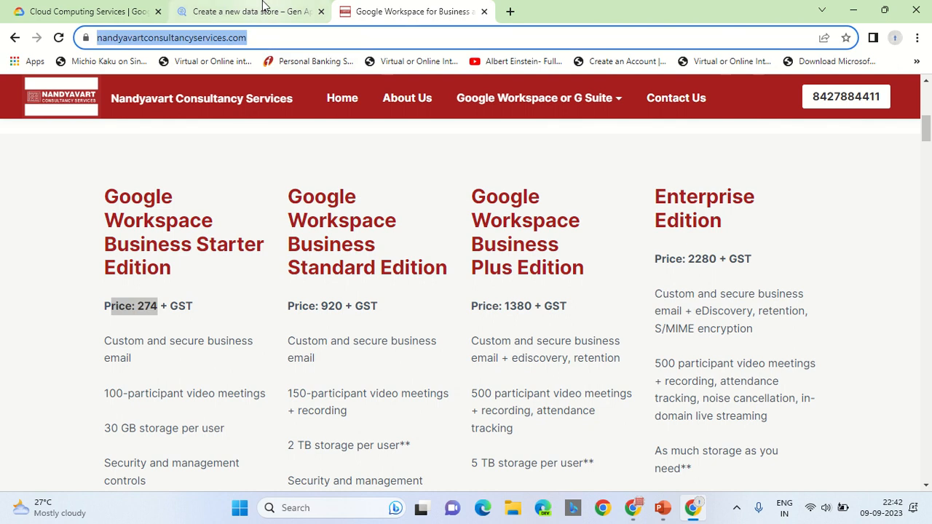
{"action": "left_click", "coordinate": [250, 12]}
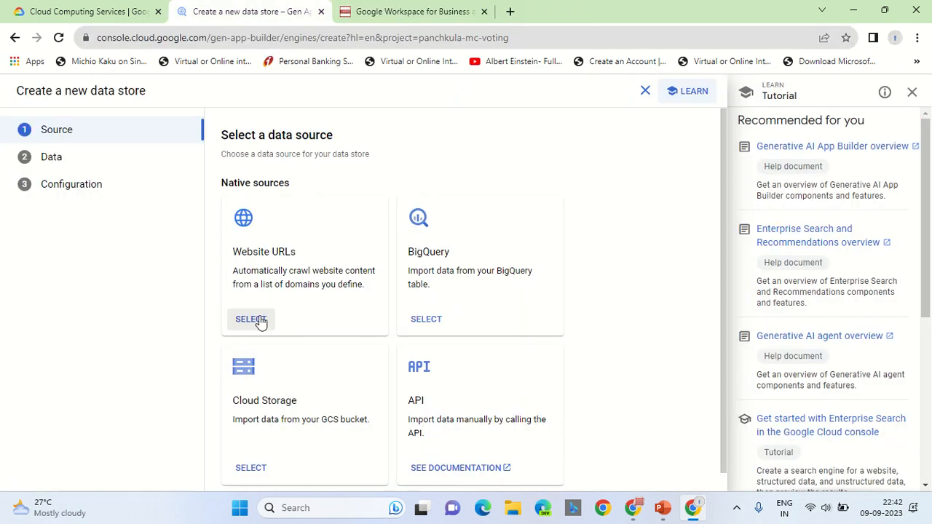
{"action": "left_click", "coordinate": [250, 319]}
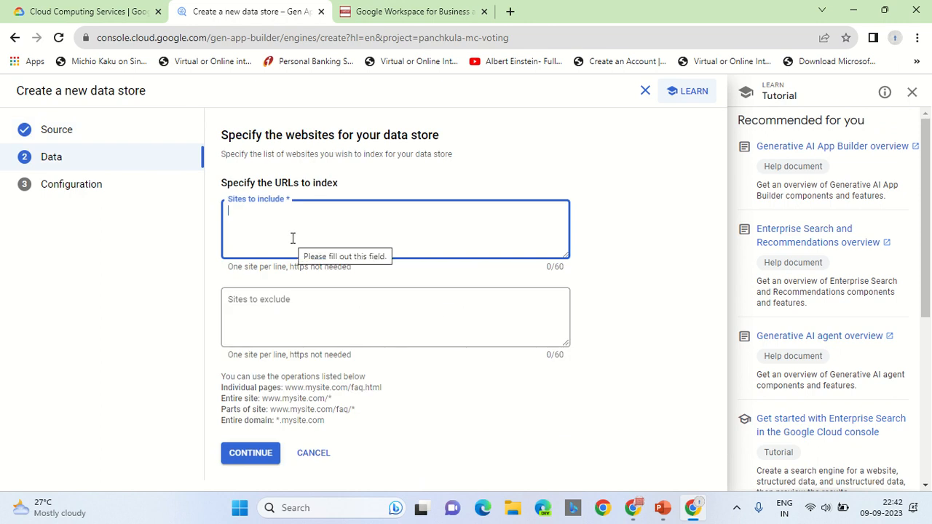
{"action": "type", "text": "https://www.nandyavartconsultancyservices.com/"}
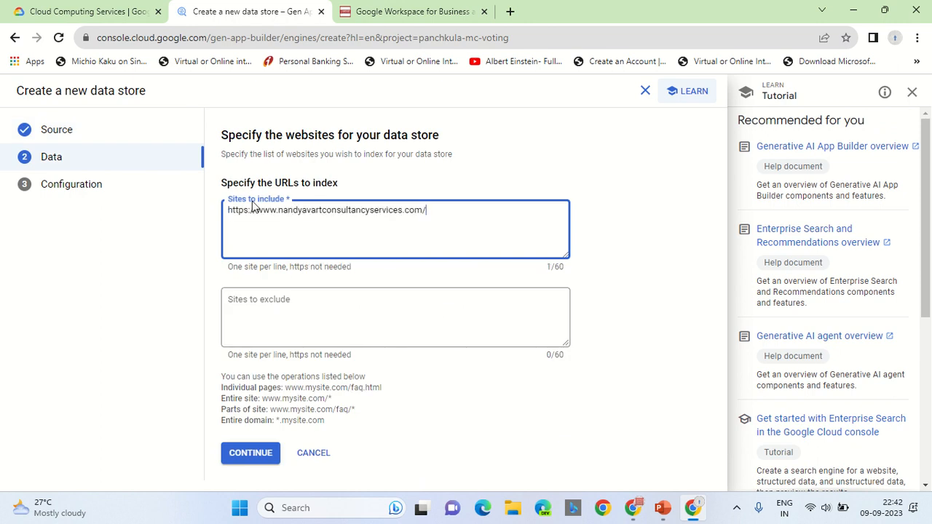
{"action": "double_click", "coordinate": [237, 210]}
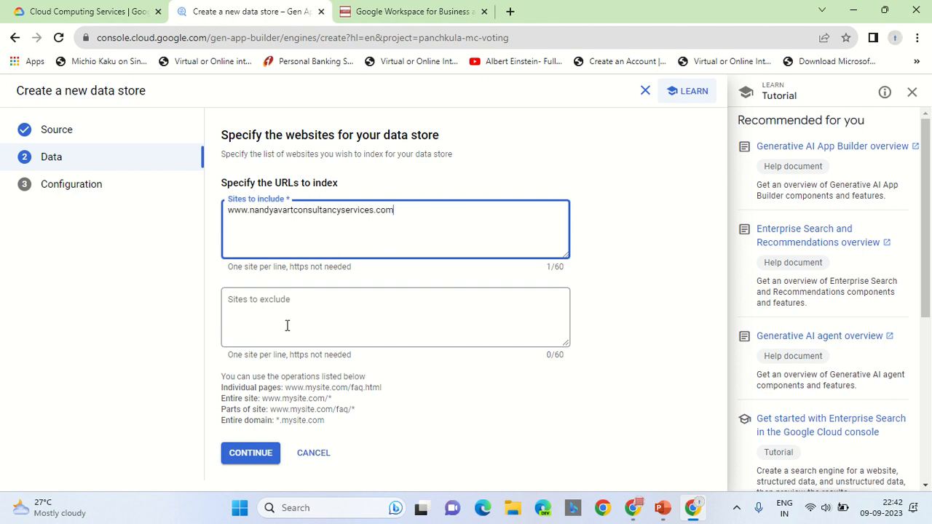
{"action": "left_click", "coordinate": [250, 451]}
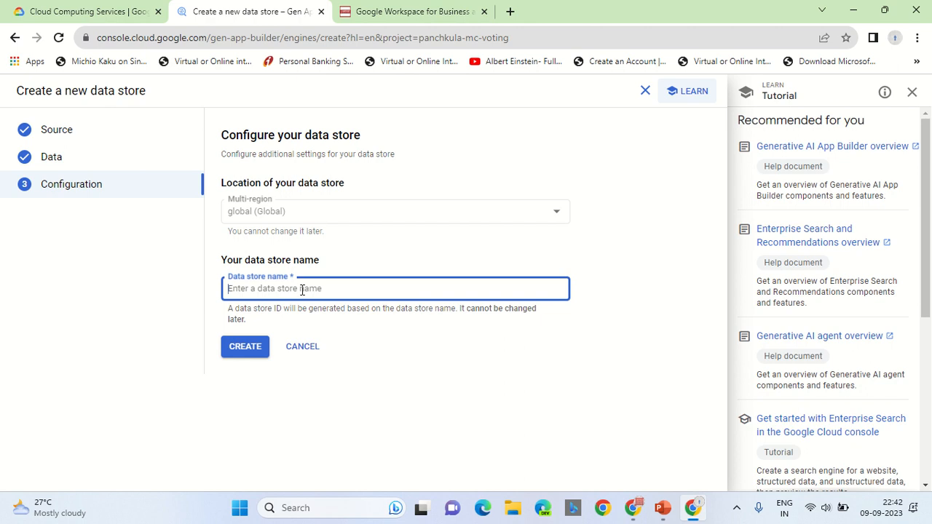
Name the data store 'nandyavart' and create it
{"action": "type", "text": "nandyavar"}
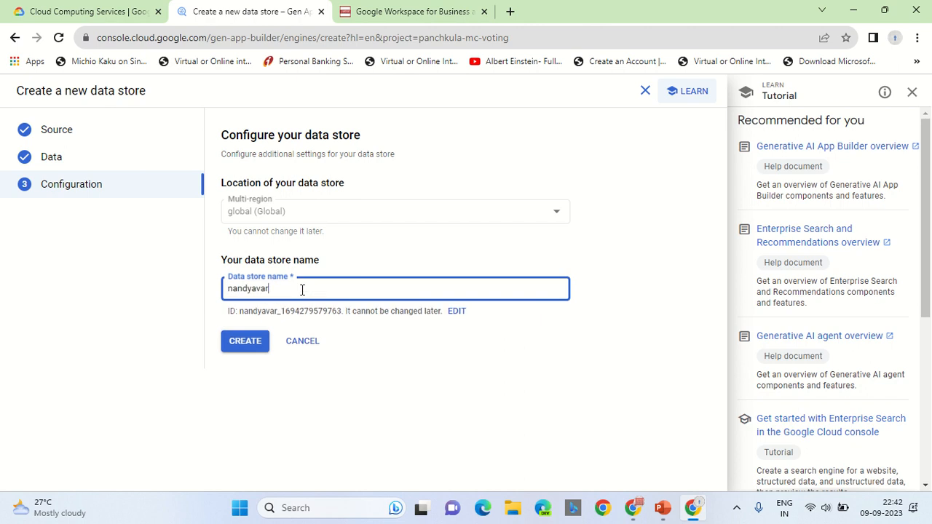
{"action": "type", "text": "t"}
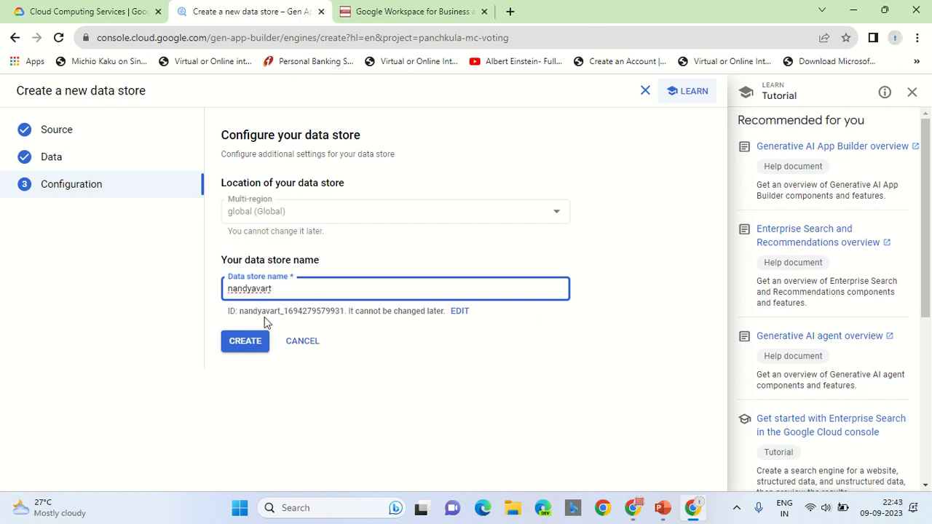
{"action": "left_click", "coordinate": [244, 340]}
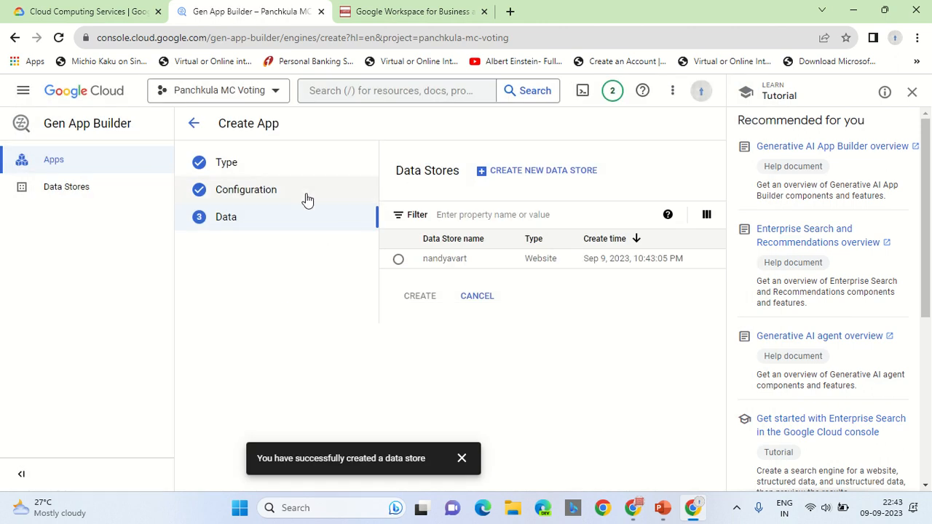
{"action": "mouse_move", "coordinate": [303, 227]}
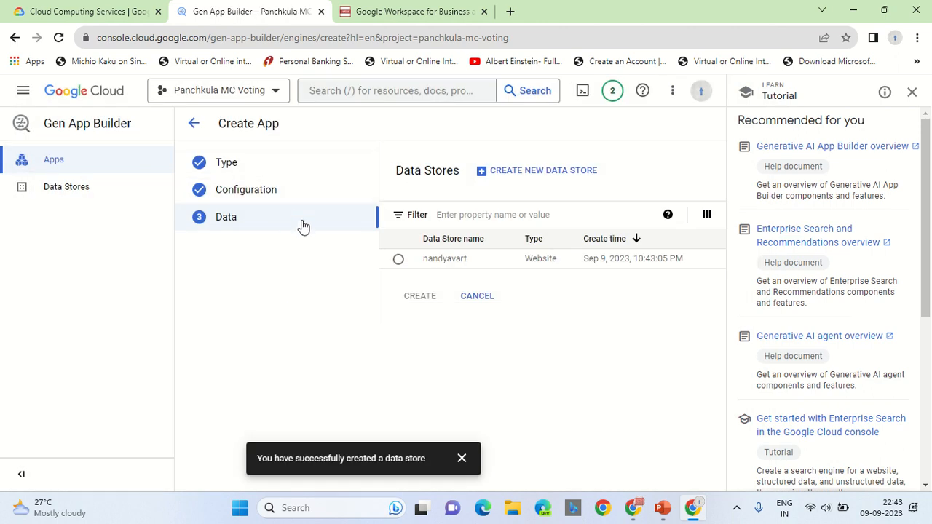
Attach the nandyavart data store and submit the app creation
{"action": "left_click", "coordinate": [399, 259]}
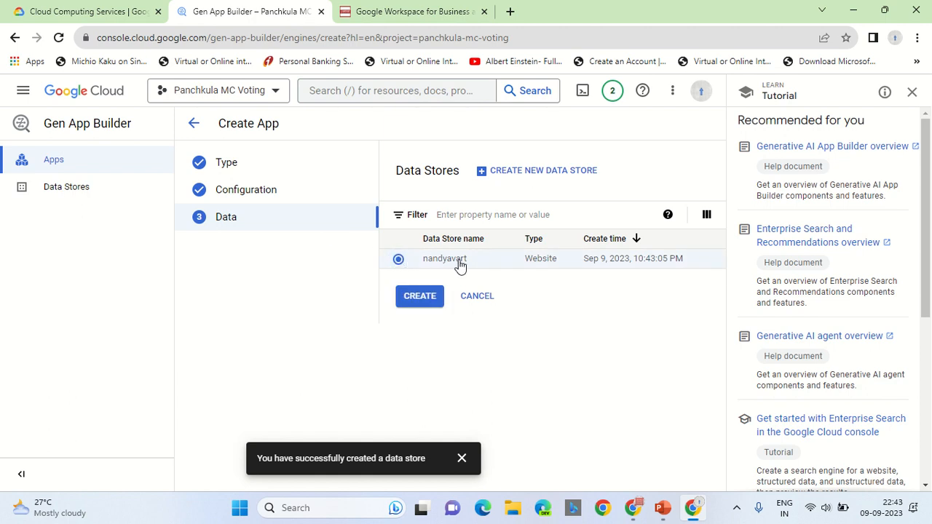
{"action": "left_click", "coordinate": [419, 296]}
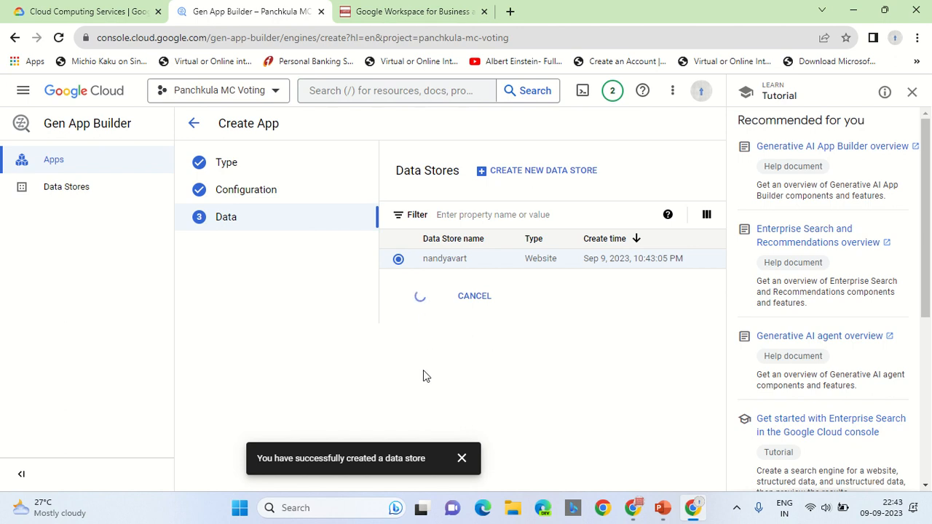
{"action": "mouse_move", "coordinate": [431, 370]}
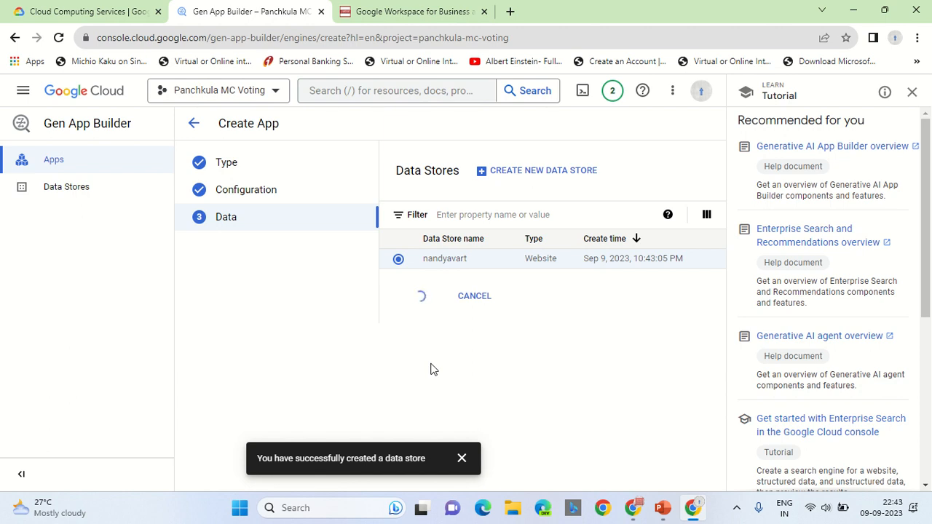
{"action": "mouse_move", "coordinate": [263, 472]}
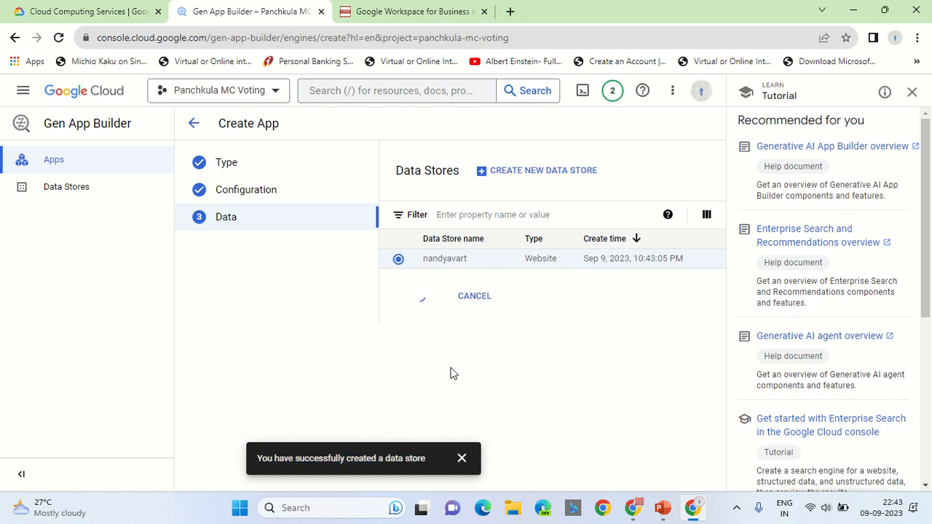
{"action": "mouse_move", "coordinate": [472, 422]}
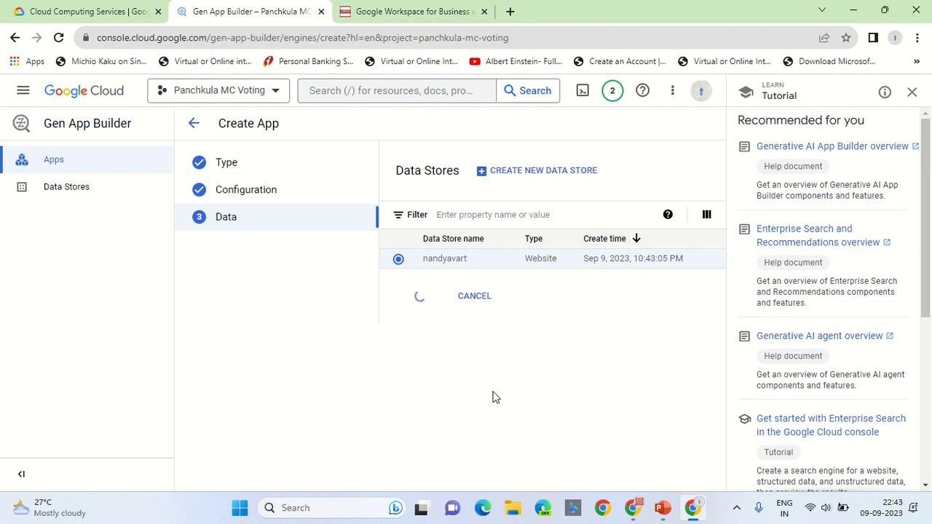
{"action": "mouse_move", "coordinate": [463, 201]}
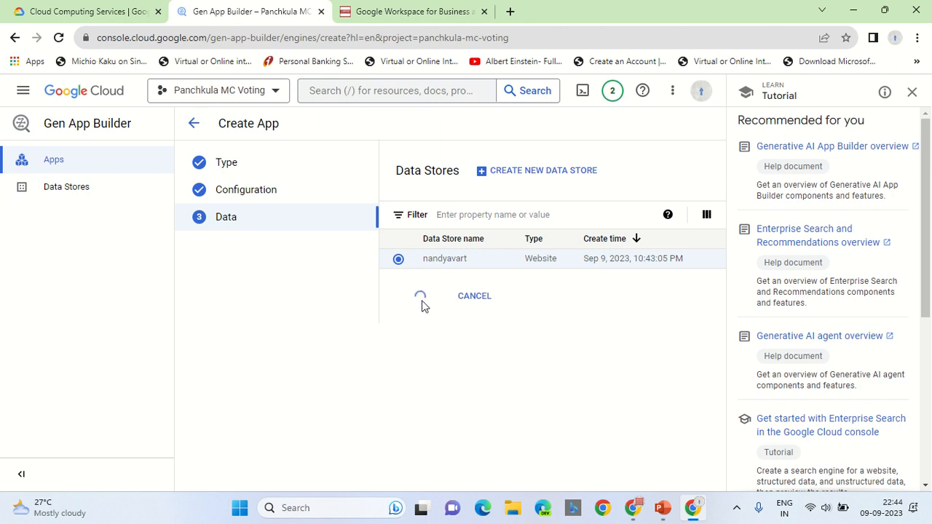
Browse the company site's Google Workspace for Business pricing while the app is created
{"action": "left_click", "coordinate": [413, 12]}
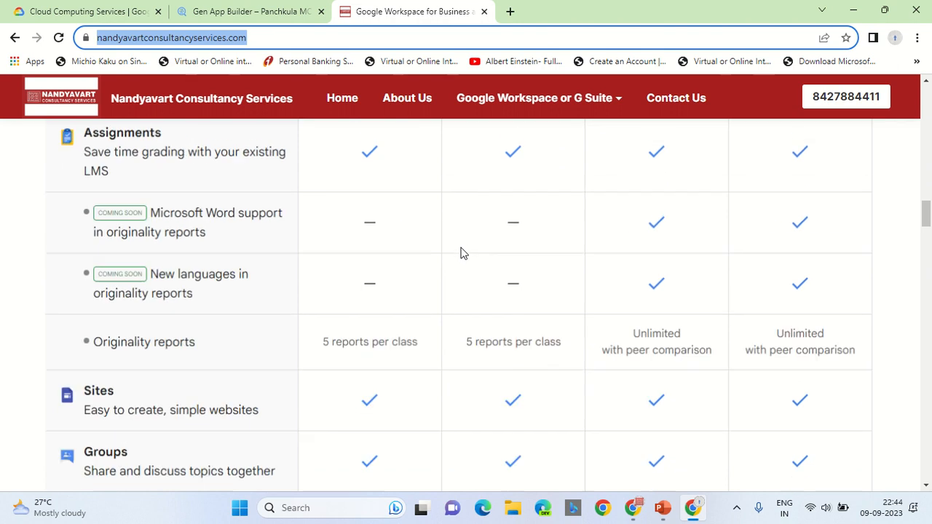
{"action": "scroll", "scroll_direction": "down", "scroll_amount": 3}
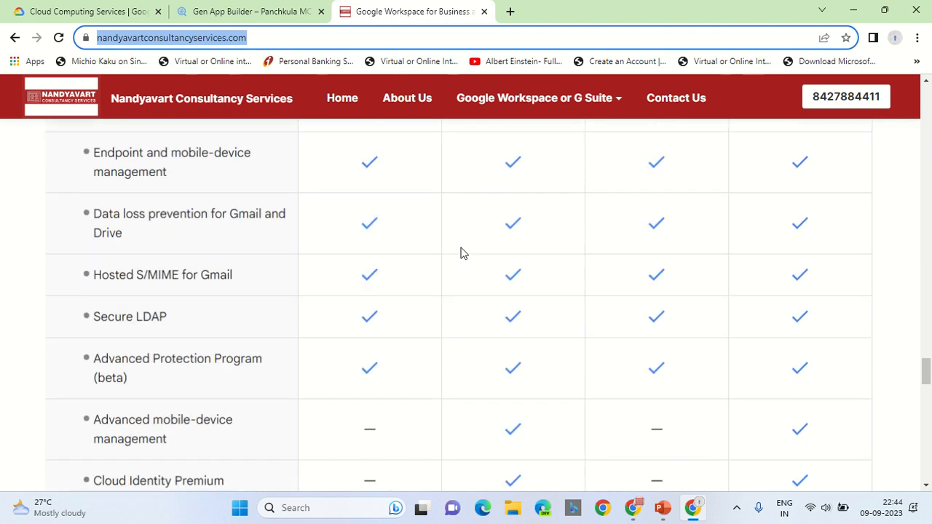
{"action": "scroll", "scroll_direction": "down", "scroll_amount": 3}
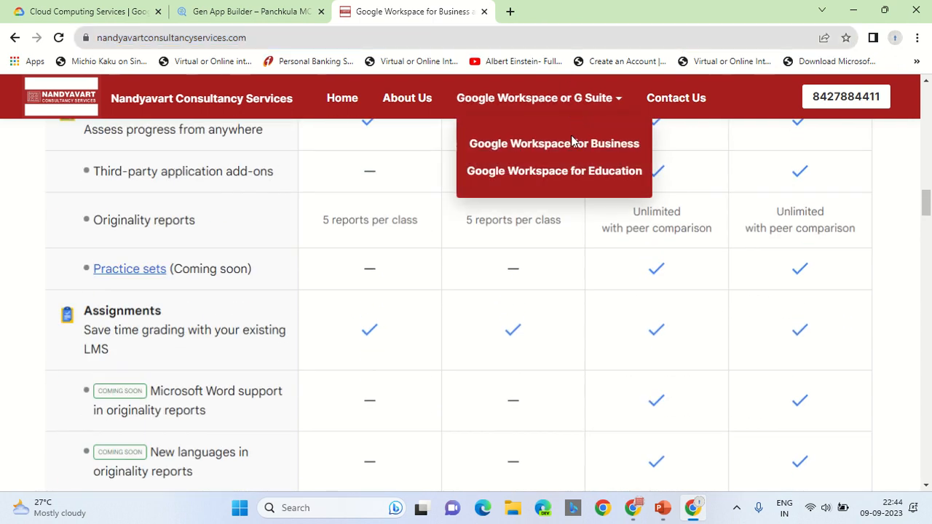
{"action": "left_click", "coordinate": [553, 143]}
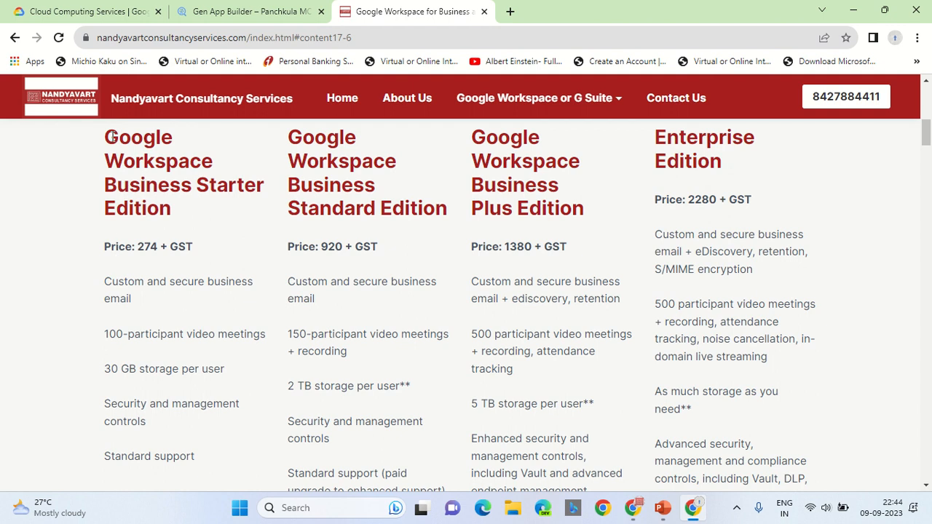
{"action": "left_click_drag", "start_coordinate": [105, 137], "coordinate": [233, 185]}
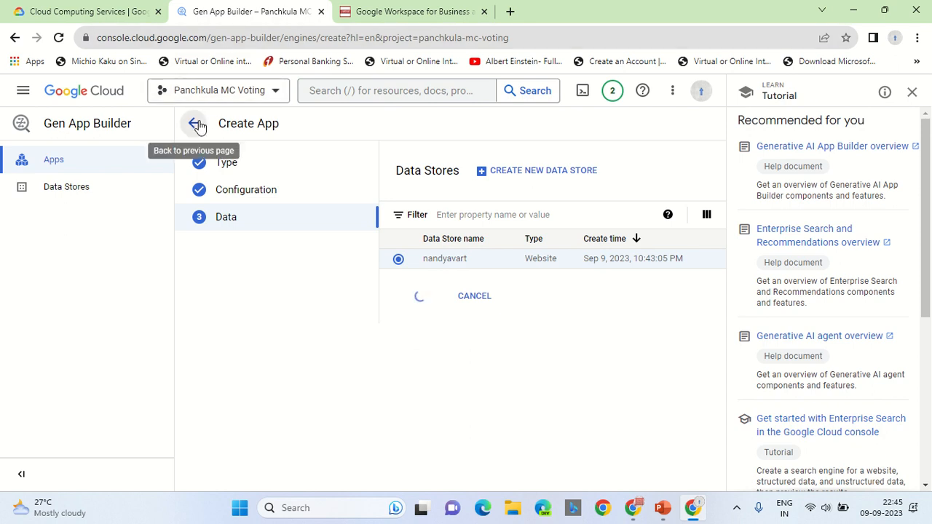
Finish creating the app and land on its Data stores page listing nandyavart
{"action": "left_click", "coordinate": [419, 296]}
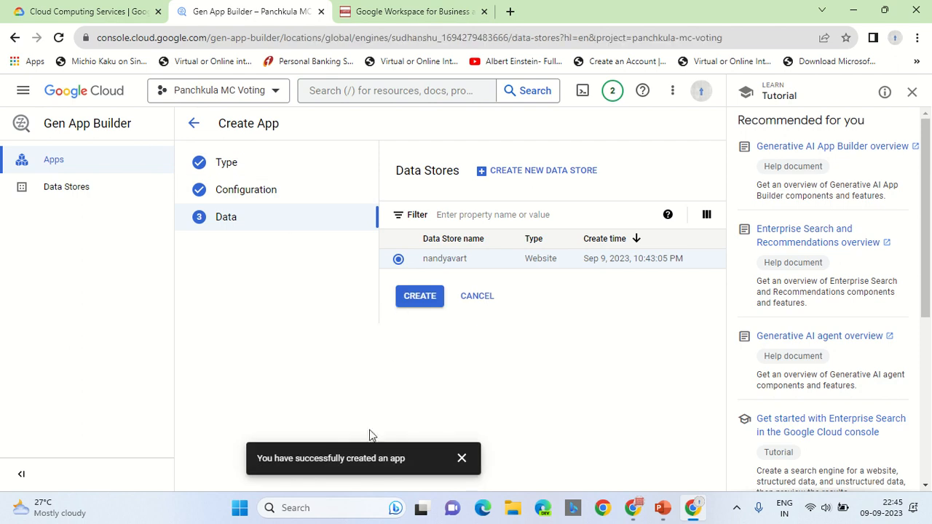
{"action": "left_click", "coordinate": [419, 295]}
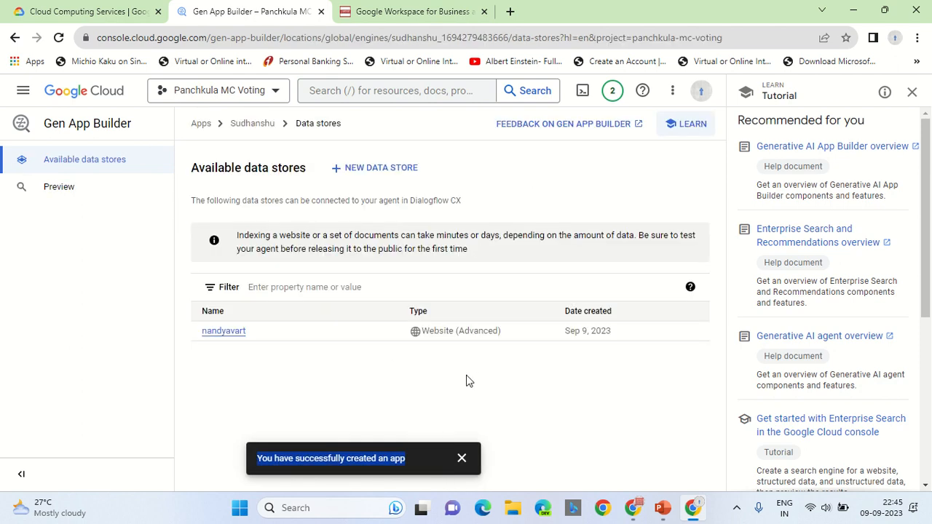
{"action": "mouse_move", "coordinate": [235, 342]}
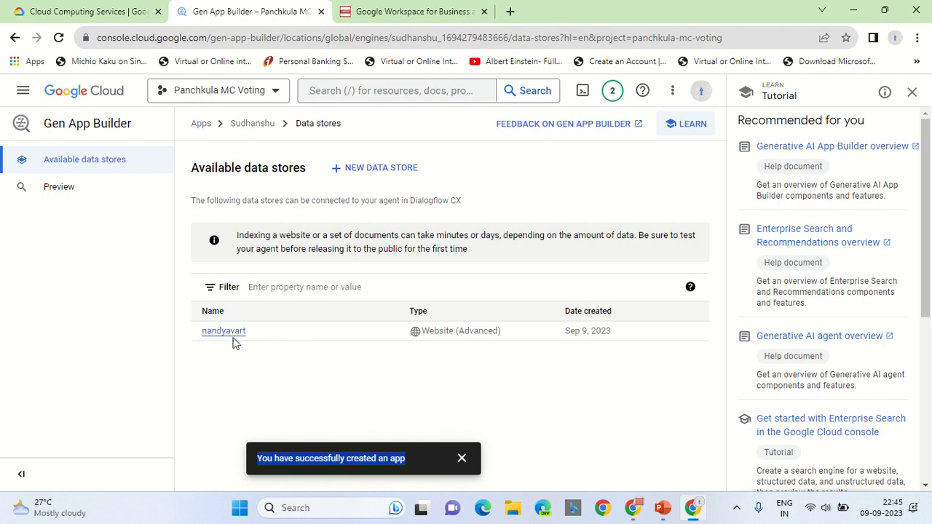
Review the nandyavart data store's unverified-domain warning and start verification in Google Search Console
{"action": "left_click", "coordinate": [224, 331]}
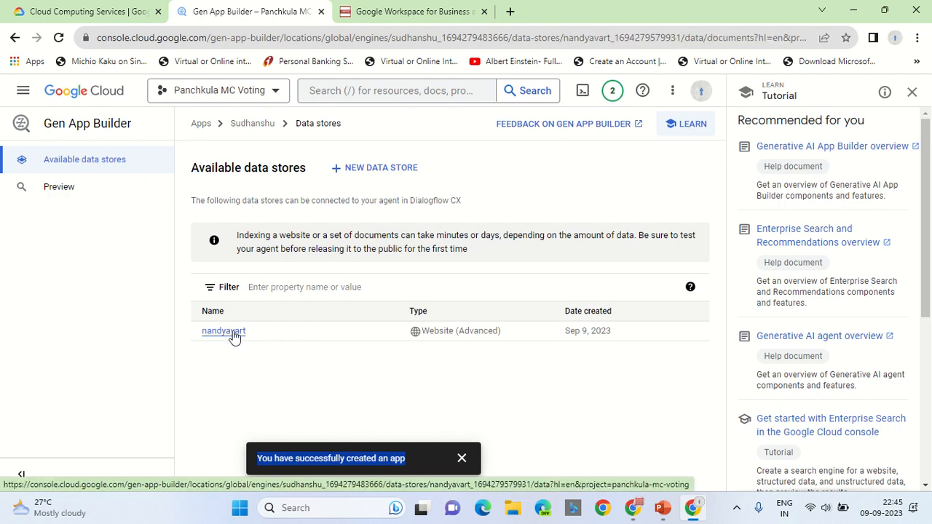
{"action": "left_click", "coordinate": [224, 332]}
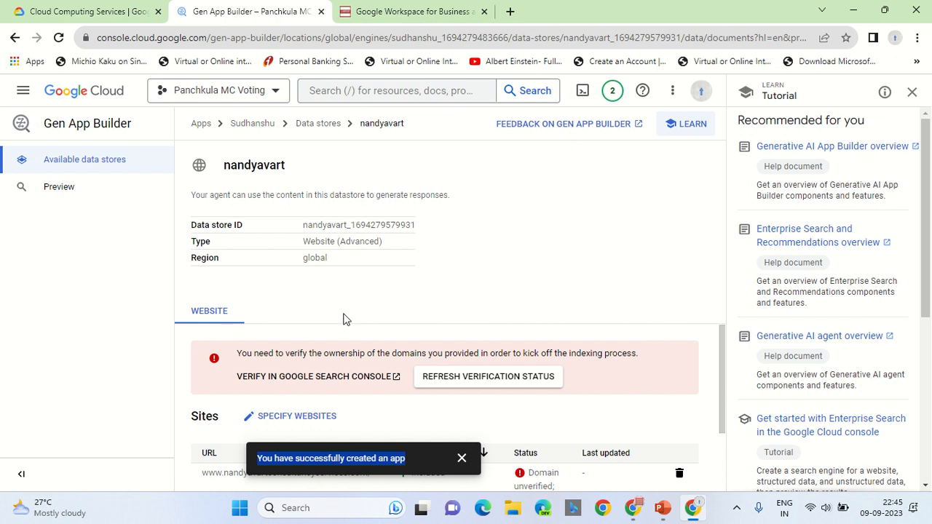
{"action": "mouse_move", "coordinate": [405, 381]}
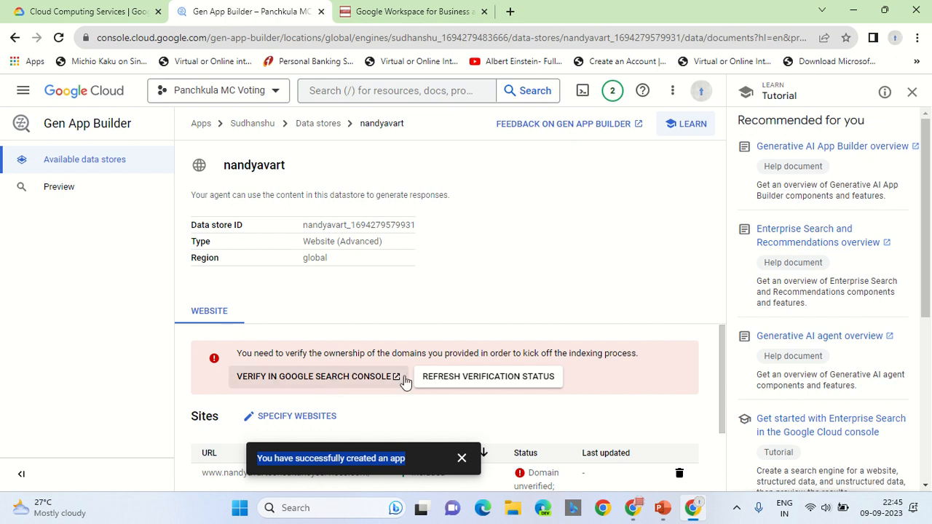
{"action": "mouse_move", "coordinate": [405, 370]}
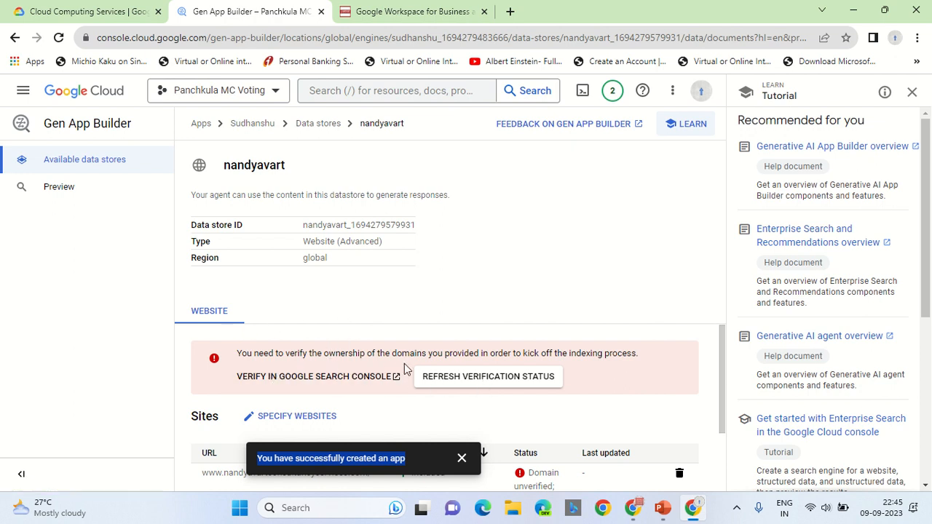
{"action": "mouse_move", "coordinate": [605, 367]}
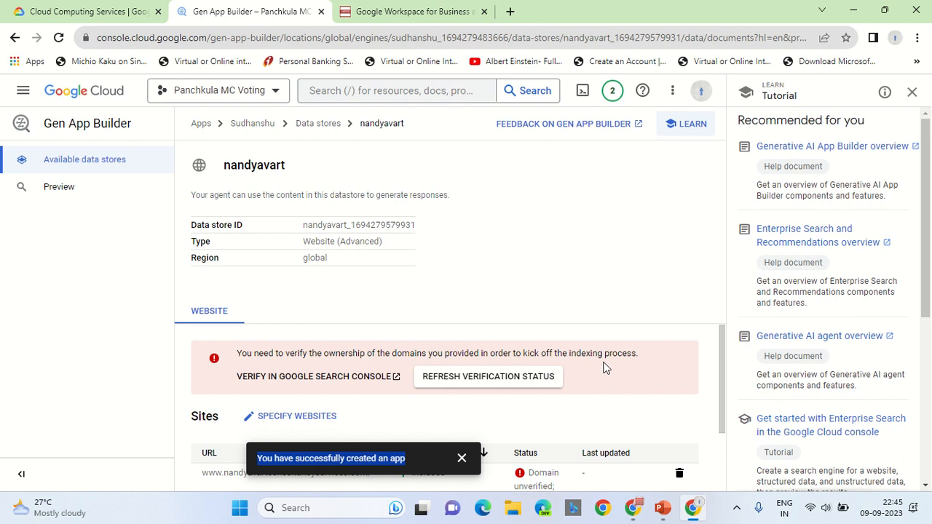
{"action": "scroll", "scroll_direction": "down", "scroll_amount": 3}
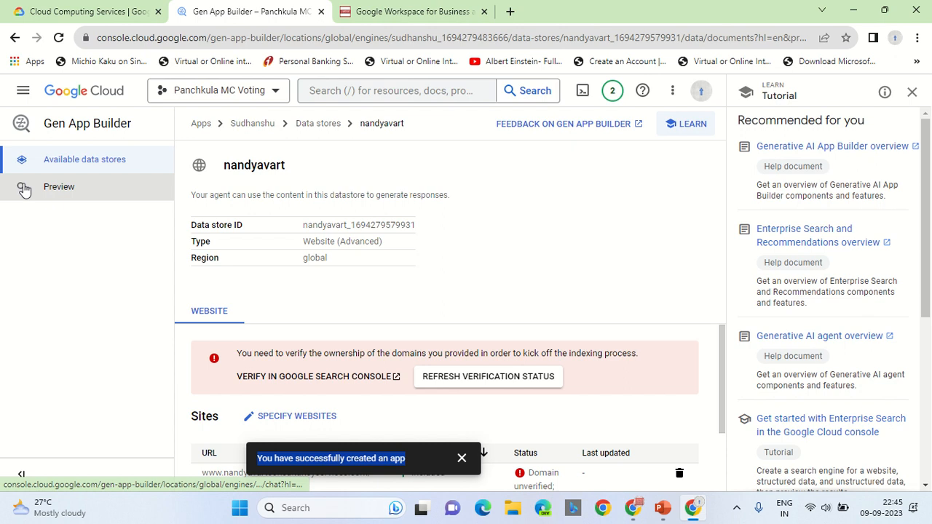
{"action": "mouse_move", "coordinate": [357, 372]}
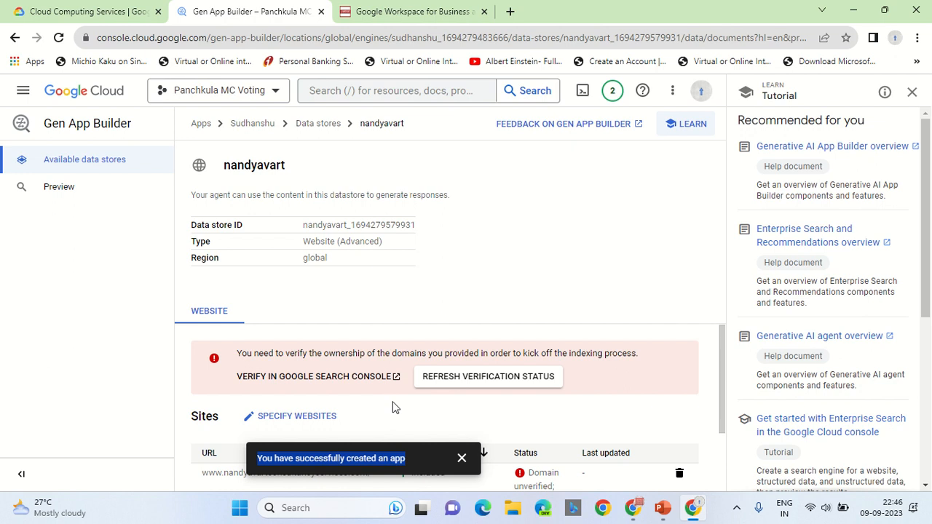
{"action": "mouse_move", "coordinate": [486, 191]}
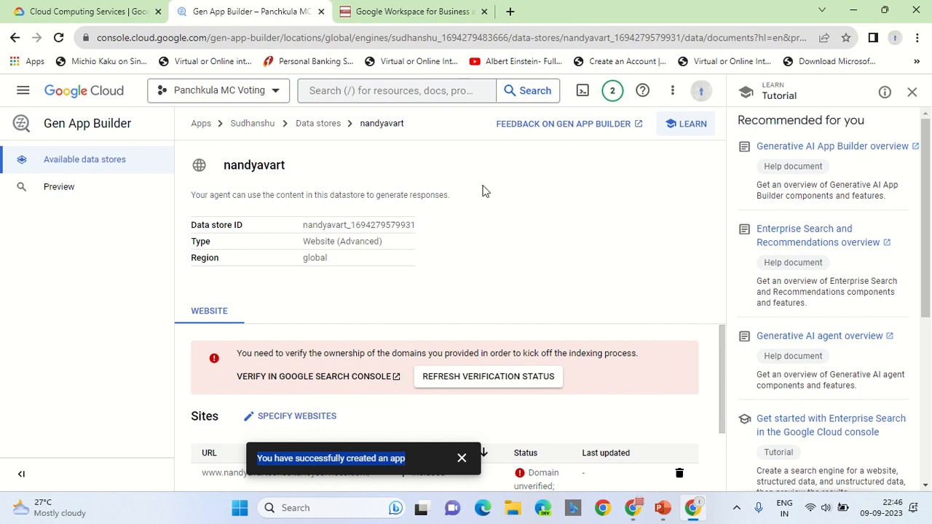
{"action": "mouse_move", "coordinate": [327, 353]}
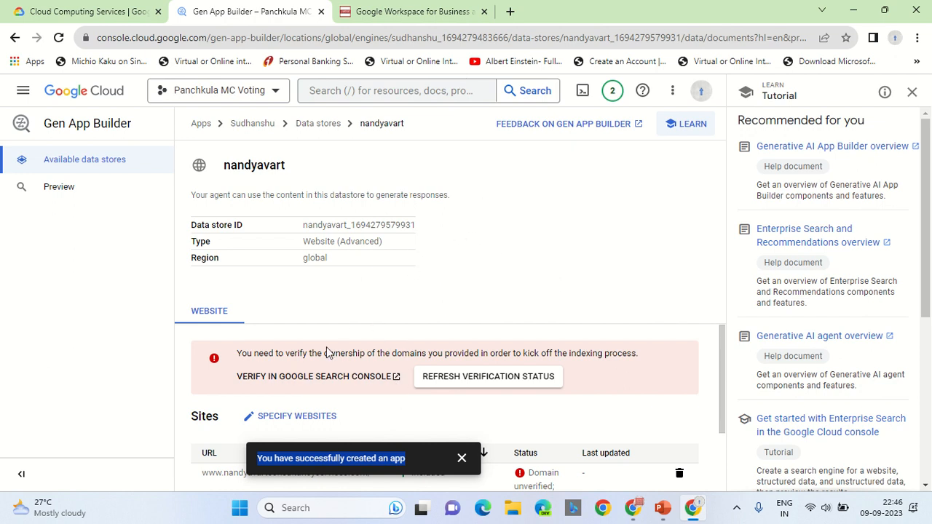
{"action": "left_click", "coordinate": [314, 375]}
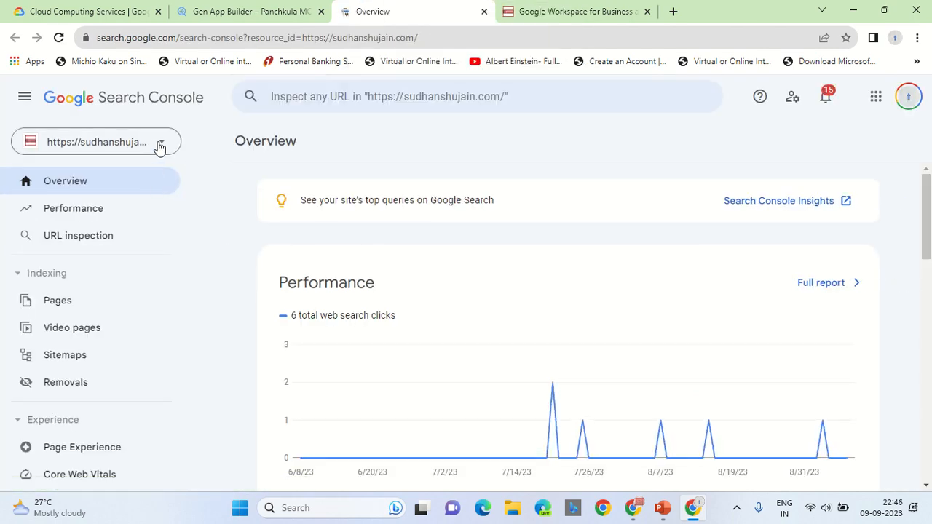
Filter Search Console properties for 'nandyavartconsultancyservices', find no match, and switch Chrome windows
{"action": "left_click", "coordinate": [96, 141]}
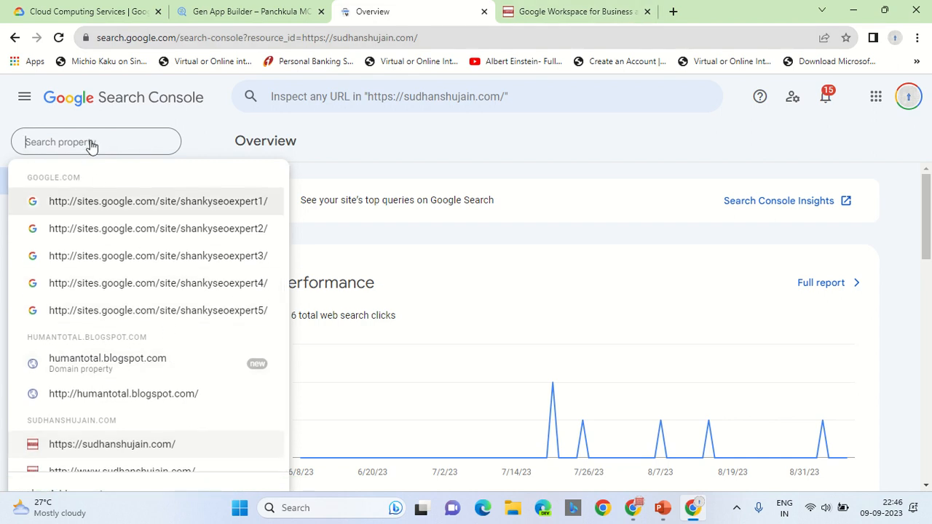
{"action": "type", "text": "nandyav"}
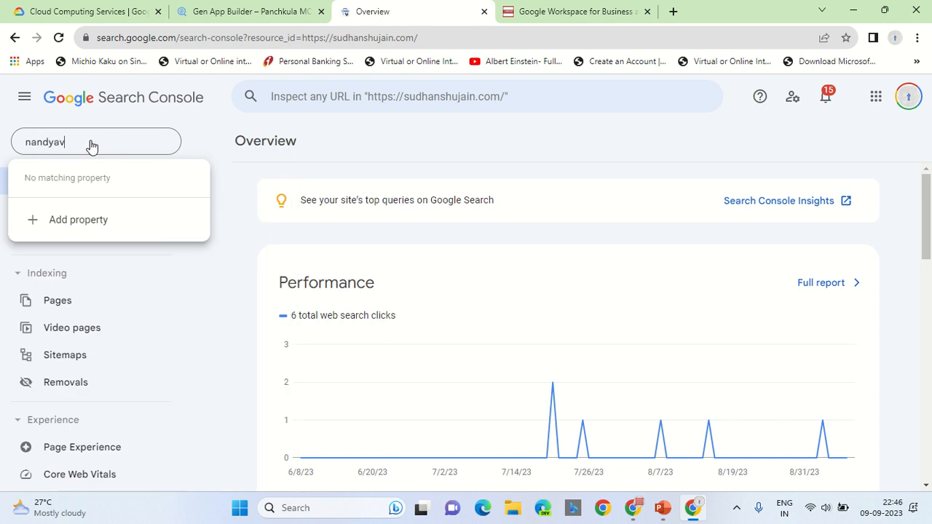
{"action": "type", "text": "artconsultancyu"}
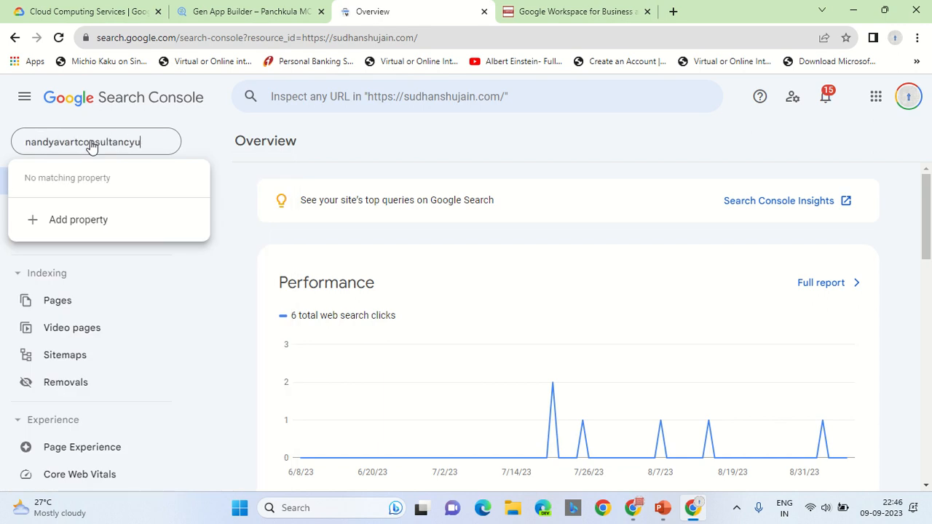
{"action": "type", "text": "services."}
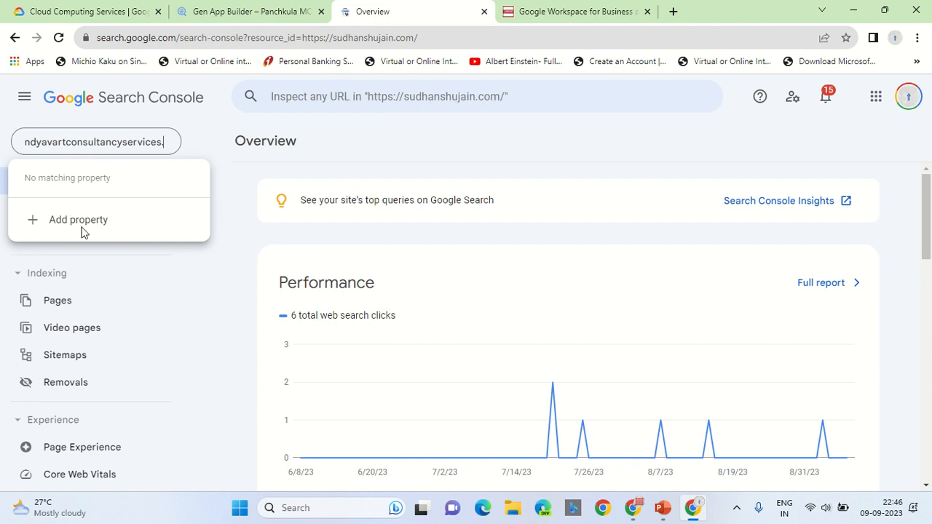
{"action": "left_click", "coordinate": [633, 507]}
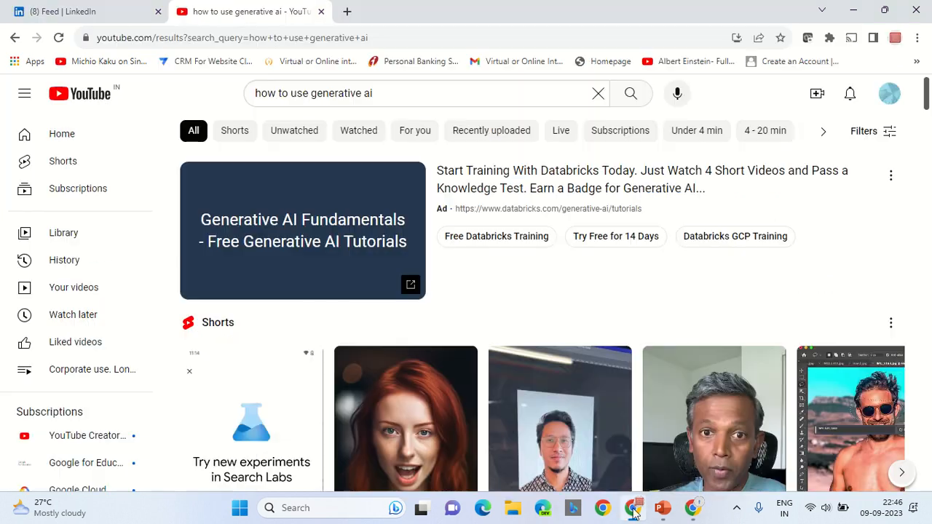
In a new tab, go to google.com/webmasters to reach Google Search Central
{"action": "left_click", "coordinate": [347, 12]}
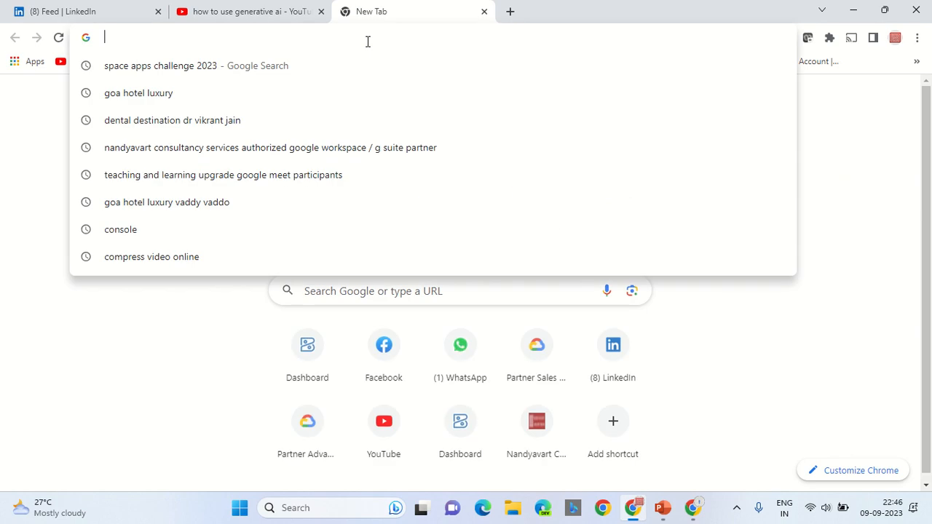
{"action": "type", "text": "search.google.c"}
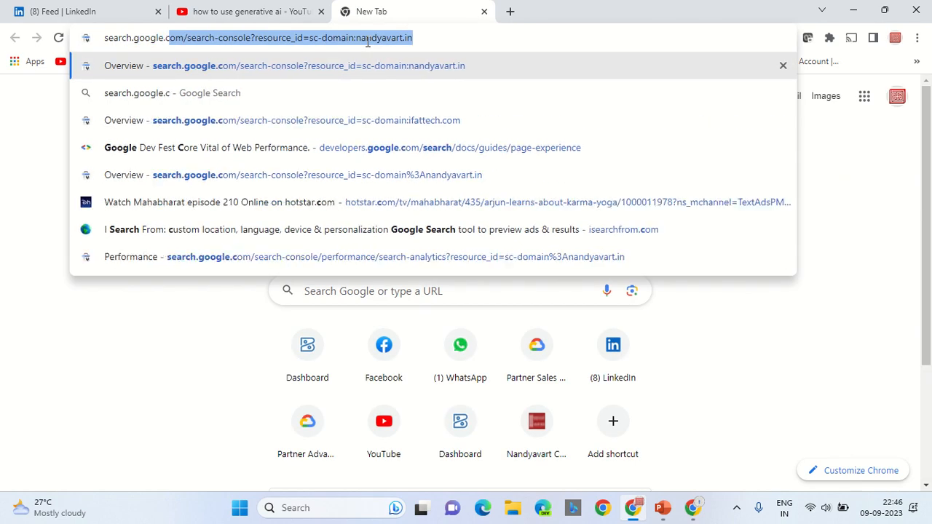
{"action": "type", "text": "search.google.com/w"}
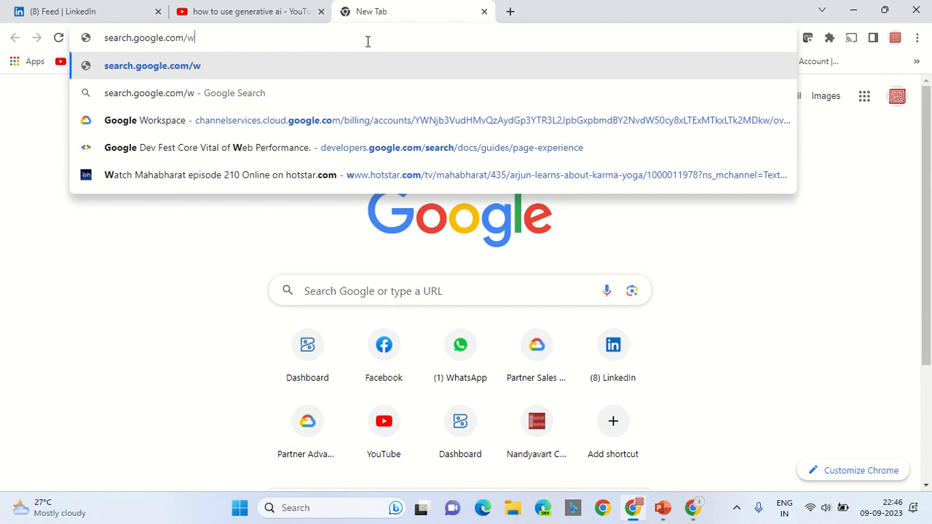
{"action": "type", "text": "eb"}
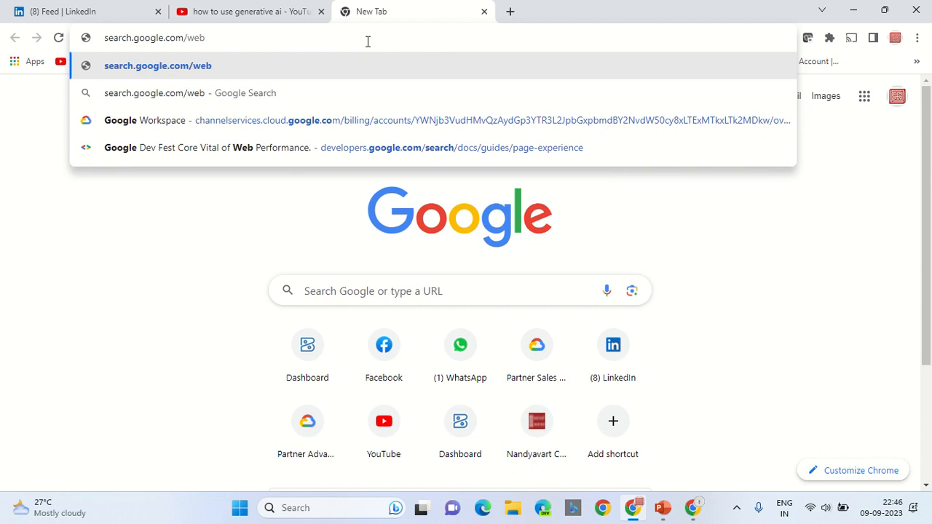
{"action": "type", "text": "mas"}
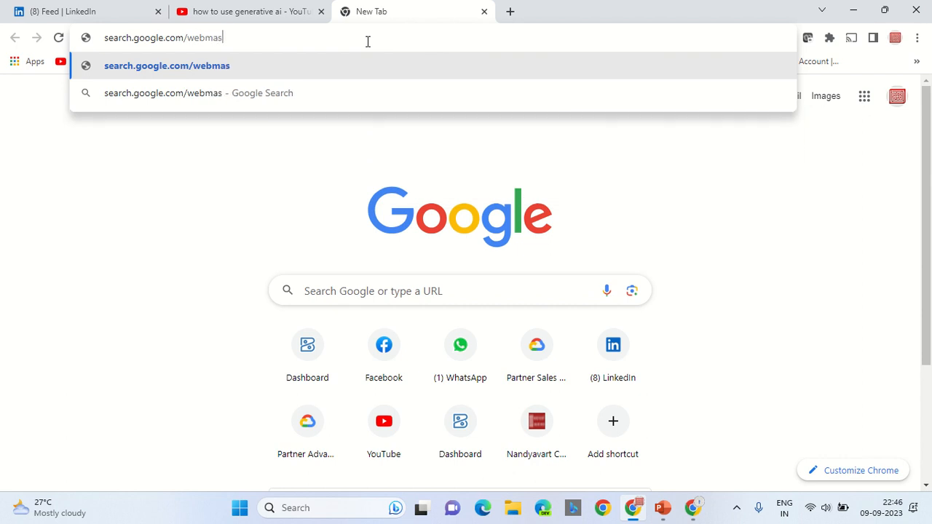
{"action": "key", "text": "Backspace"}
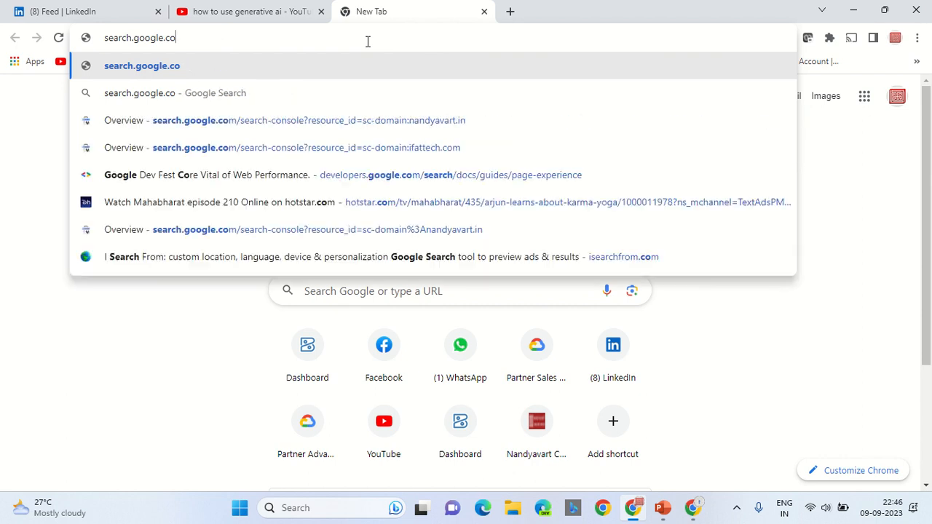
{"action": "type", "text": "gg"}
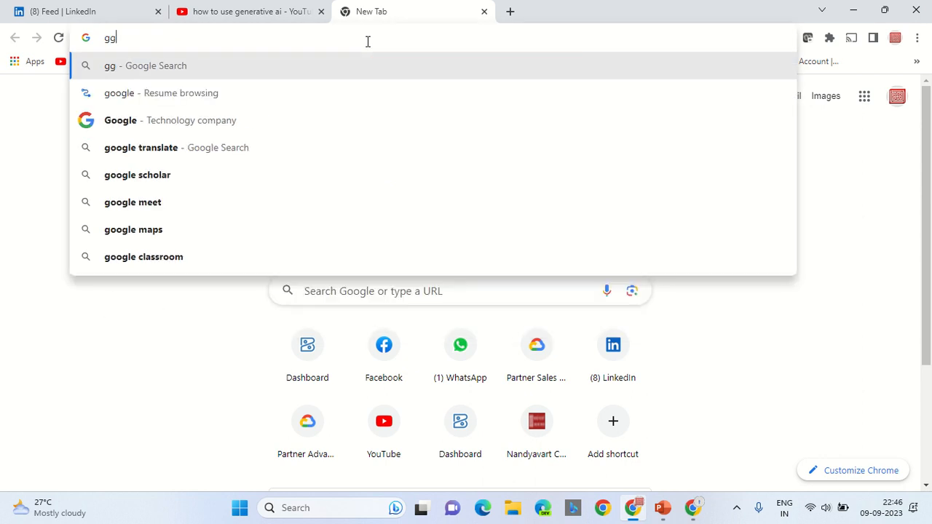
{"action": "type", "text": "oogle.com"}
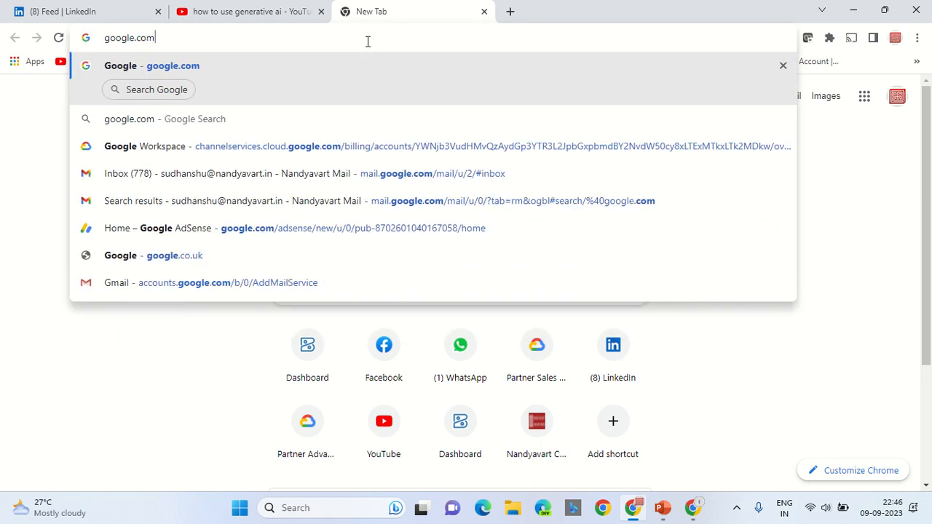
{"action": "type", "text": "/webmas"}
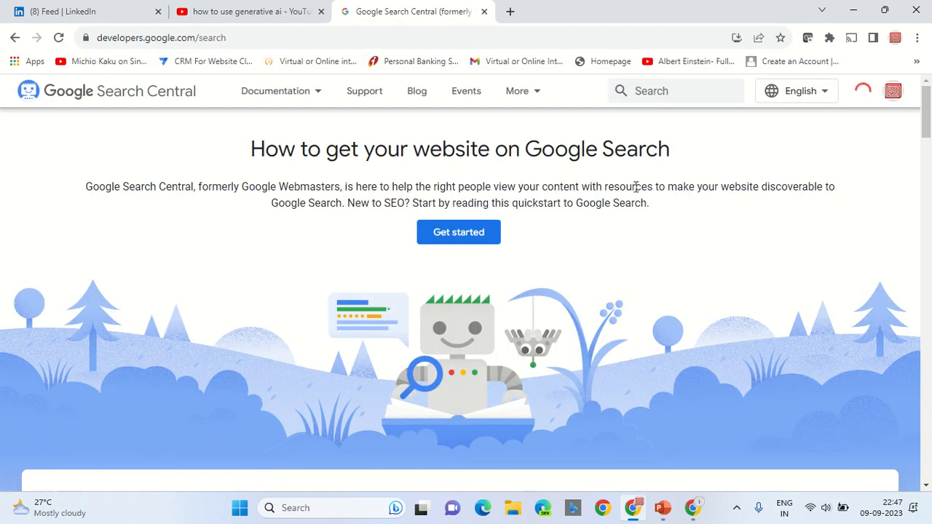
Reach Search Console via Get started, switch to the nandyavartconsultancyservices.com property, and start a tab for cloud.google.com
{"action": "left_click", "coordinate": [457, 231]}
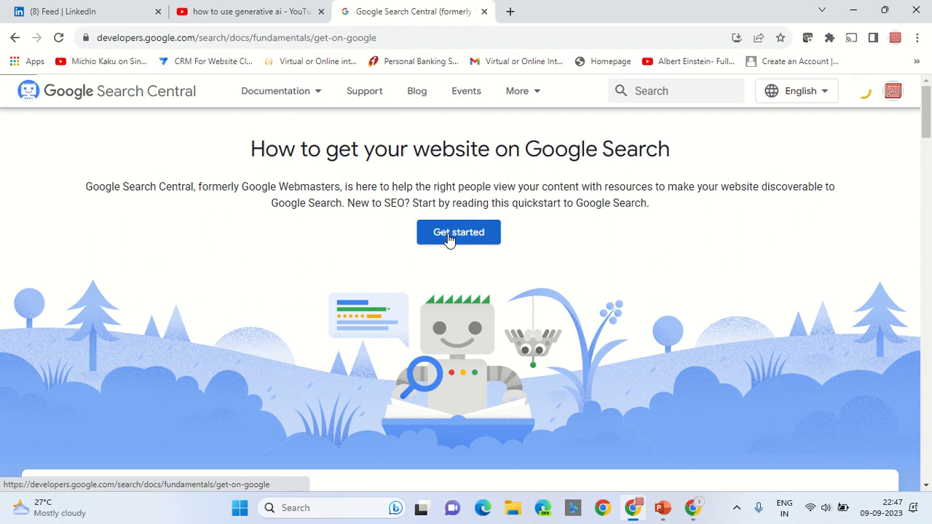
{"action": "left_click", "coordinate": [458, 232]}
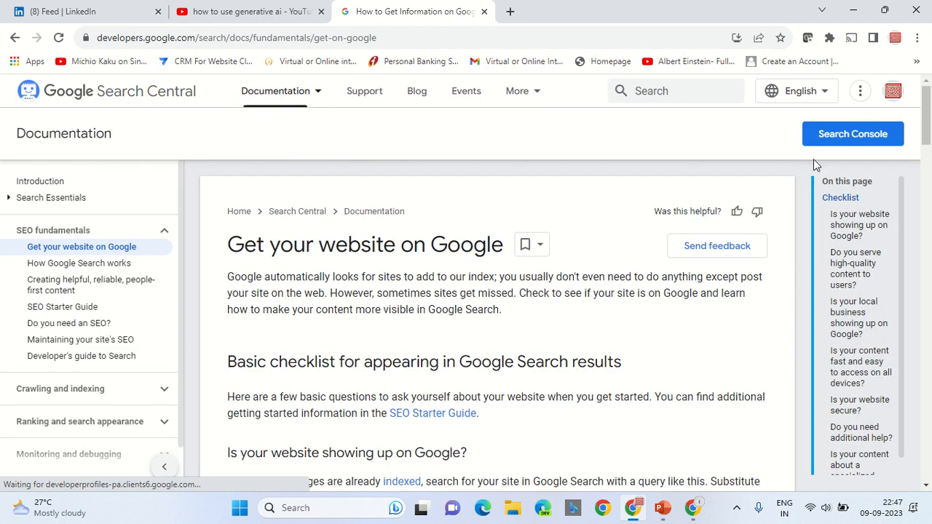
{"action": "left_click", "coordinate": [853, 134]}
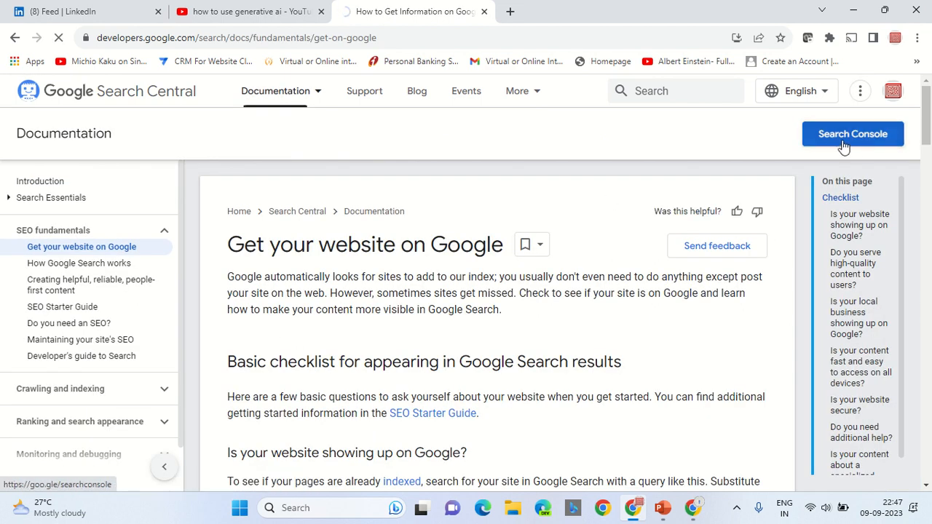
{"action": "left_click", "coordinate": [853, 134]}
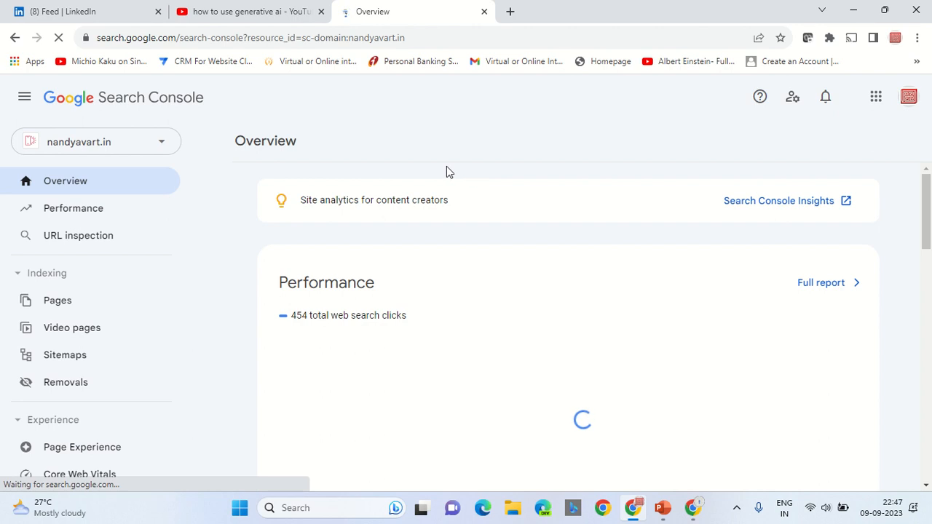
{"action": "left_click", "coordinate": [96, 141]}
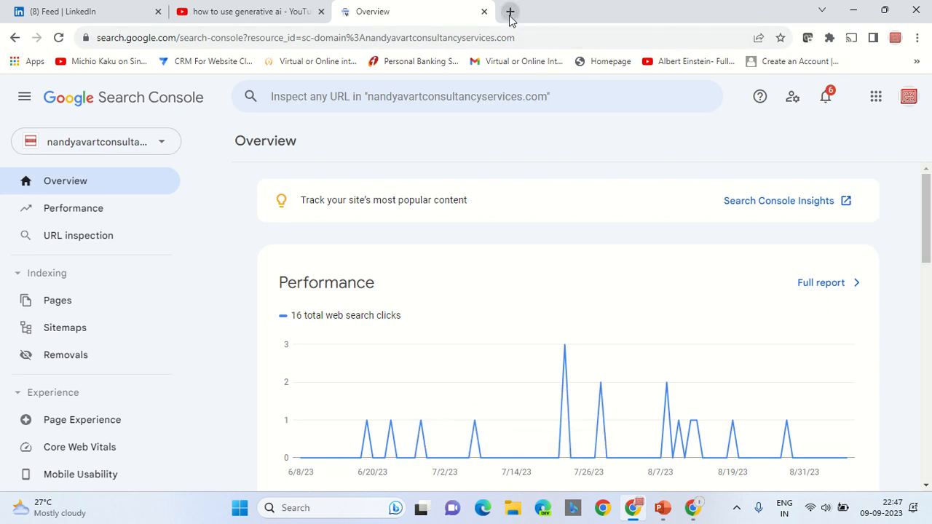
{"action": "left_click", "coordinate": [509, 12]}
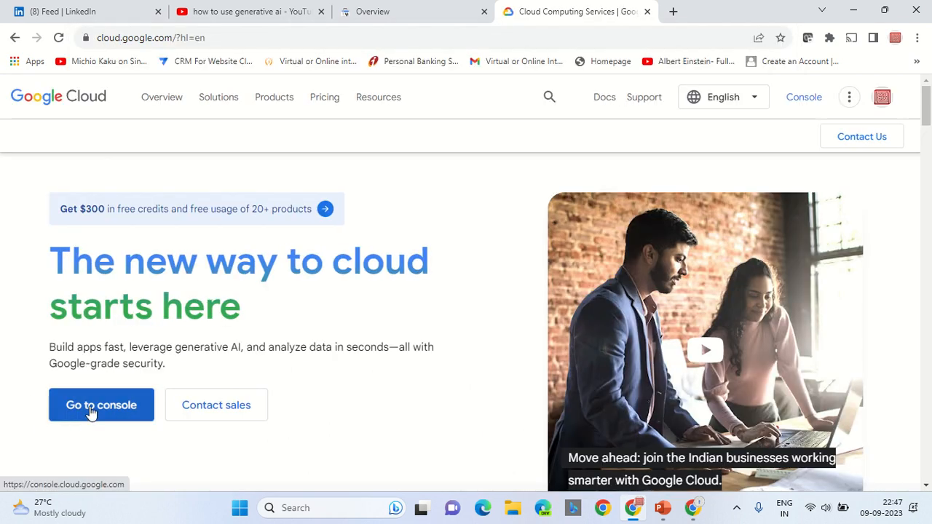
Enter the Cloud console and open the itnandyavartsearchengine Gen App Builder app's integration page
{"action": "left_click", "coordinate": [102, 405]}
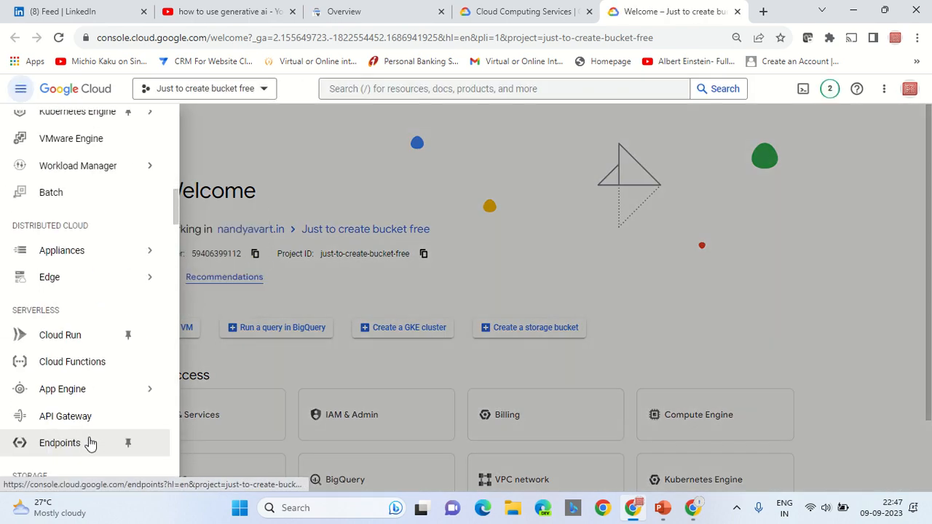
{"action": "scroll", "scroll_direction": "down", "scroll_amount": 3}
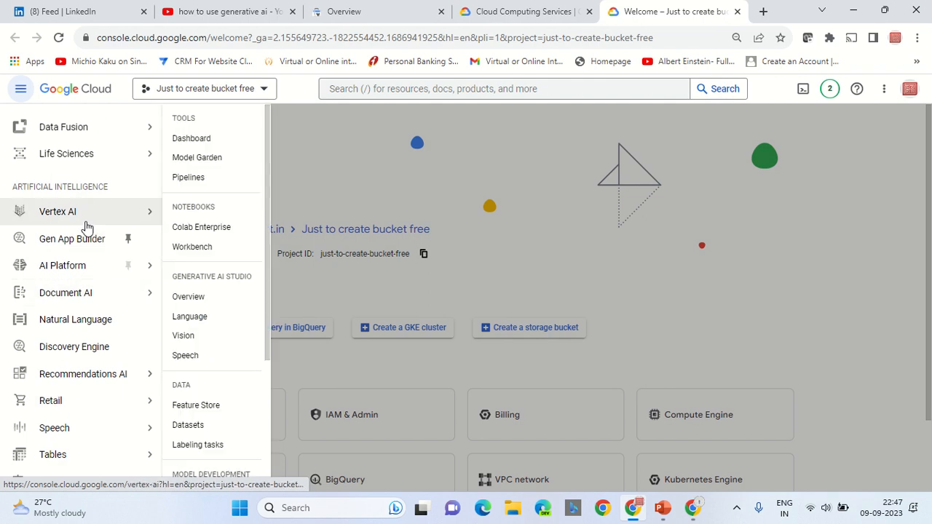
{"action": "left_click", "coordinate": [71, 239]}
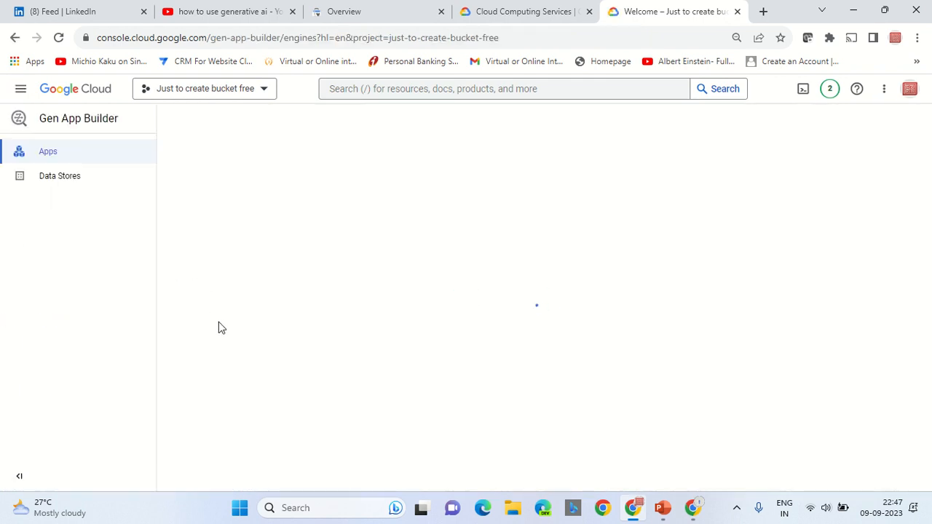
{"action": "mouse_move", "coordinate": [402, 274]}
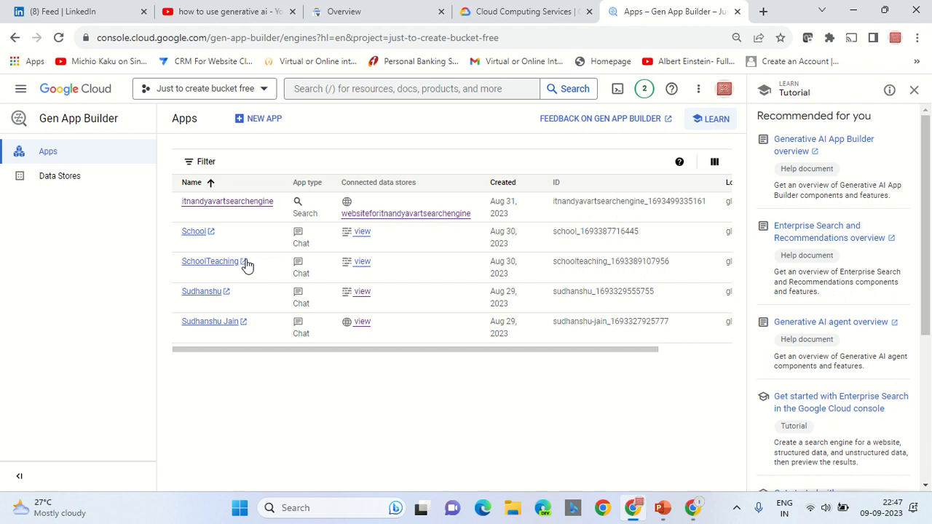
{"action": "mouse_move", "coordinate": [236, 205]}
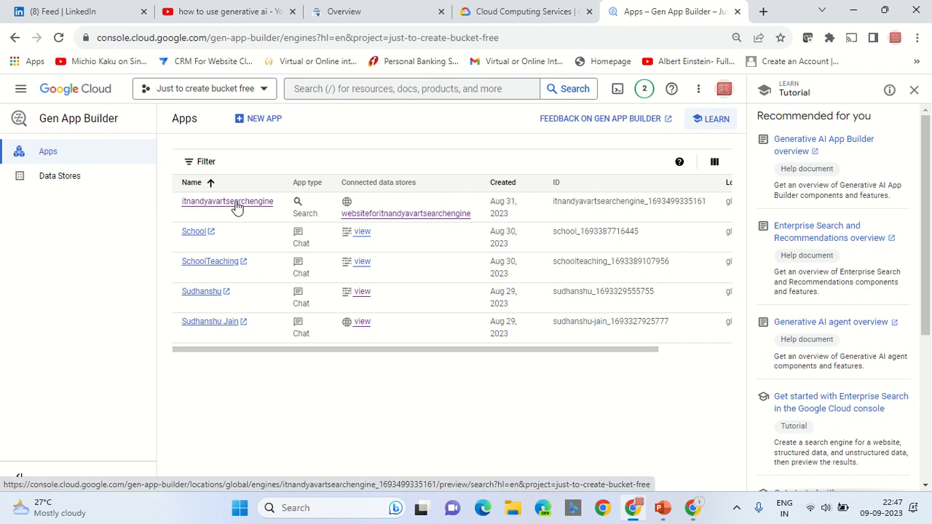
{"action": "left_click", "coordinate": [227, 201]}
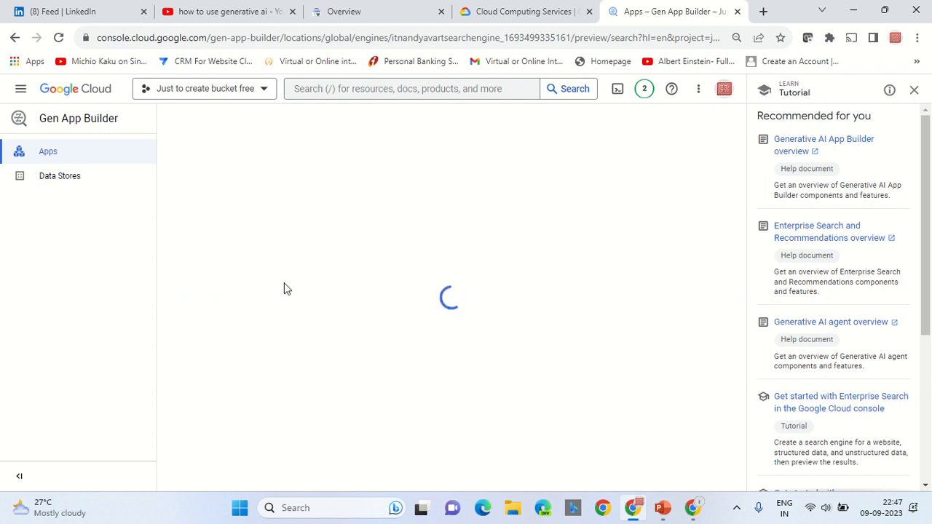
{"action": "mouse_move", "coordinate": [306, 297]}
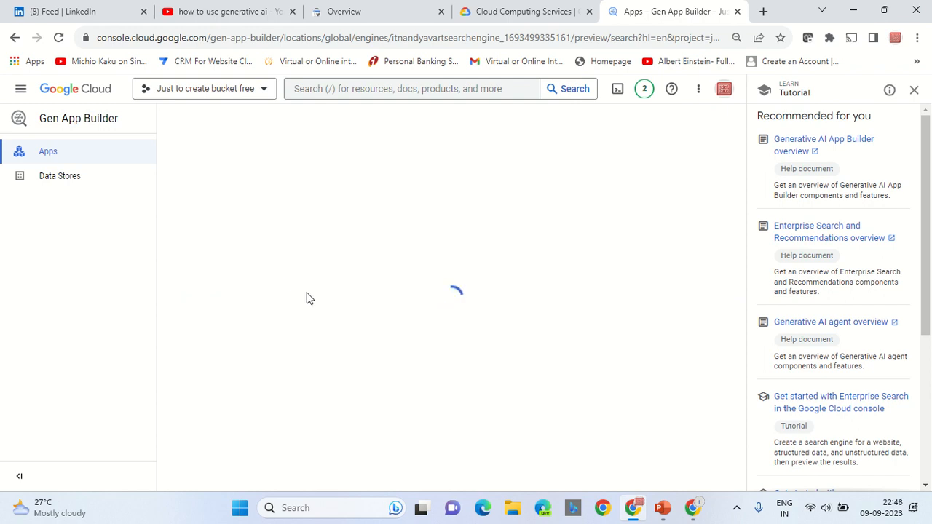
{"action": "mouse_move", "coordinate": [352, 284]}
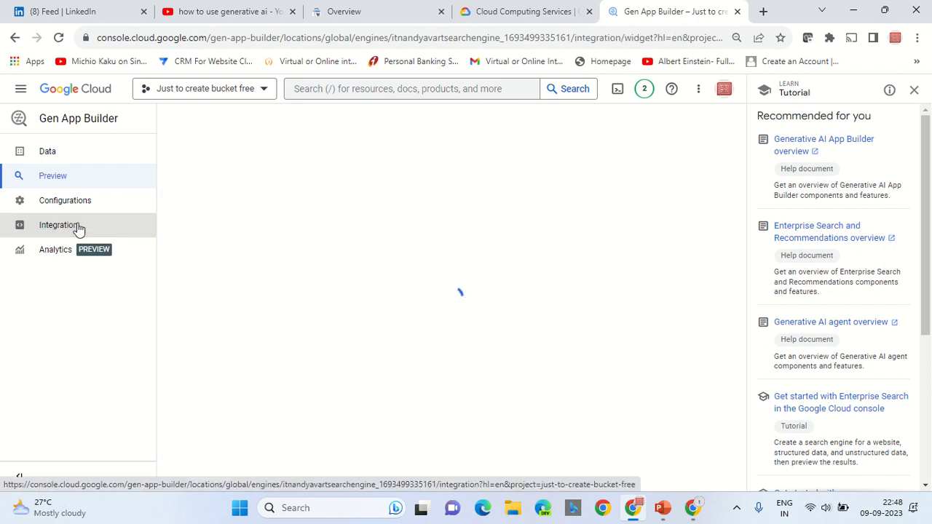
{"action": "left_click", "coordinate": [58, 225]}
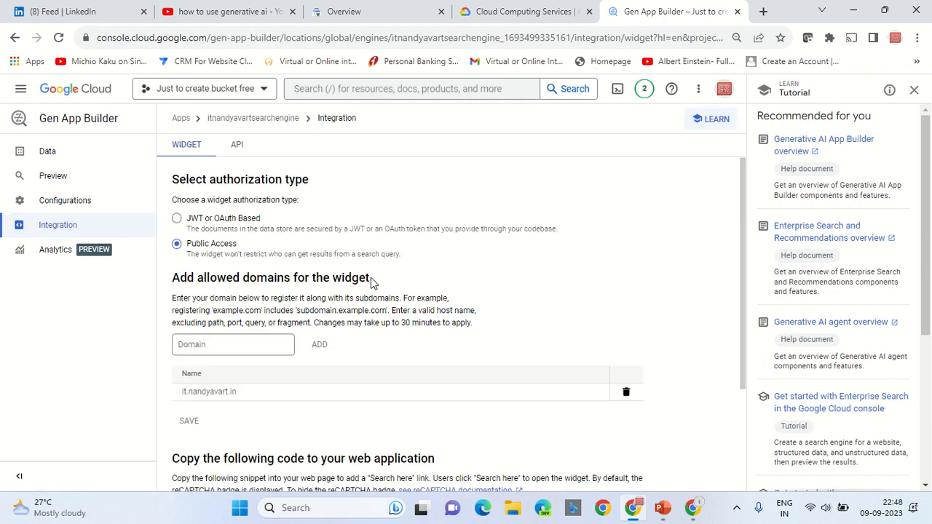
Locate and select the search widget embed code snippet, with it.nandyavart.in as allowed domain
{"action": "scroll", "scroll_direction": "down", "scroll_amount": 3}
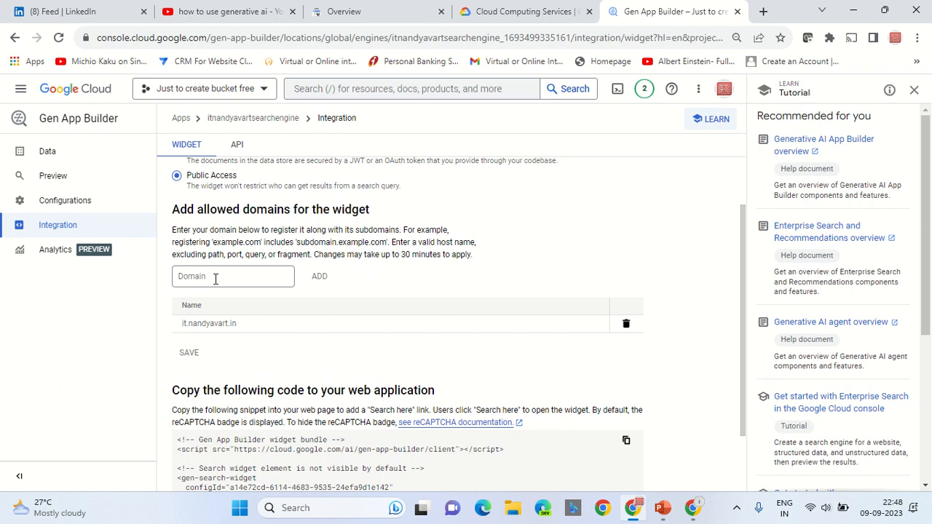
{"action": "mouse_move", "coordinate": [240, 329]}
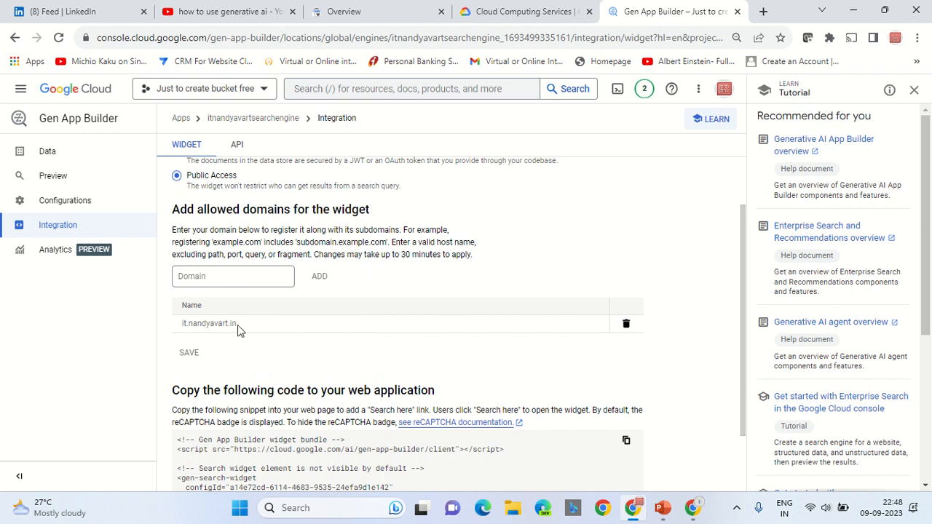
{"action": "scroll", "scroll_direction": "down", "scroll_amount": 3}
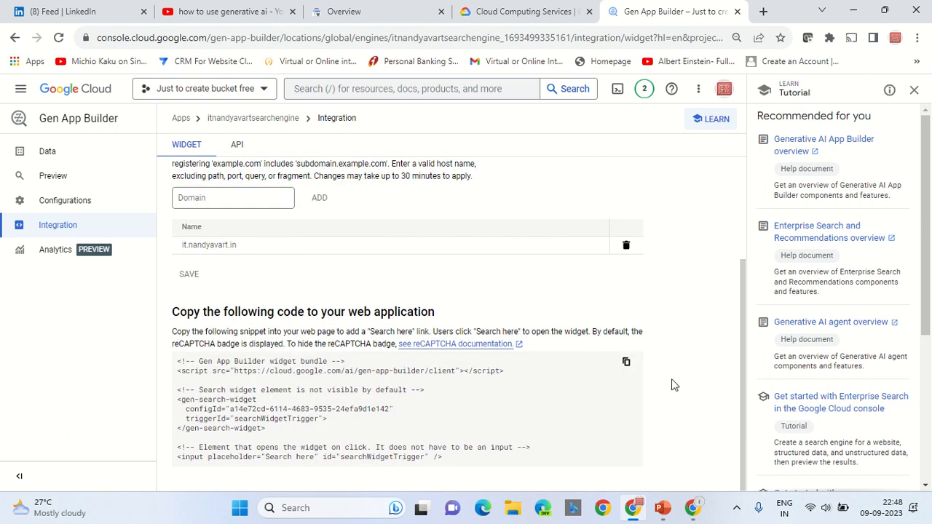
{"action": "left_click", "coordinate": [626, 361]}
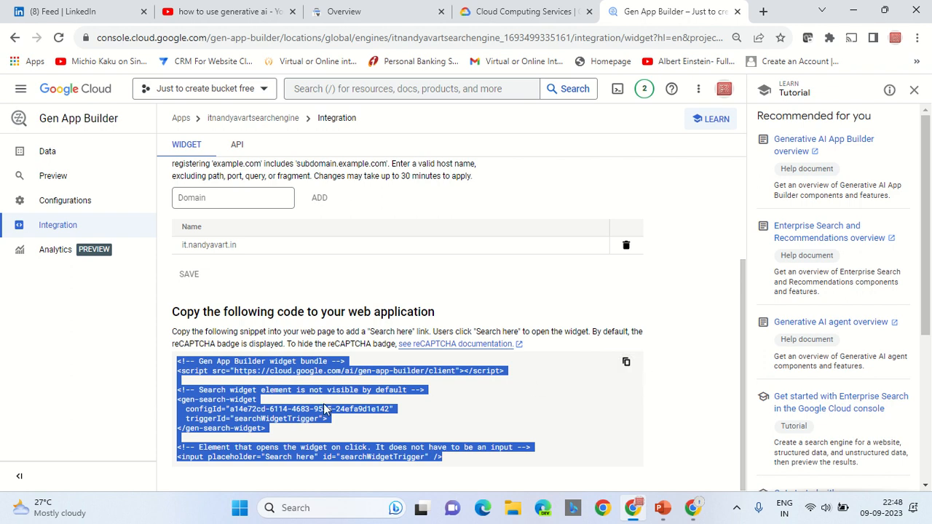
{"action": "mouse_move", "coordinate": [346, 384]}
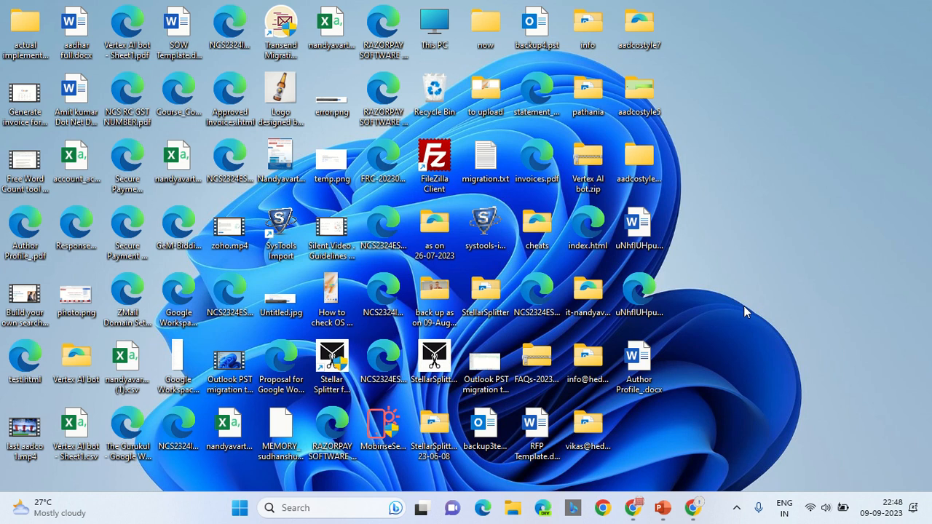
{"action": "mouse_move", "coordinate": [768, 204]}
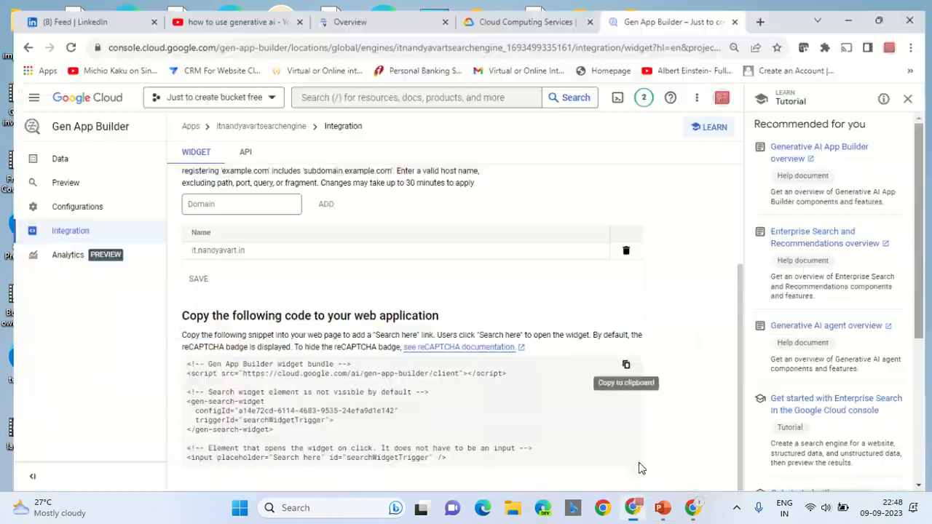
Go to it.nandyavart.in in a new tab and bring up its chat assistant bubble
{"action": "left_click", "coordinate": [760, 22]}
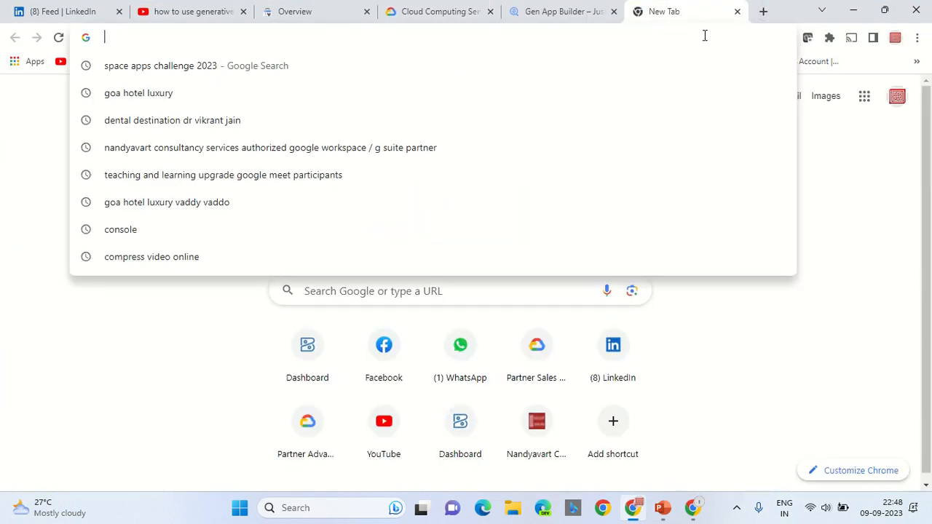
{"action": "type", "text": "it.nandyavart.in"}
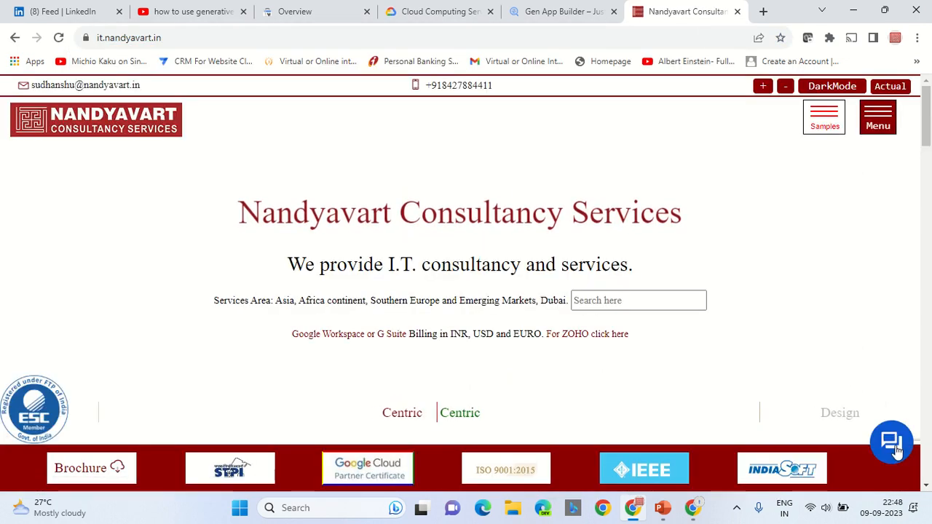
{"action": "left_click", "coordinate": [891, 443]}
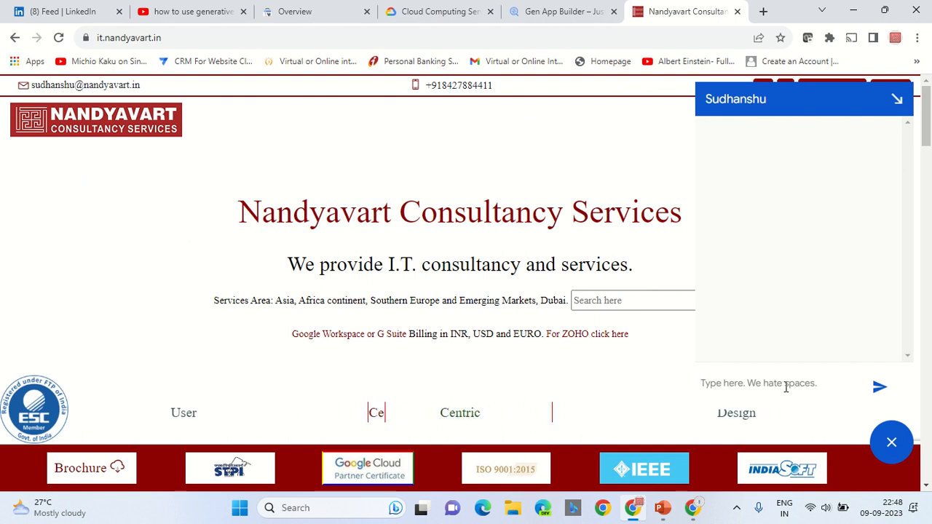
Enter a chat question asking the pricing of Google Workspace Starter edition
{"action": "type", "text": "tellme"}
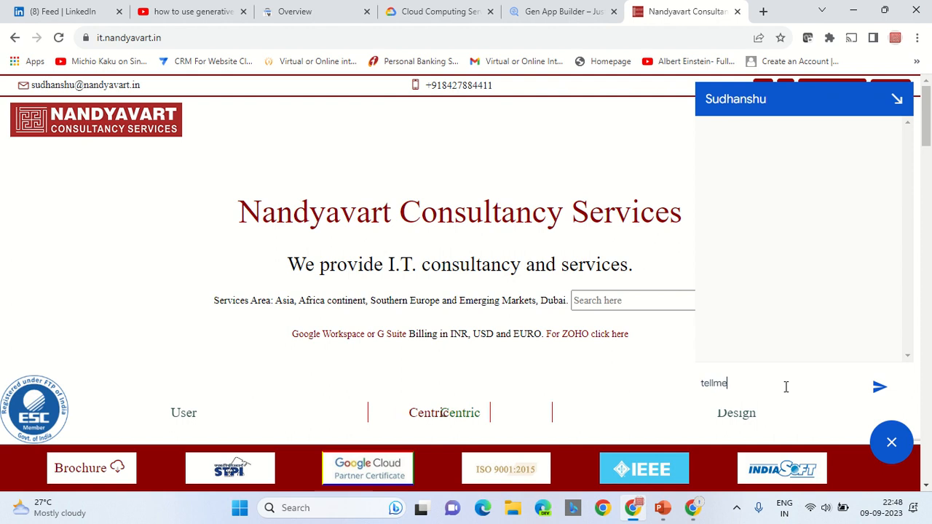
{"action": "type", "text": "pricingoff"}
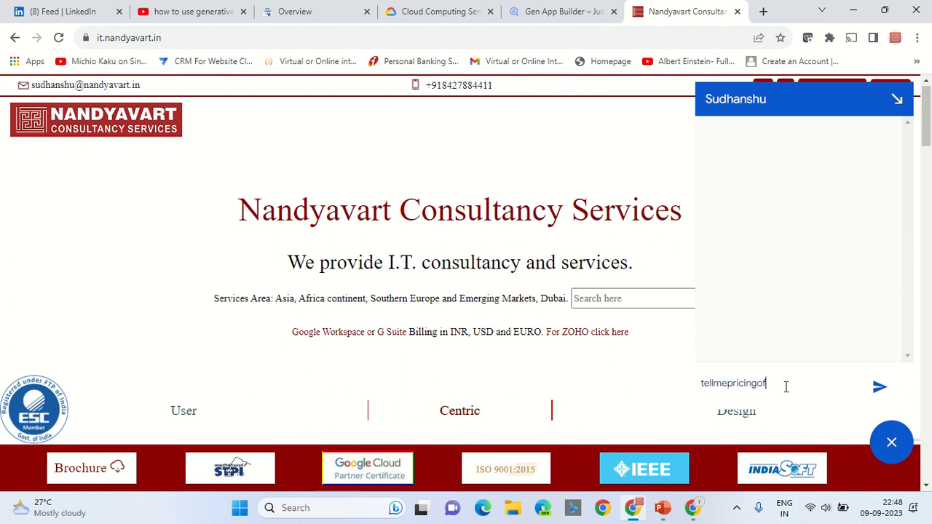
{"action": "type", "text": "googleworkspace"}
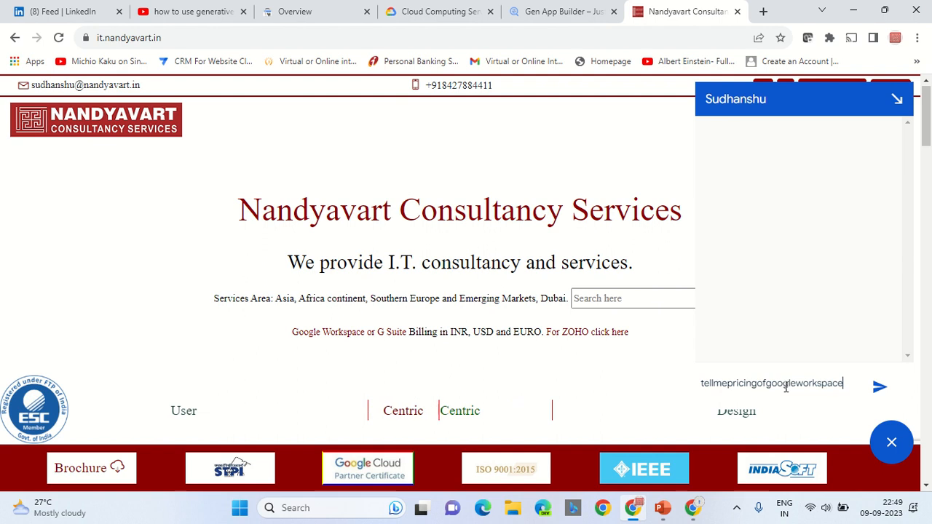
{"action": "type", "text": "startere"}
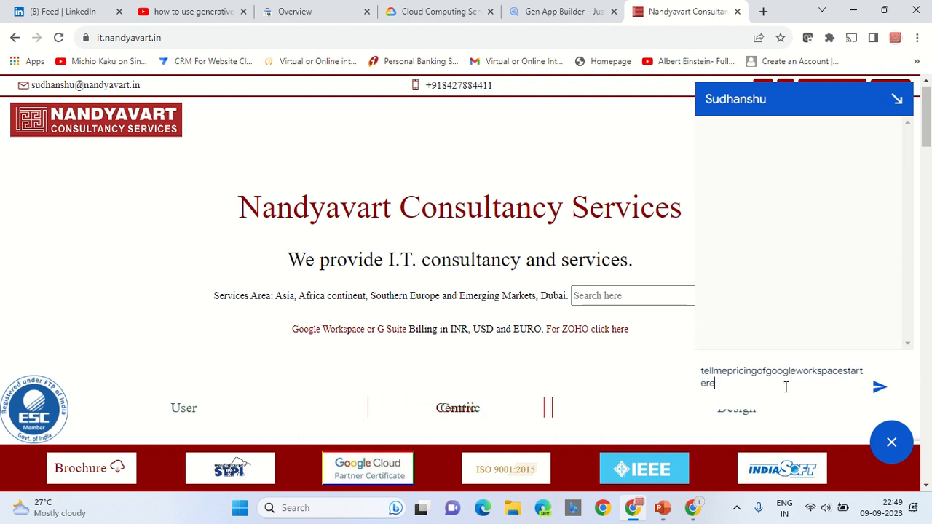
Get the chat bot's Starter pricing answer, then ask 'whereisyouroffice' and receive the Chandigarh address
{"action": "left_click", "coordinate": [879, 387]}
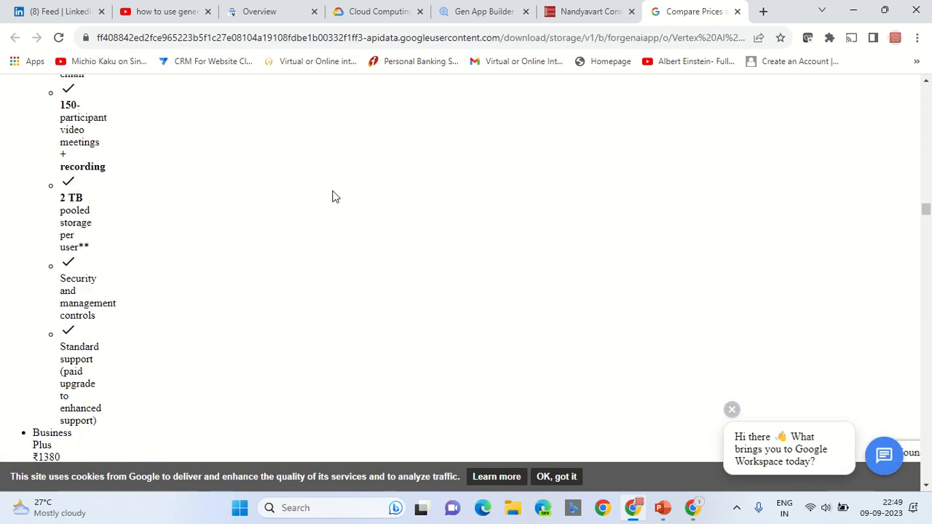
{"action": "scroll", "scroll_direction": "down", "scroll_amount": 3}
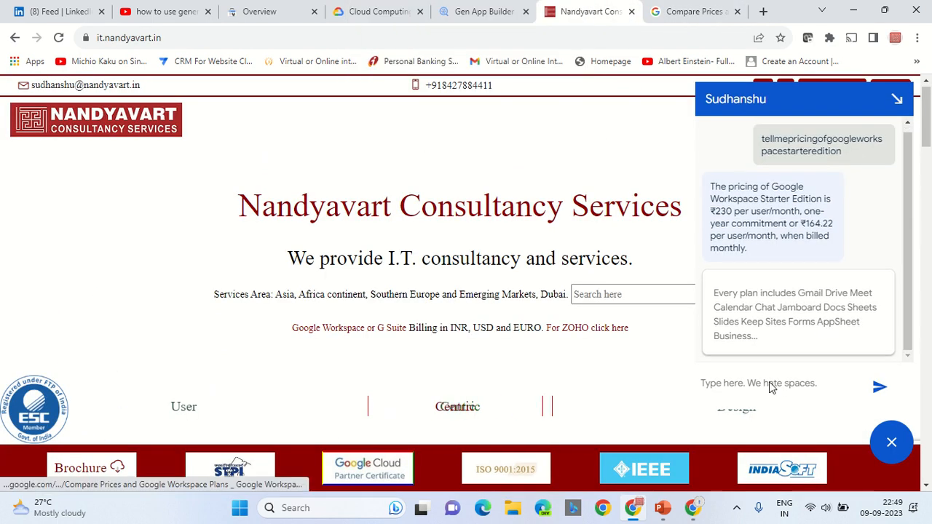
{"action": "type", "text": "whe"}
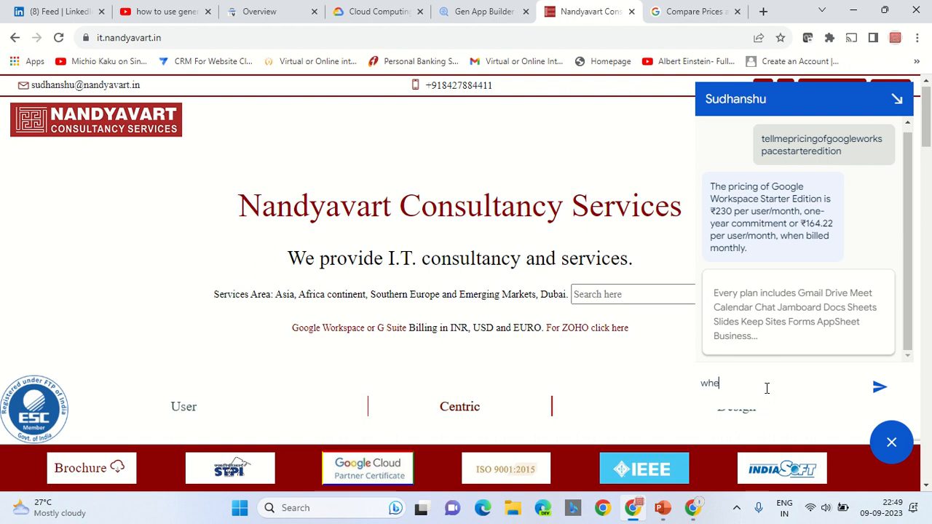
{"action": "type", "text": "whereisyouroffice"}
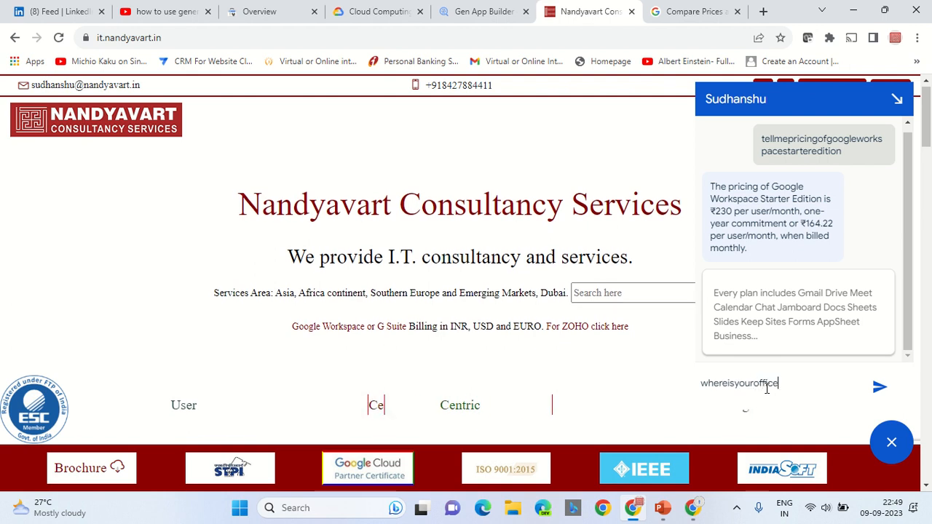
{"action": "left_click", "coordinate": [879, 387]}
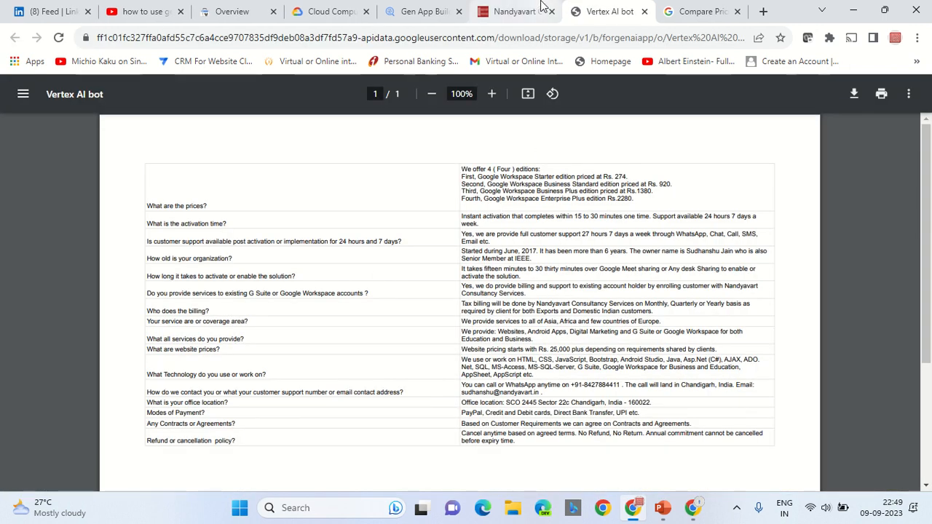
{"action": "left_click", "coordinate": [516, 12]}
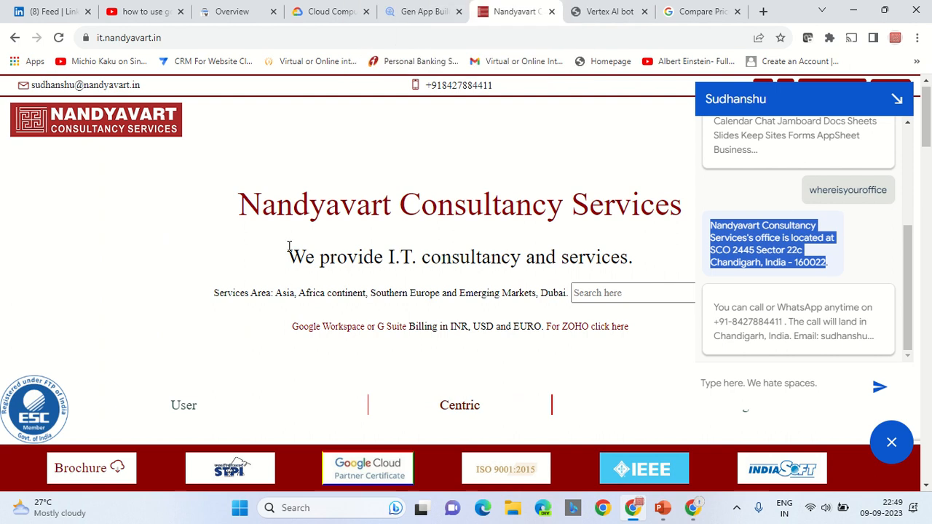
Inspect the site's page source down to the df-messenger chat embed code, then return to the site
{"action": "right_click", "coordinate": [288, 246]}
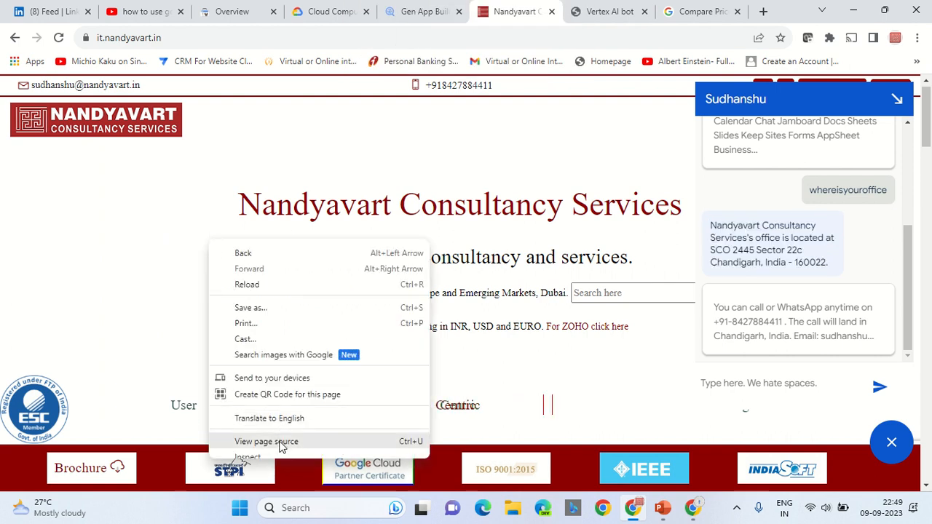
{"action": "left_click", "coordinate": [265, 441]}
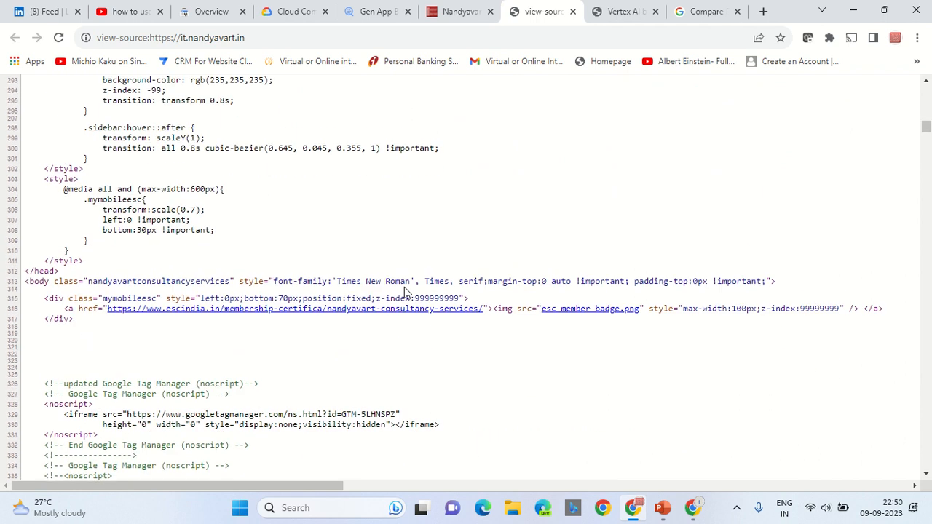
{"action": "scroll", "scroll_direction": "down", "scroll_amount": 3}
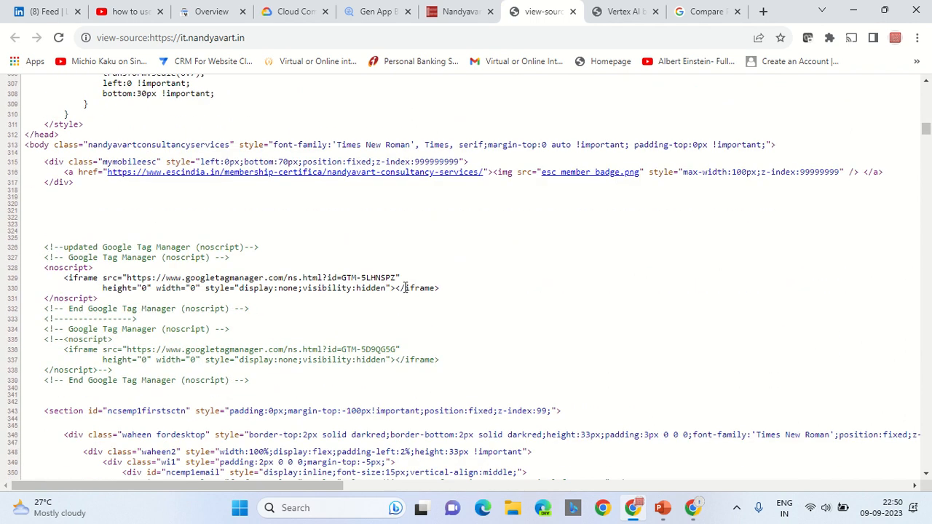
{"action": "scroll", "scroll_direction": "down", "scroll_amount": 3}
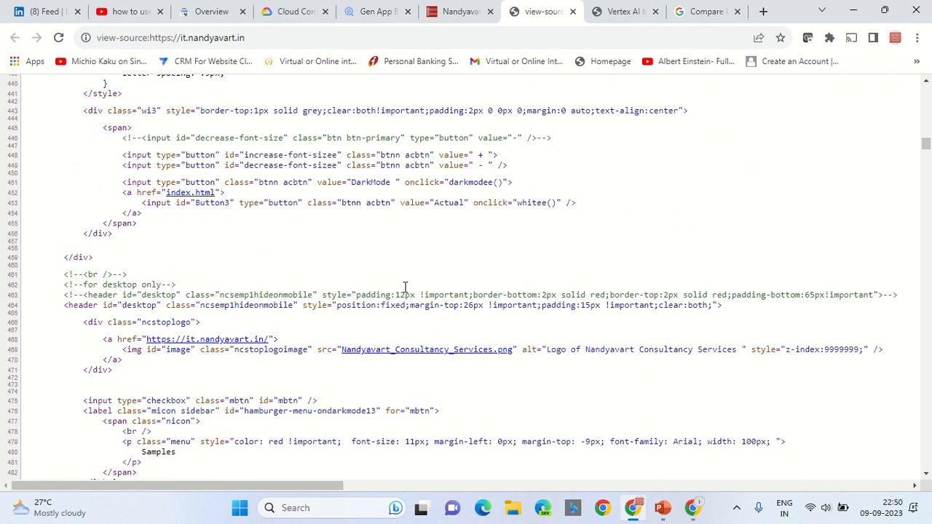
{"action": "scroll", "scroll_direction": "down", "scroll_amount": 3}
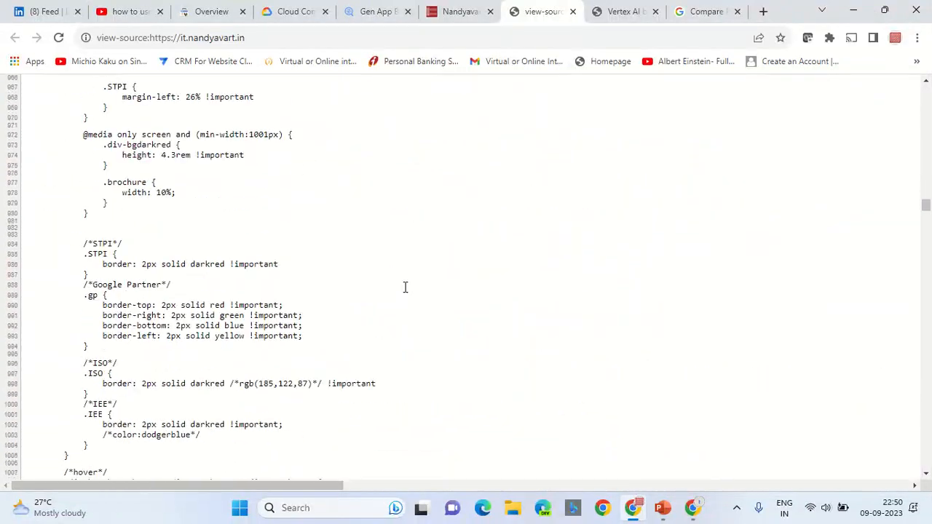
{"action": "scroll", "scroll_direction": "down", "scroll_amount": 3}
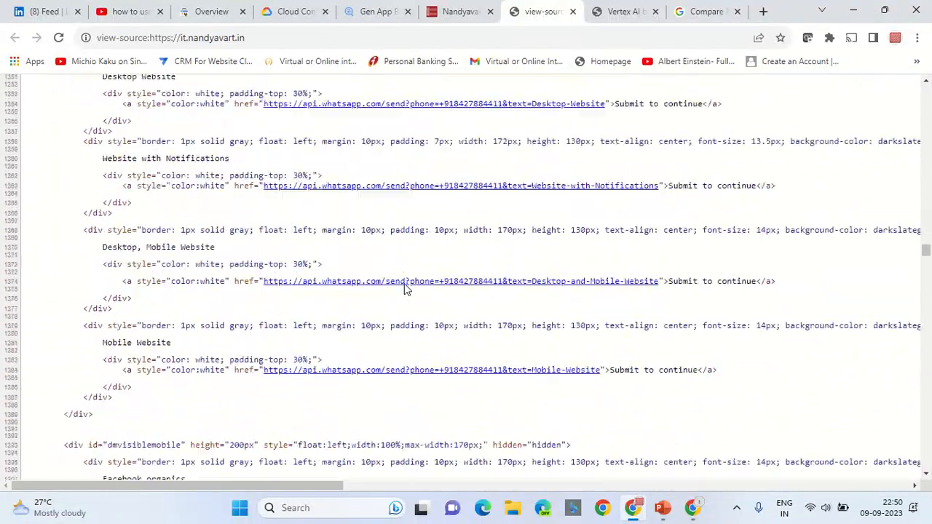
{"action": "scroll", "scroll_direction": "down", "scroll_amount": 3}
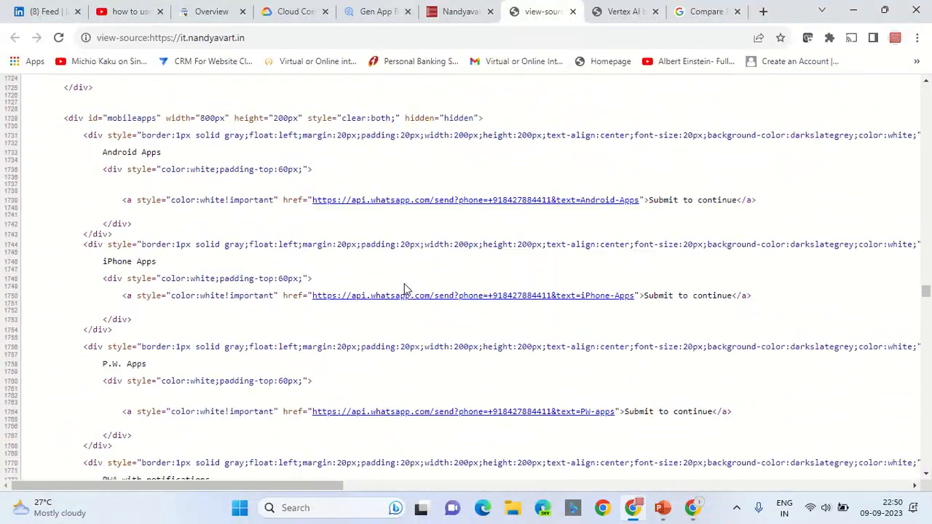
{"action": "scroll", "scroll_direction": "down", "scroll_amount": 3}
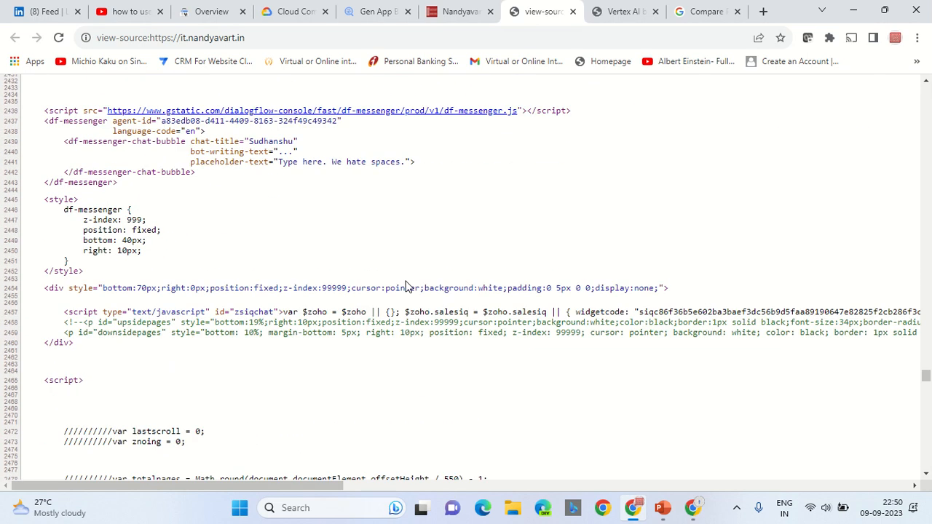
{"action": "mouse_move", "coordinate": [233, 282]}
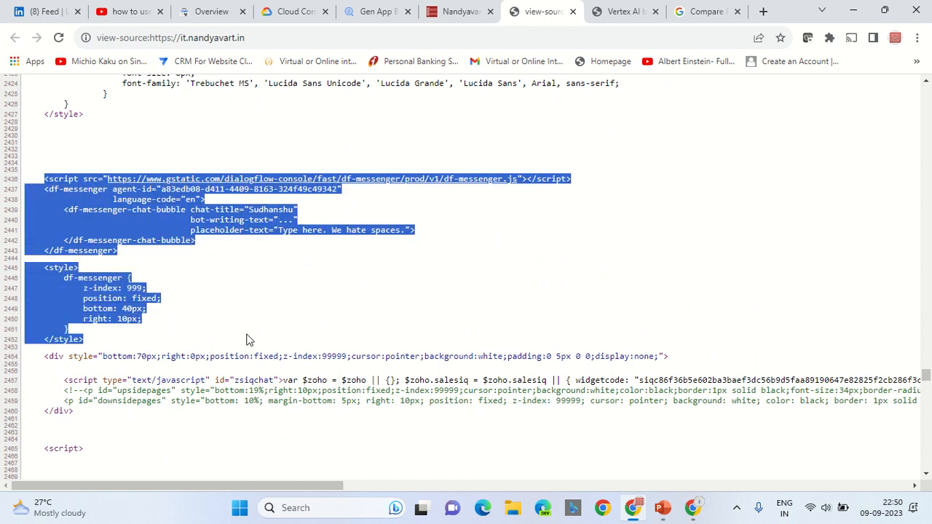
{"action": "left_click", "coordinate": [119, 259]}
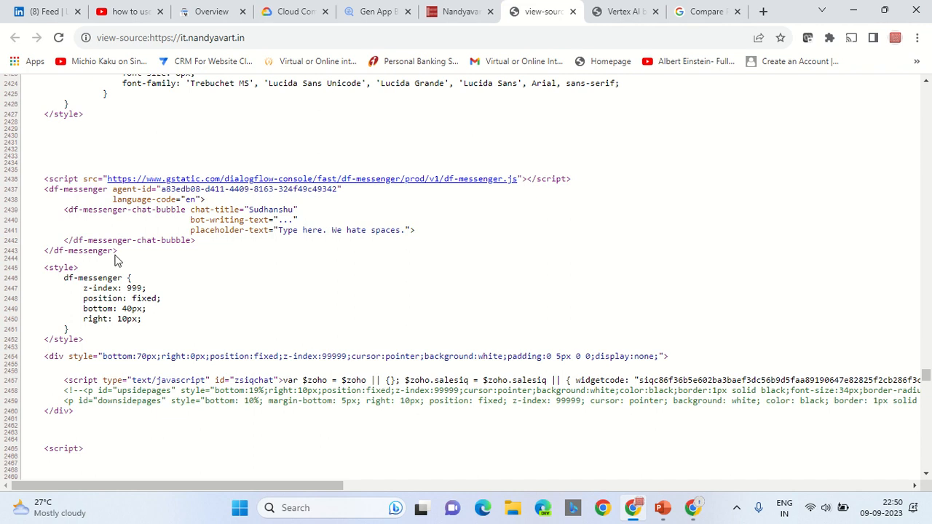
{"action": "mouse_move", "coordinate": [352, 226]}
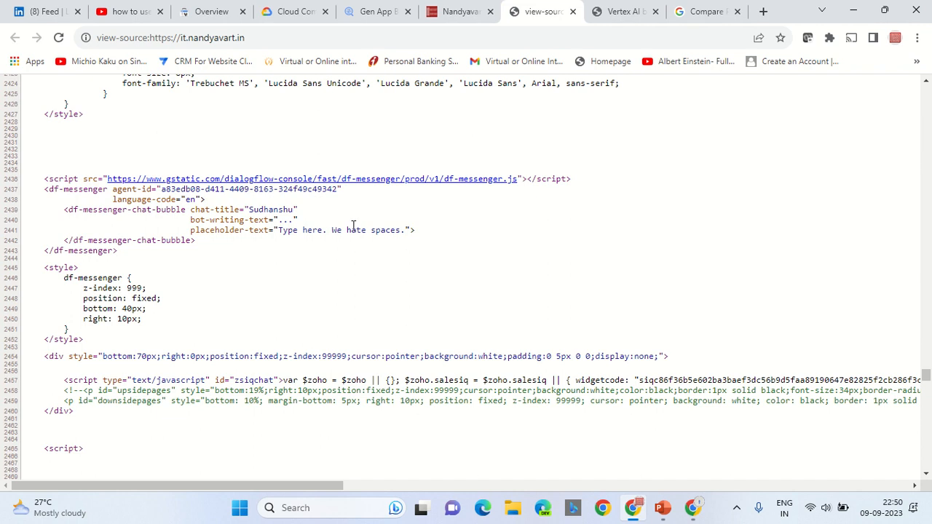
{"action": "left_click", "coordinate": [458, 12]}
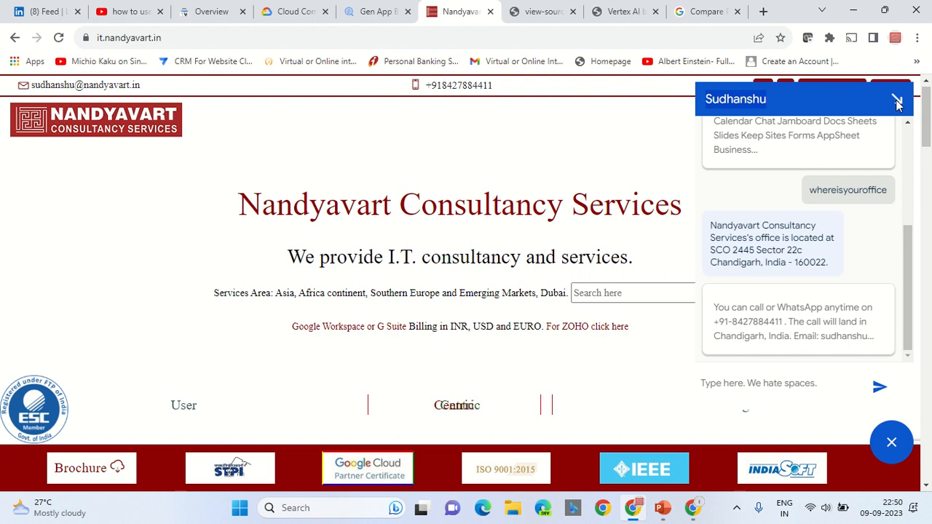
Search the site widget for 'priceofgsuite' and follow the top result to the Google Workspace page
{"action": "left_click", "coordinate": [897, 99]}
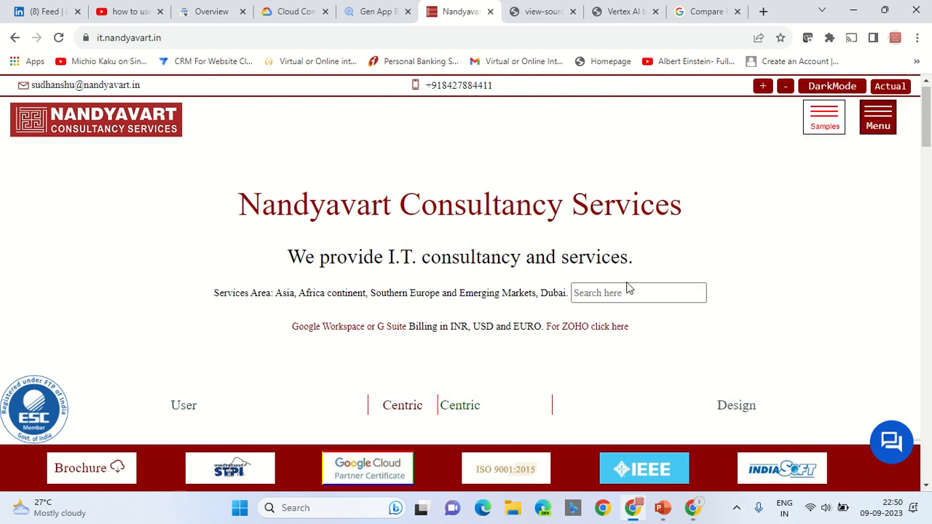
{"action": "left_click", "coordinate": [637, 293]}
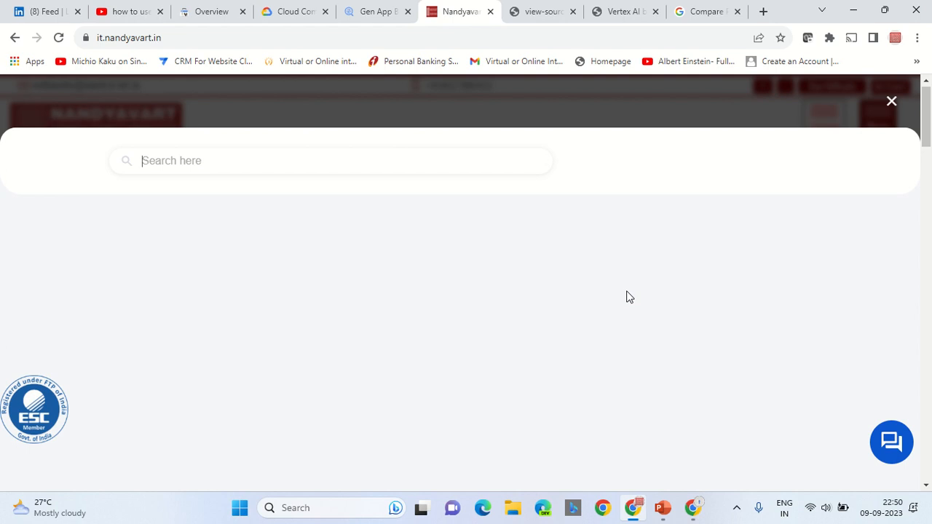
{"action": "type", "text": "priceof"}
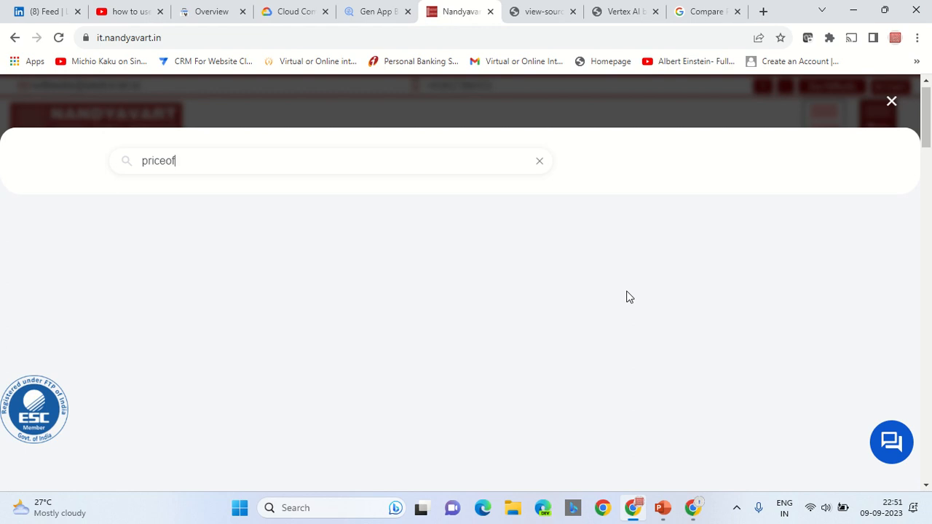
{"action": "type", "text": "gsuite"}
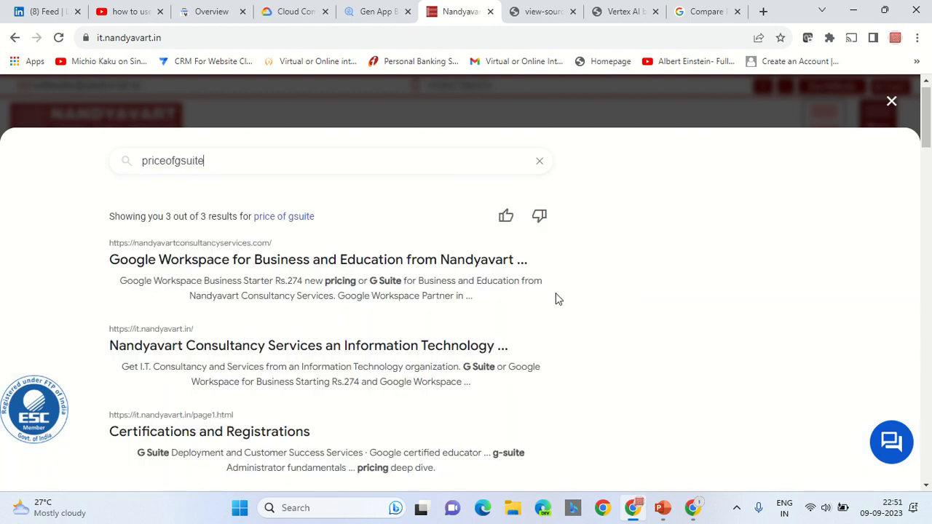
{"action": "mouse_move", "coordinate": [227, 259]}
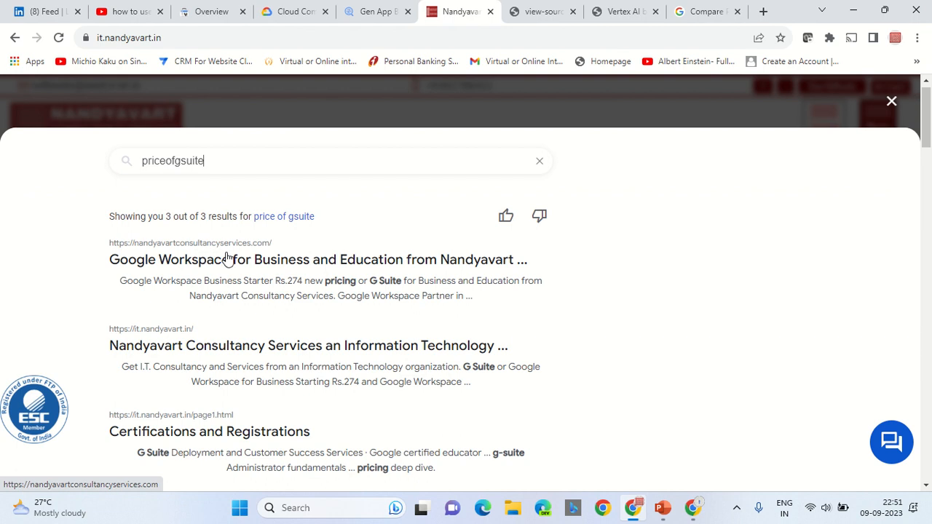
{"action": "mouse_move", "coordinate": [231, 265]}
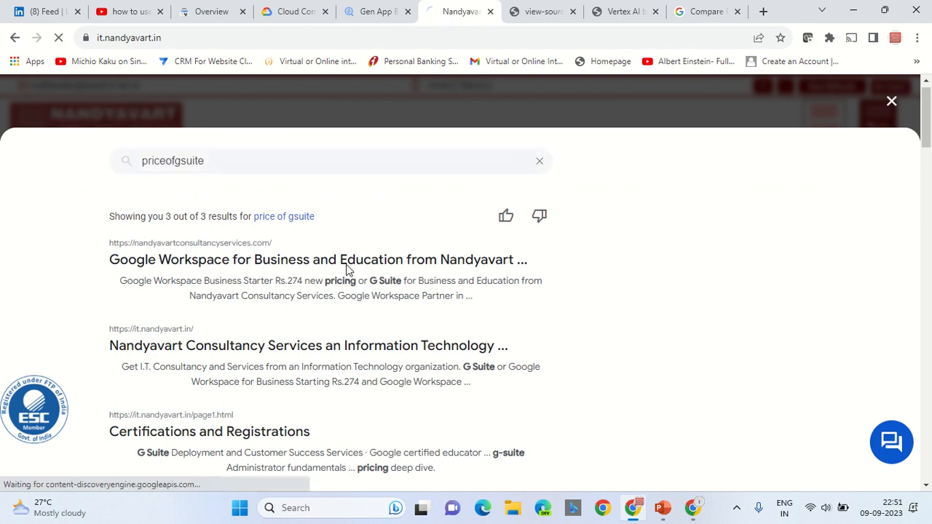
{"action": "left_click", "coordinate": [317, 260]}
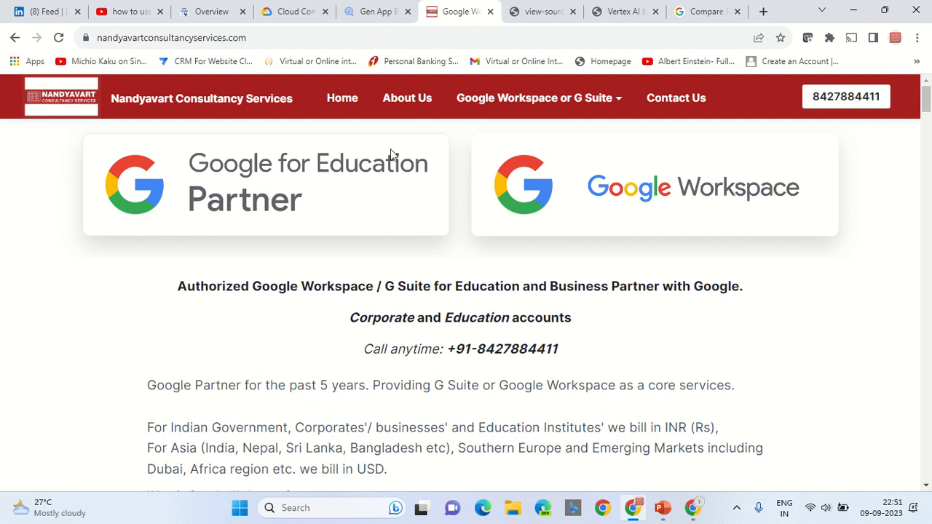
{"action": "mouse_move", "coordinate": [414, 303]}
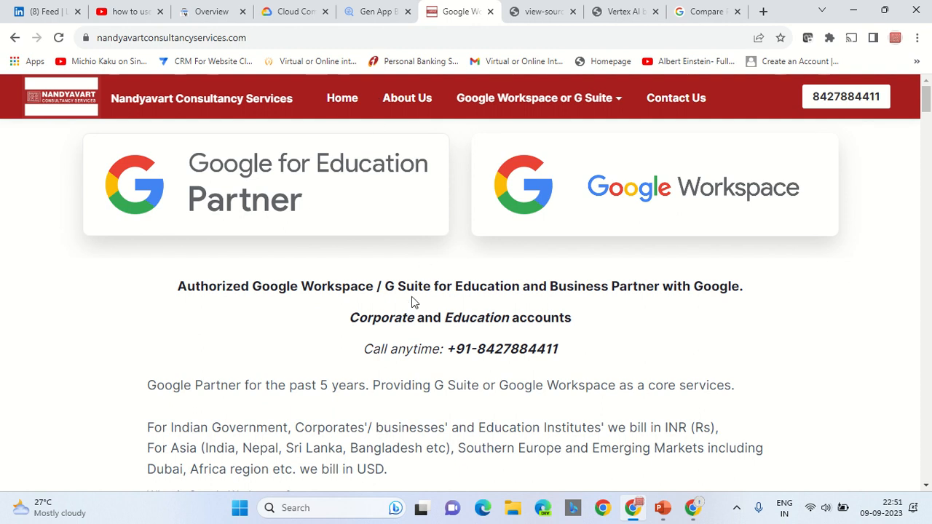
{"action": "mouse_move", "coordinate": [444, 6]}
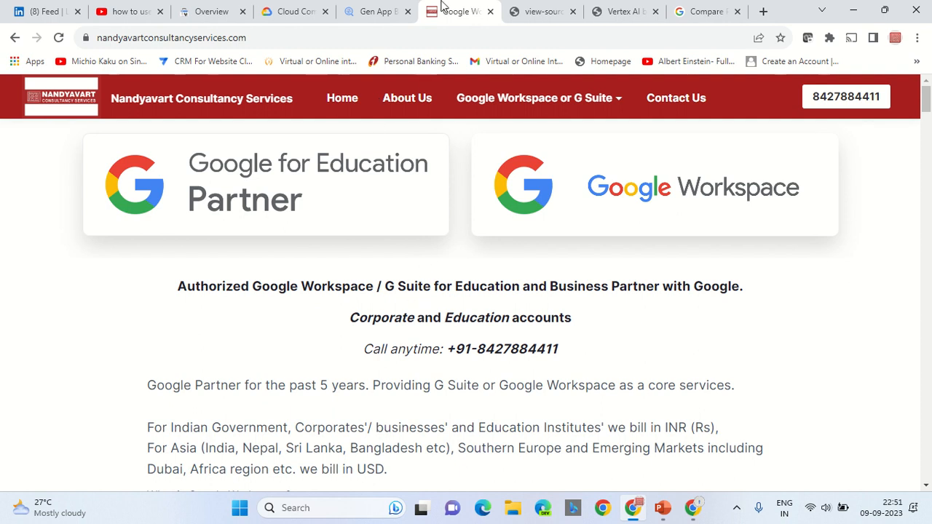